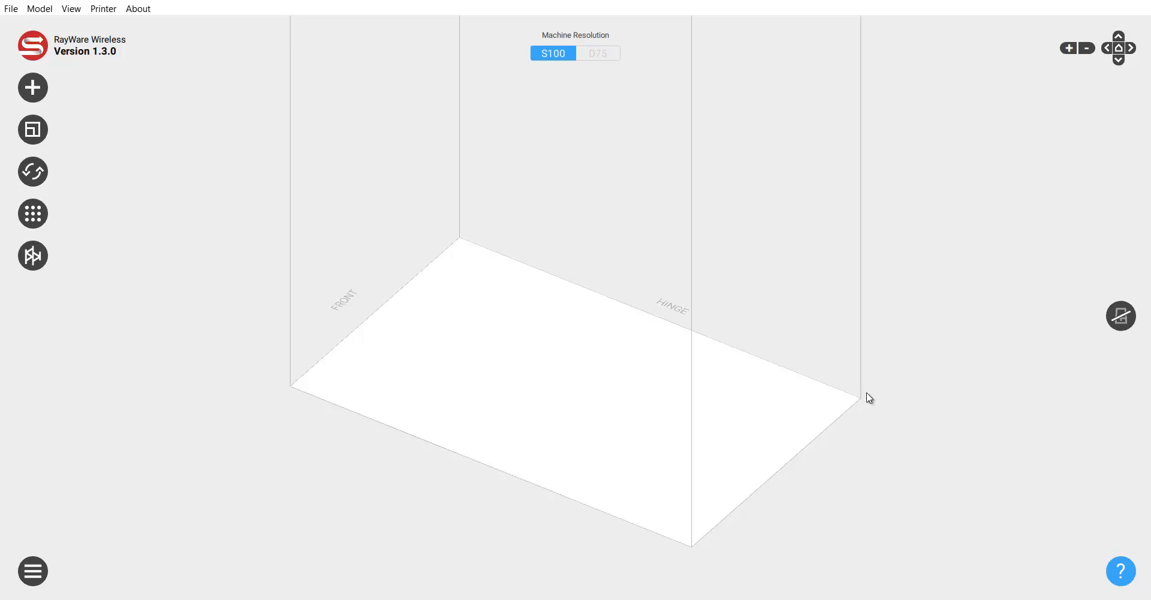
Step: Open ModelPlatform-1.5mmx9 from Print Setups, loading nine bar platforms onto the plate
drag(869, 398, 727, 470)
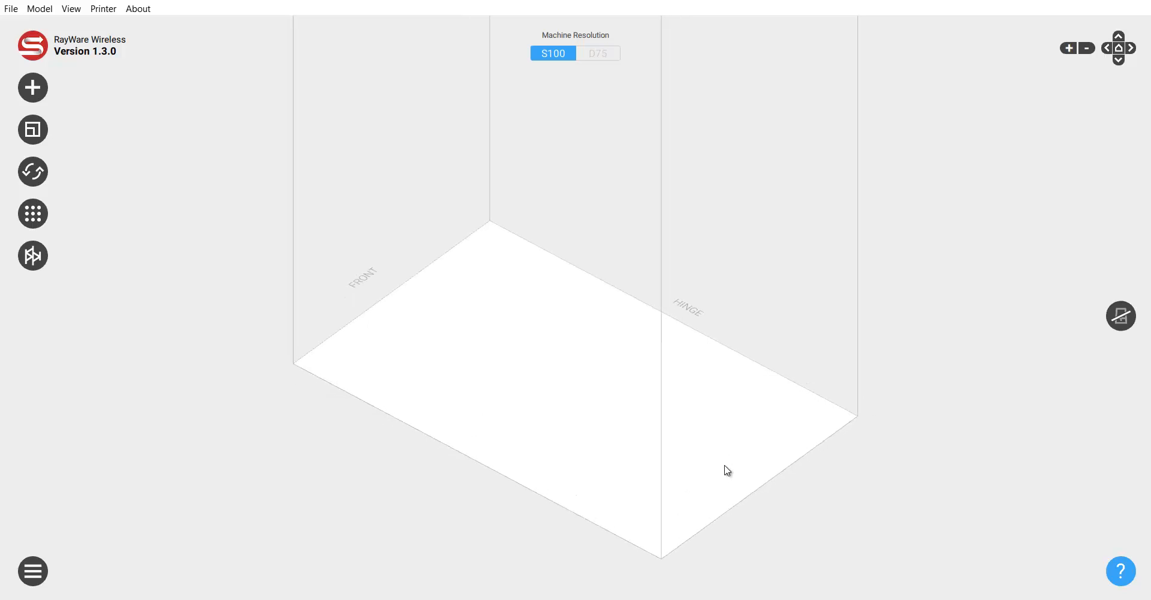
mouse_move(749, 465)
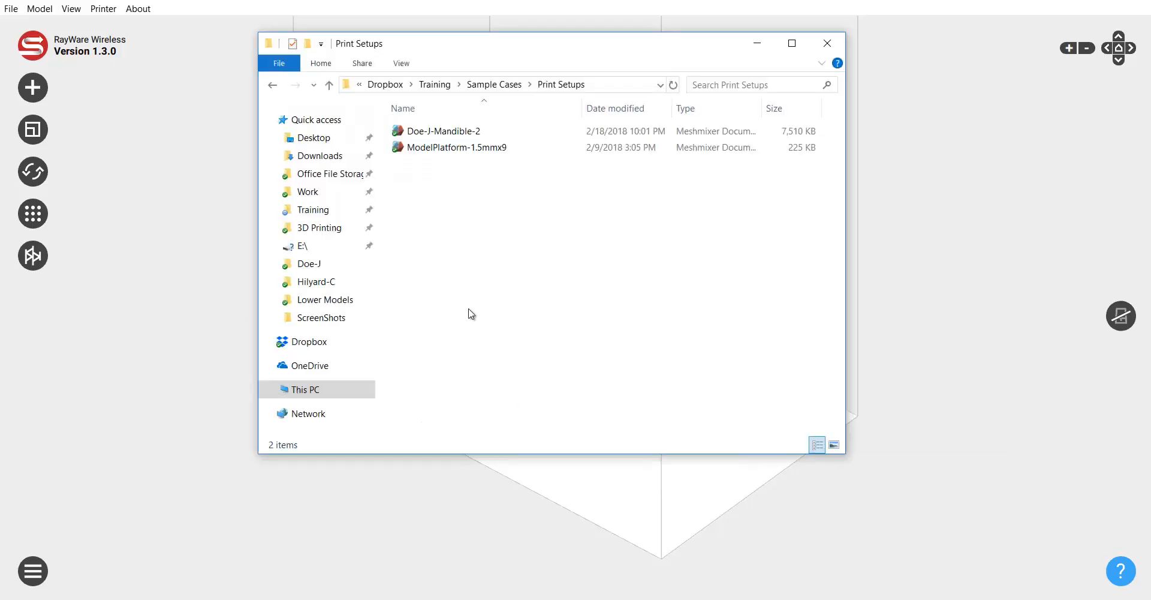
click(457, 148)
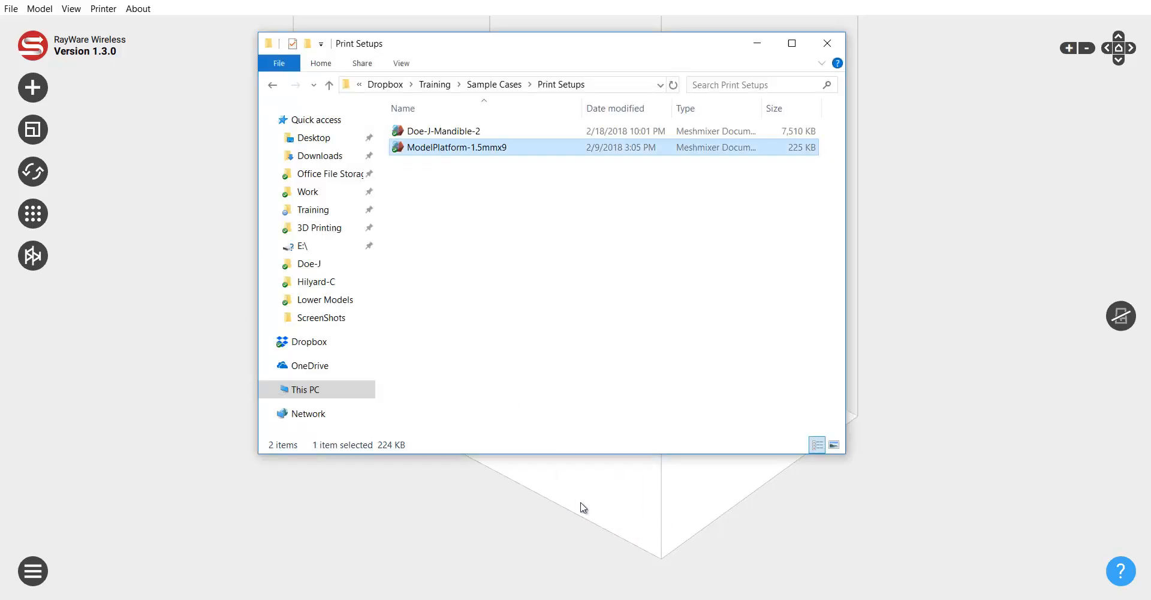
double_click(455, 147)
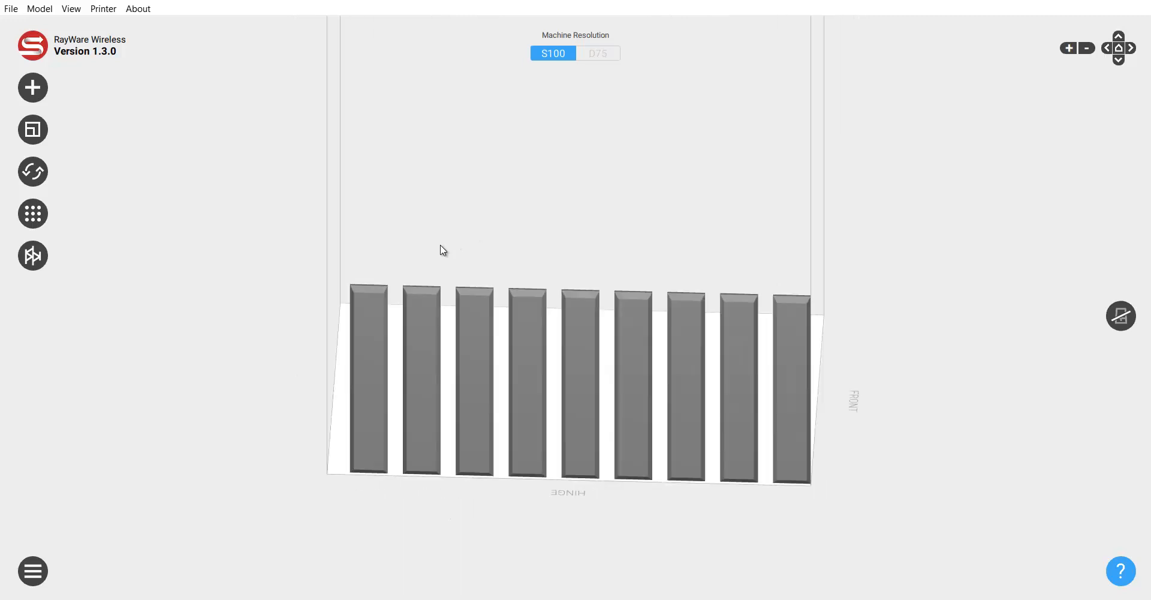
drag(442, 250, 472, 245)
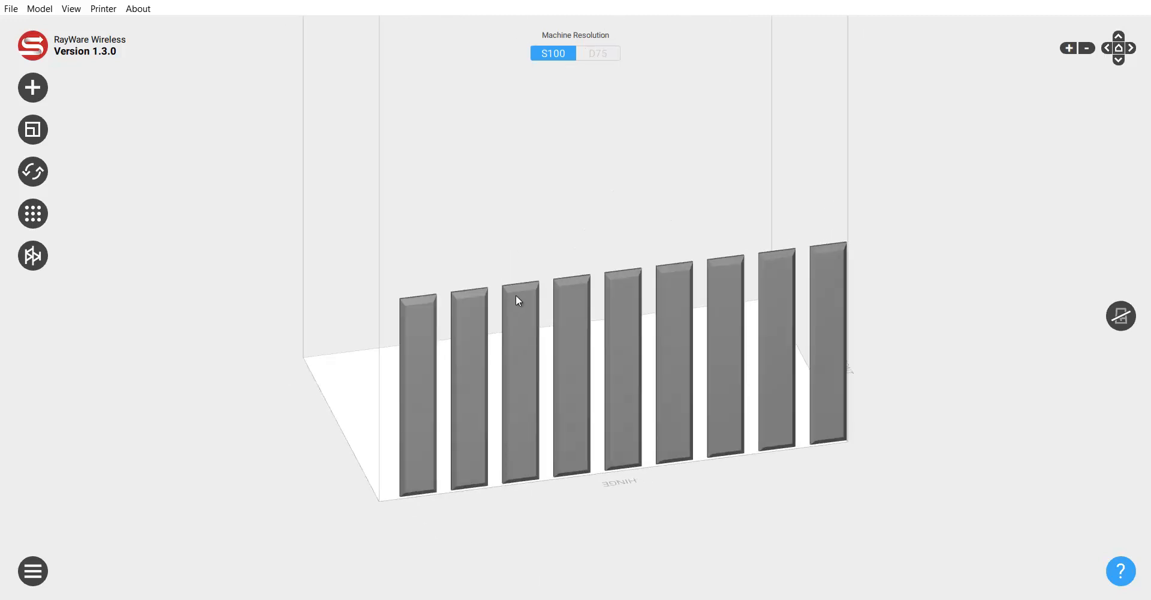
drag(517, 299, 647, 336)
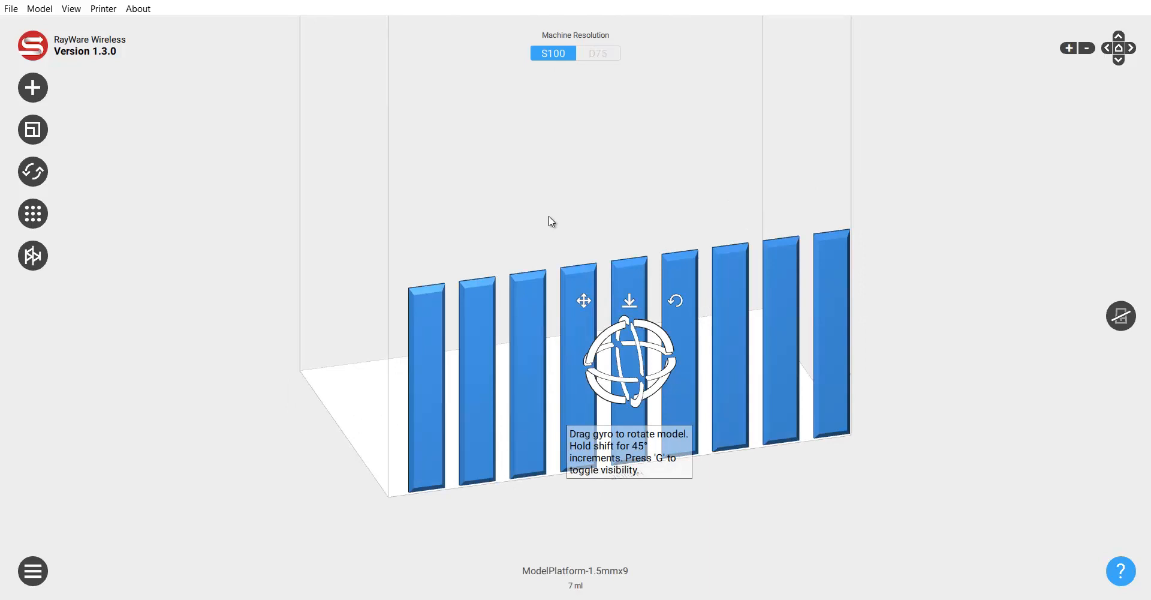
drag(628, 360, 588, 353)
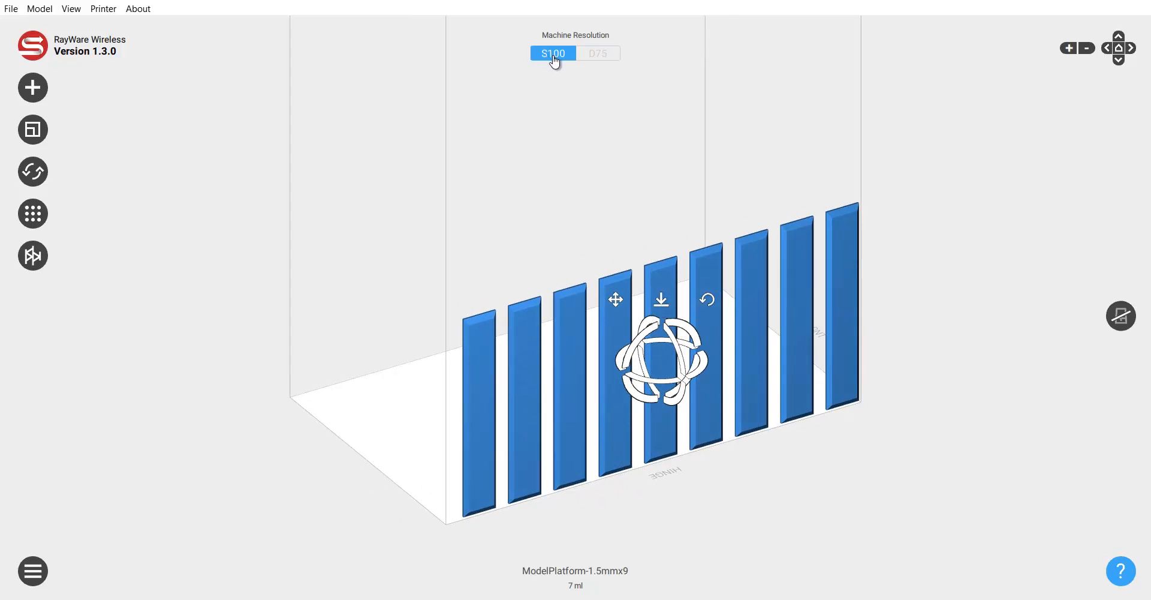
mouse_move(661, 300)
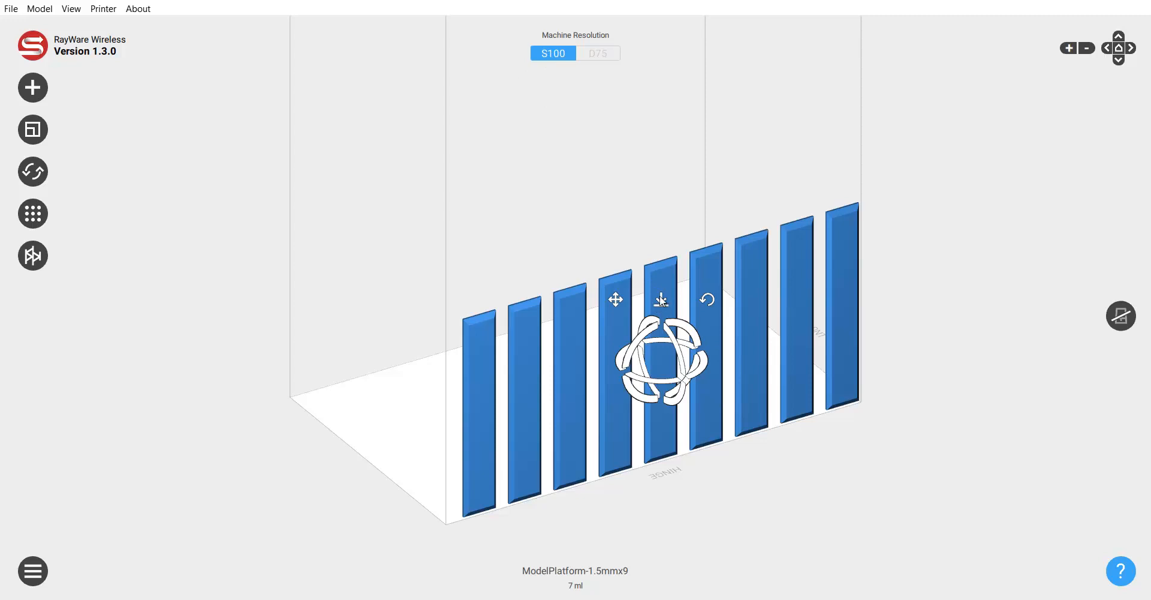
click(598, 52)
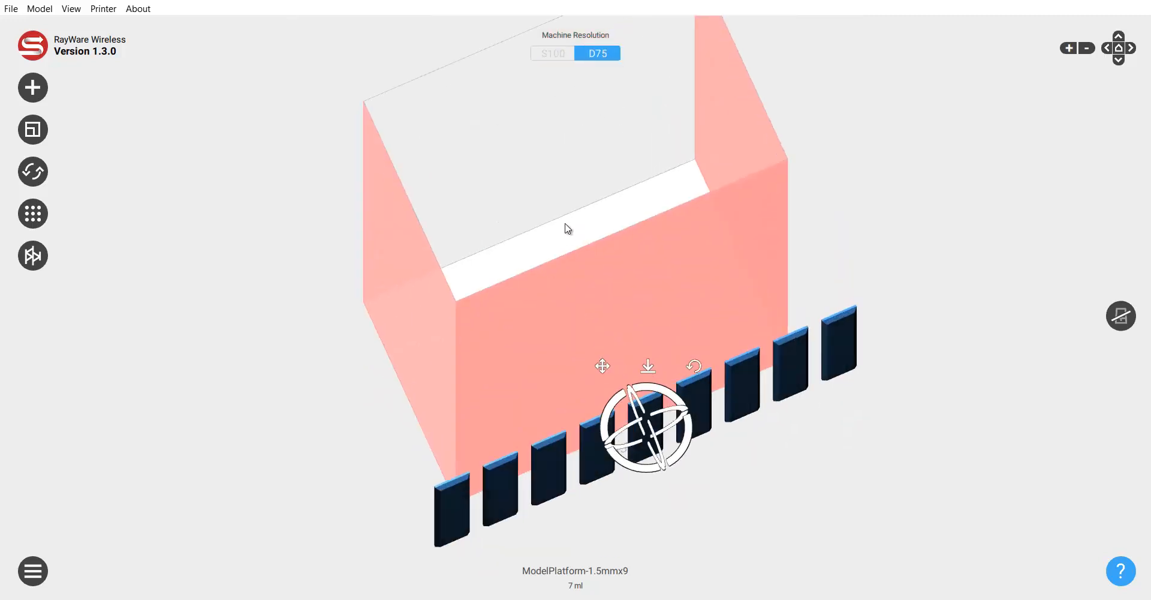
click(552, 53)
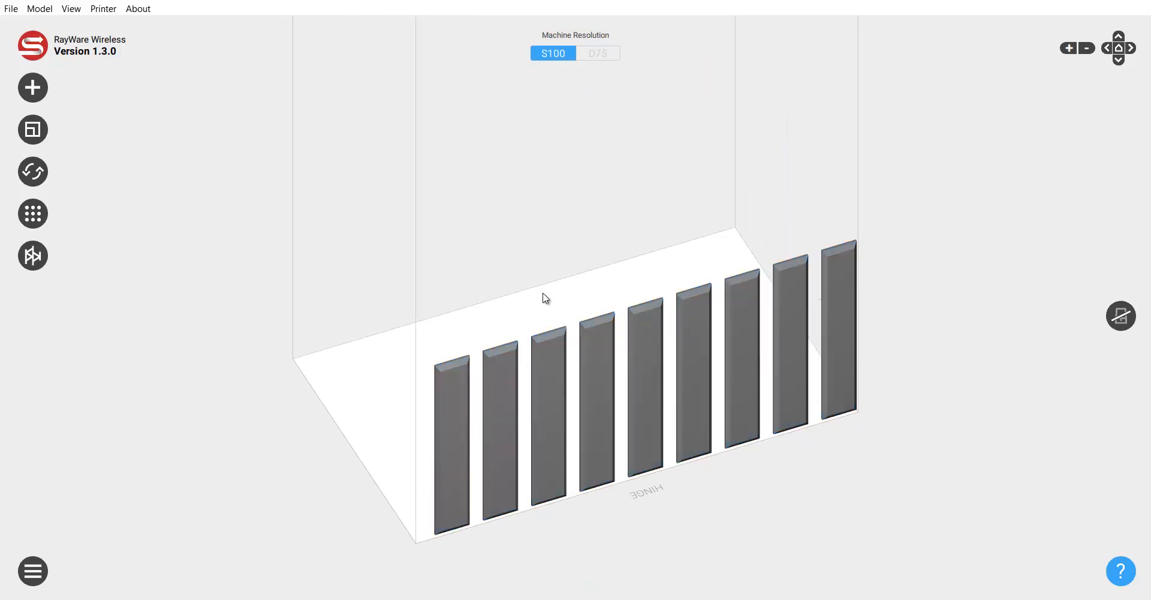
Step: Select the nine-bar platform set and orbit to view the build plate at an angle
click(644, 386)
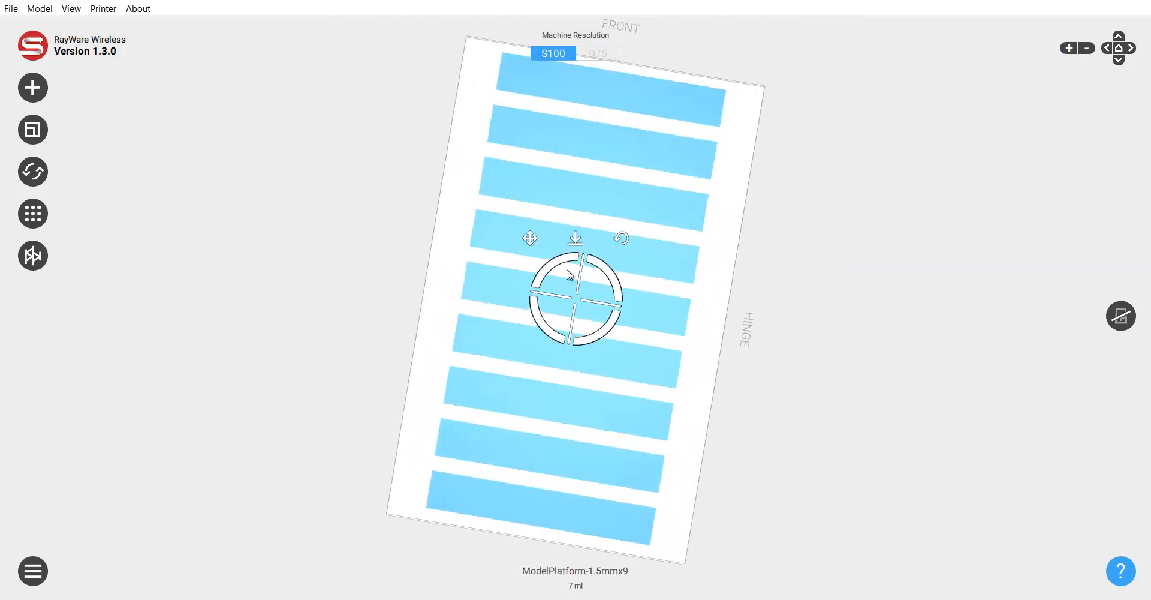
drag(566, 275, 748, 396)
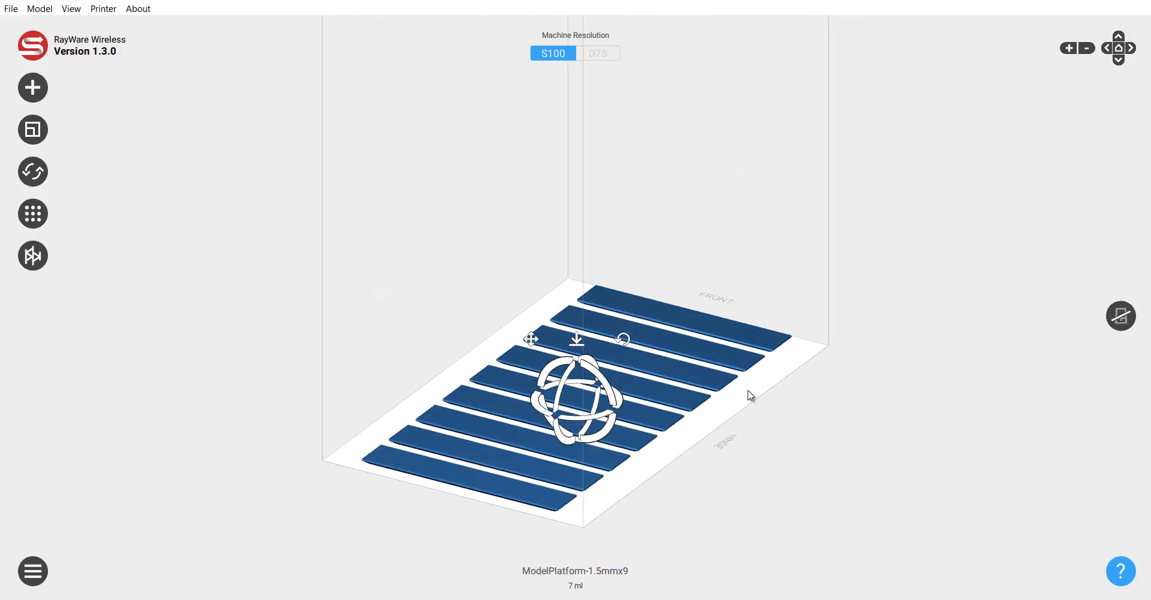
drag(749, 395, 719, 446)
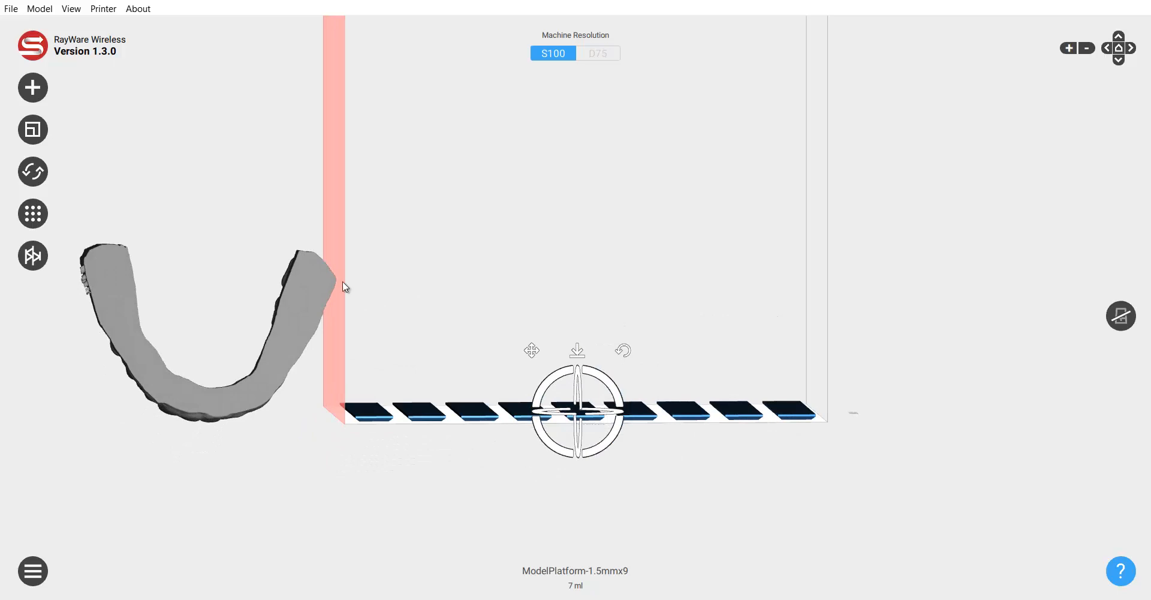
Step: Rotate the mandible model 90° with the Rotate preset so it lies over the nine bars
click(33, 171)
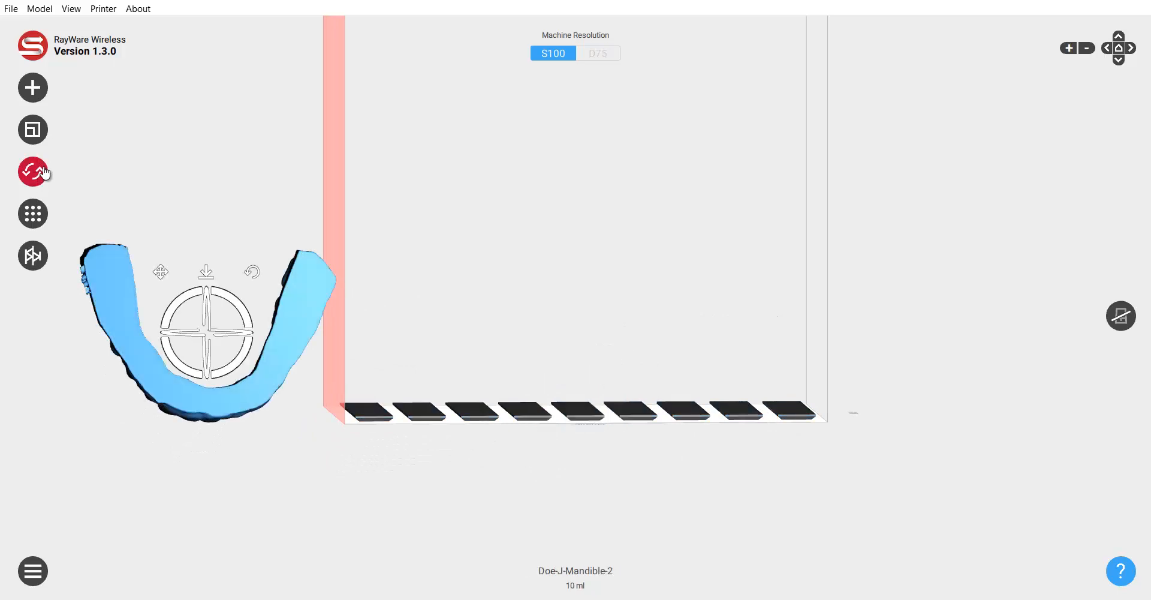
click(32, 172)
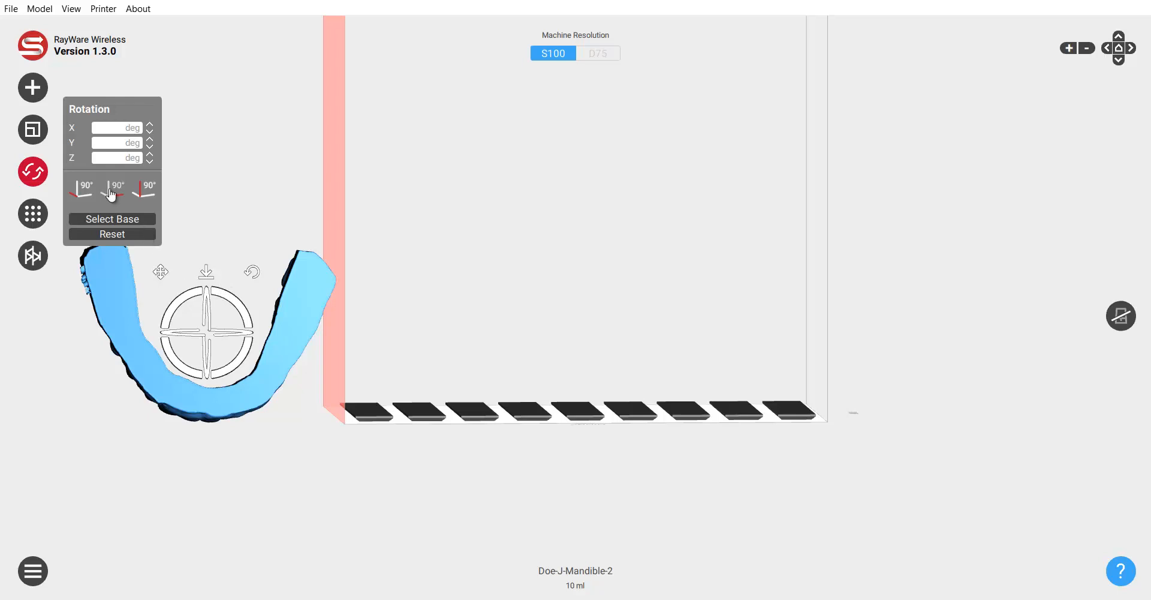
click(115, 193)
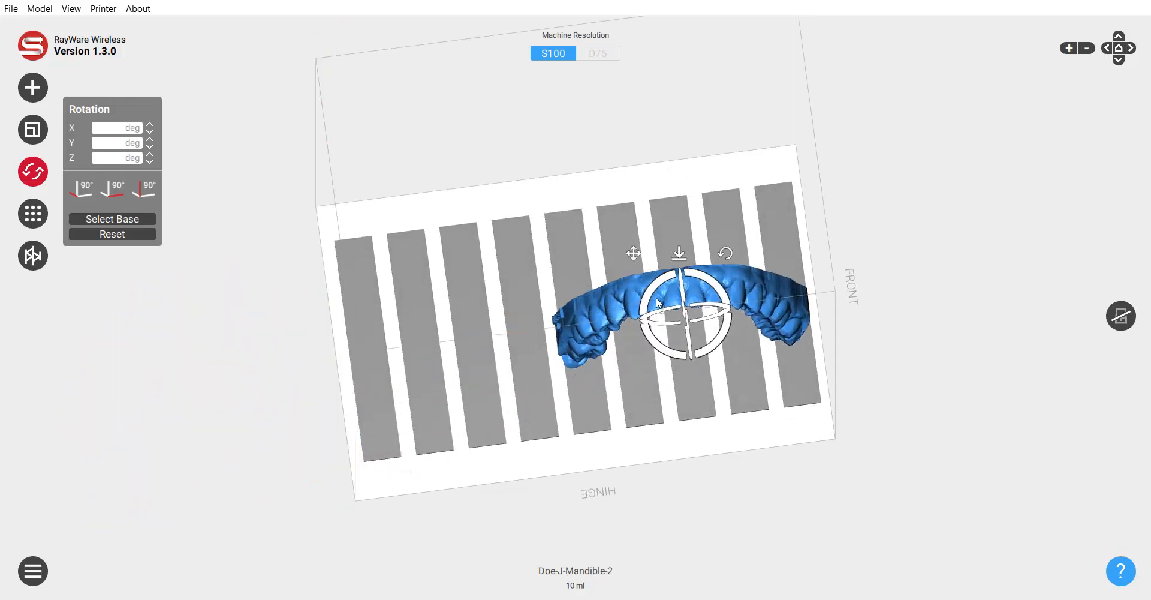
Step: Move the mandible to the front edge and check that it stands upright on its flat base
drag(675, 315, 792, 338)
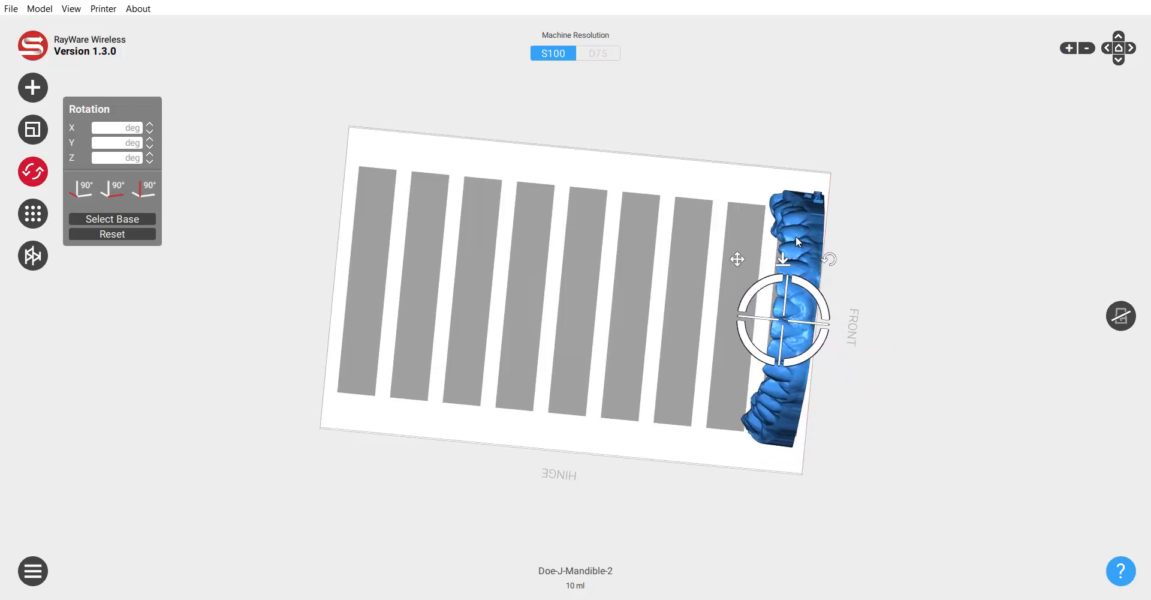
drag(797, 242, 947, 321)
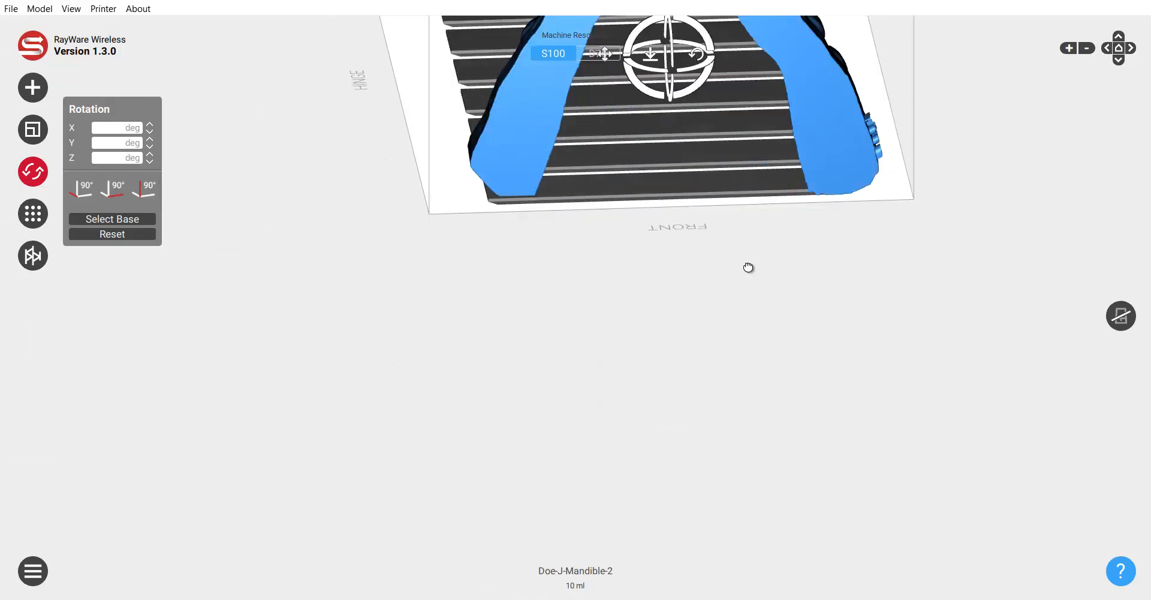
drag(749, 266, 683, 435)
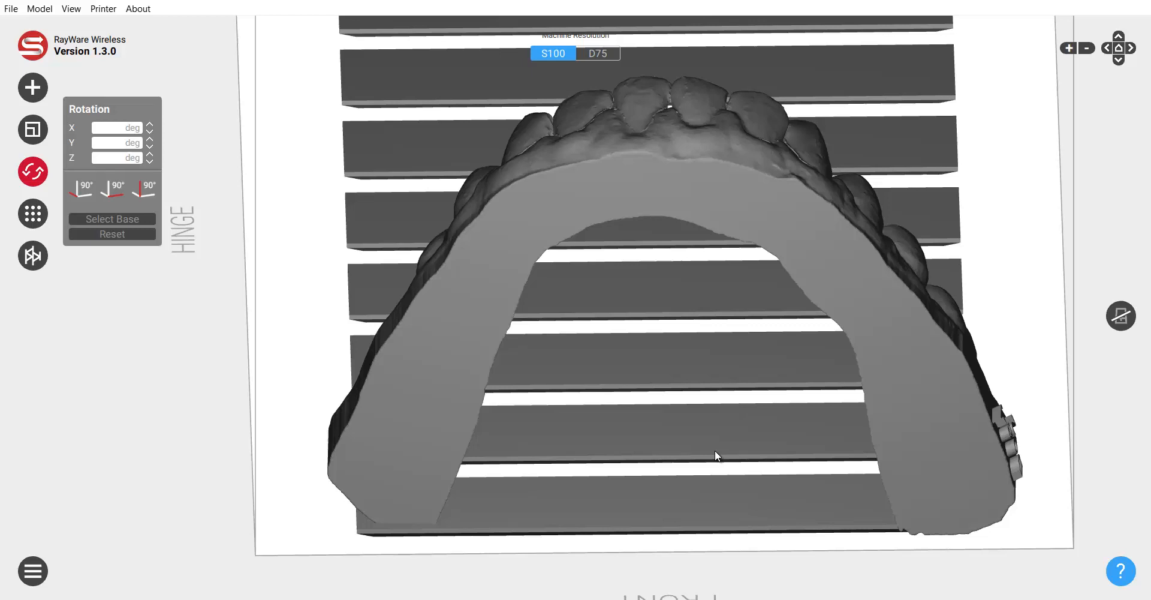
click(716, 455)
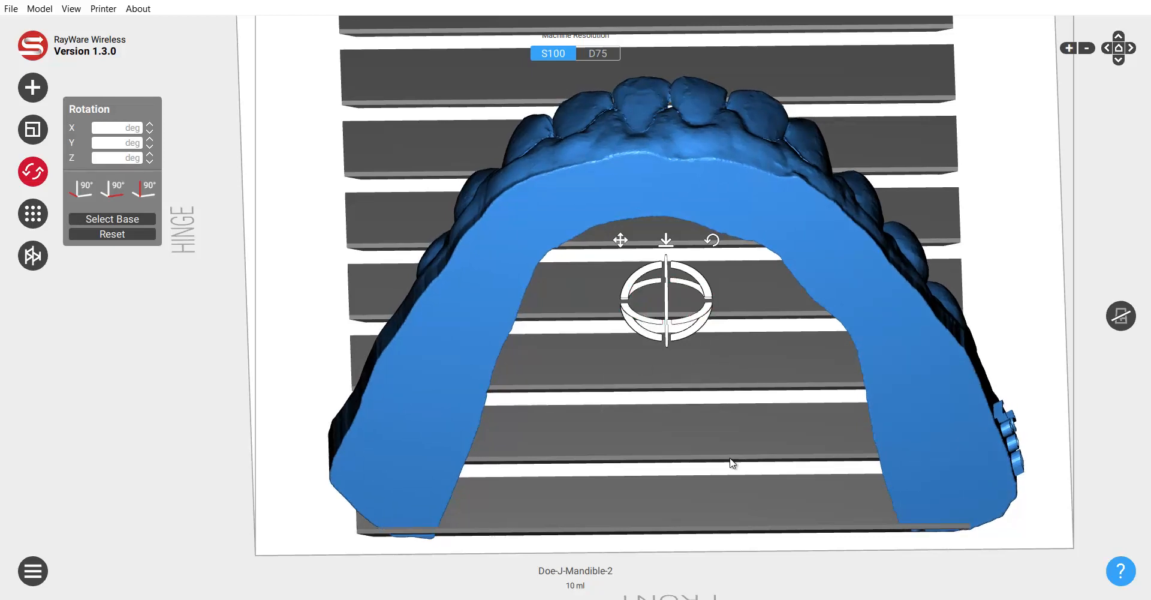
drag(666, 297, 650, 463)
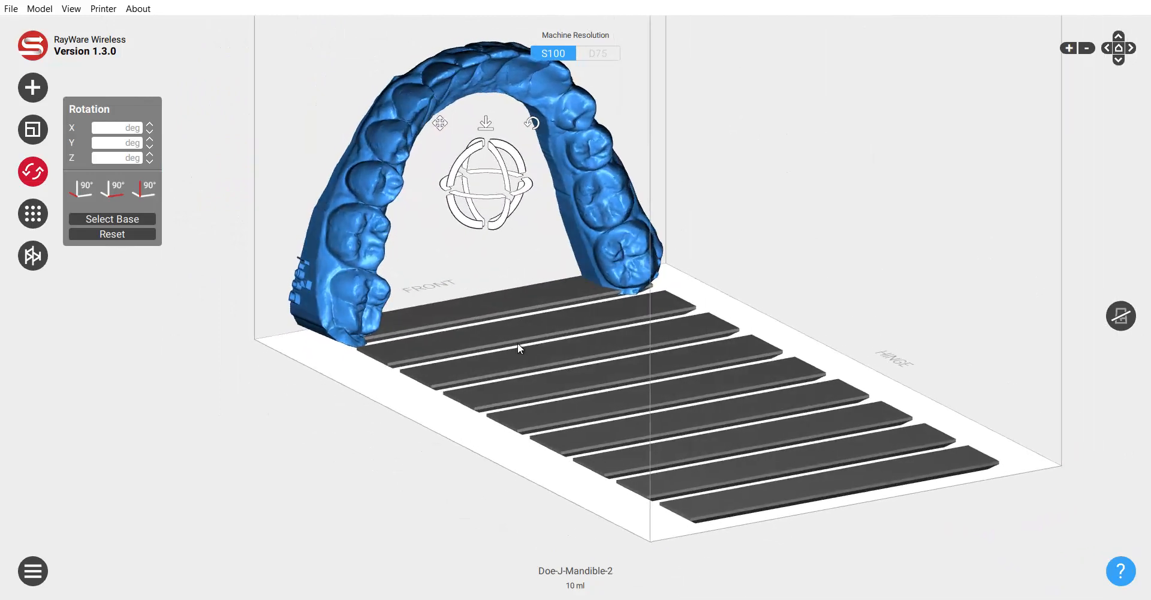
Step: Orbit to a top-down view of the build plate
drag(518, 347, 584, 325)
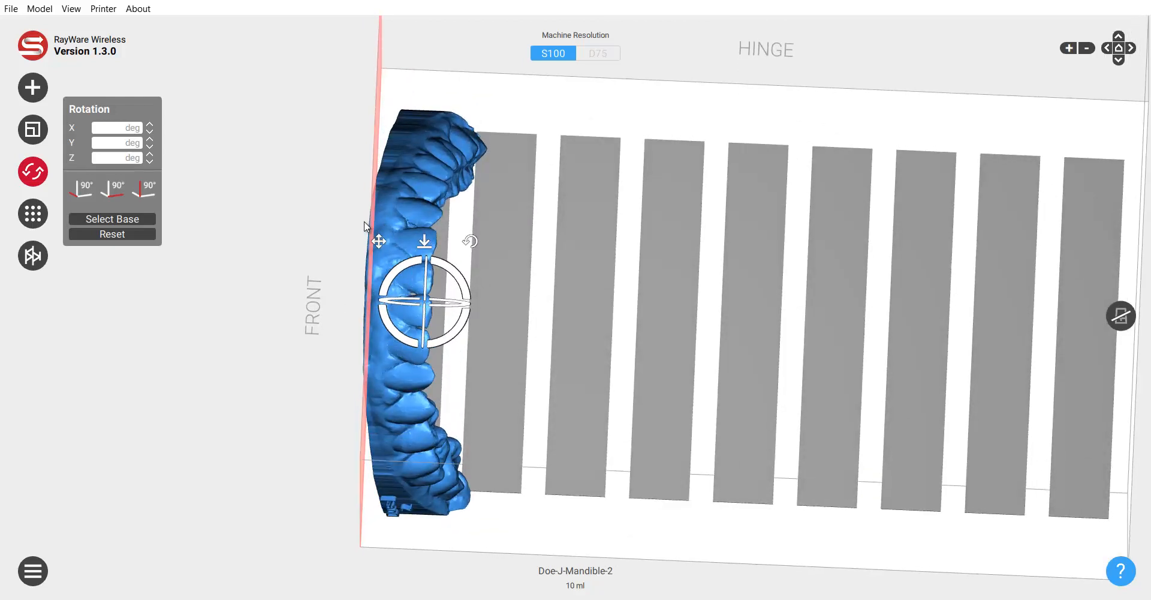
mouse_move(386, 284)
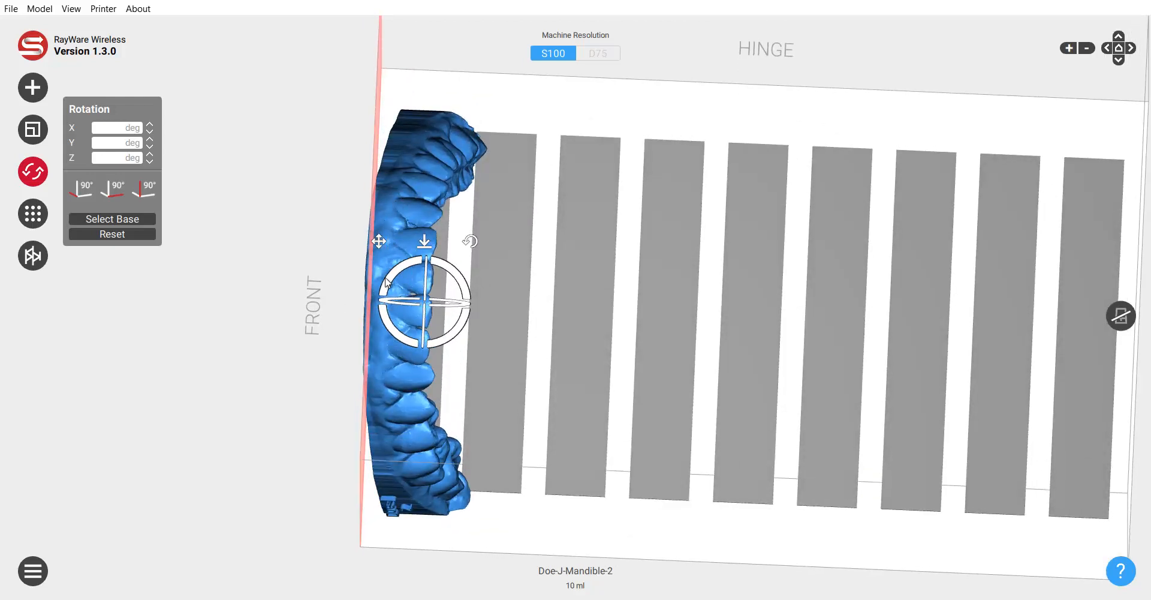
mouse_move(367, 235)
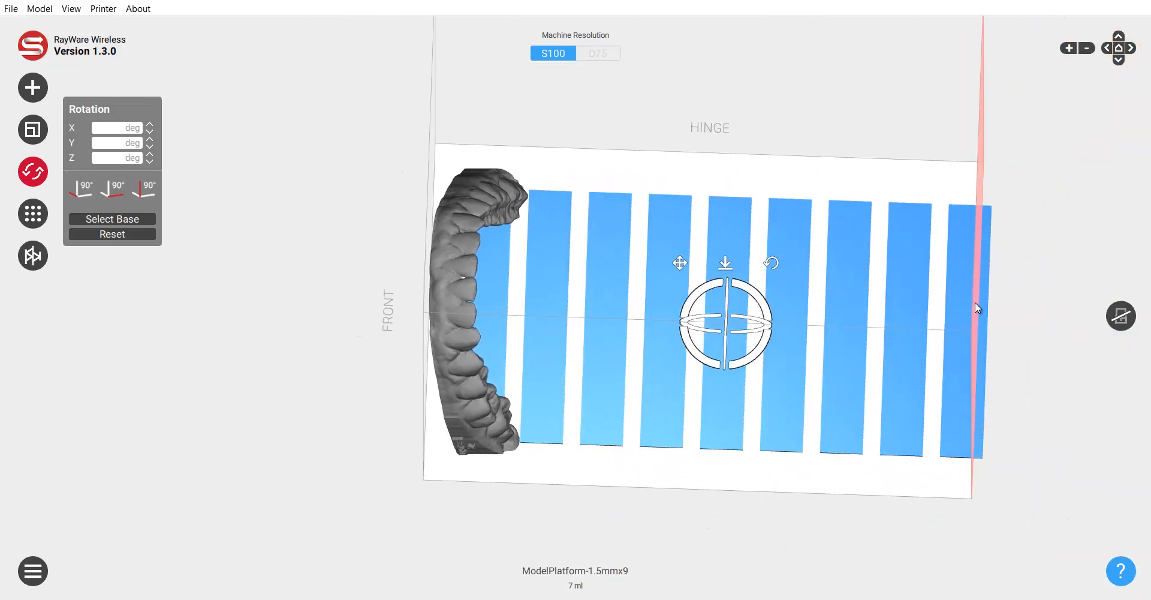
mouse_move(1019, 369)
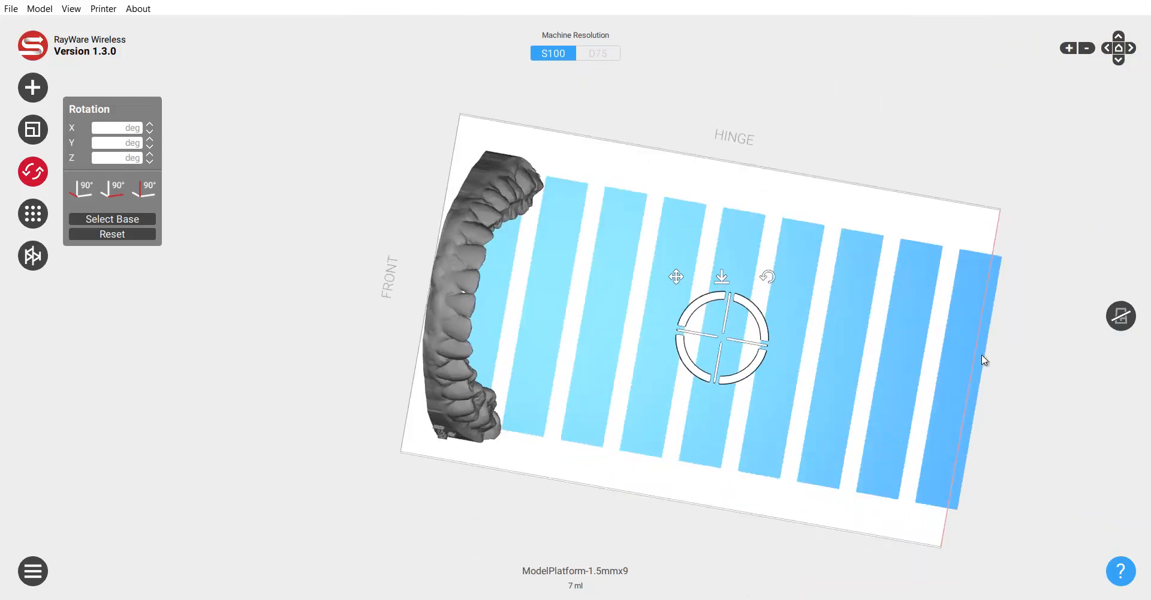
mouse_move(980, 255)
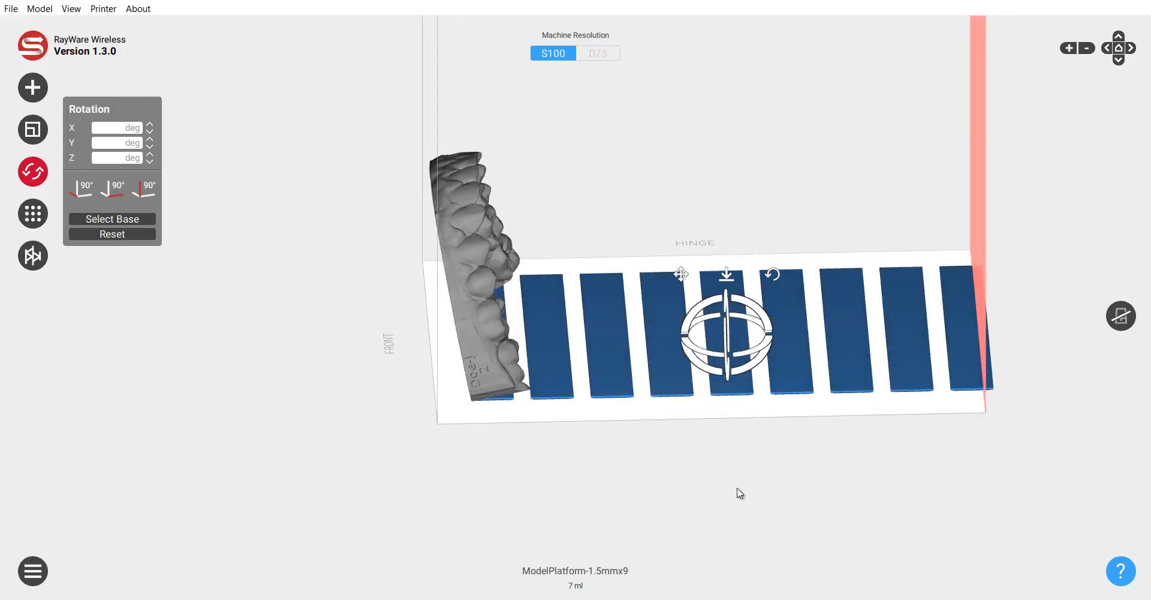
Step: Orbit to view the nine-bar platform edge-on and check its clearance from the mandible
drag(739, 493, 942, 410)
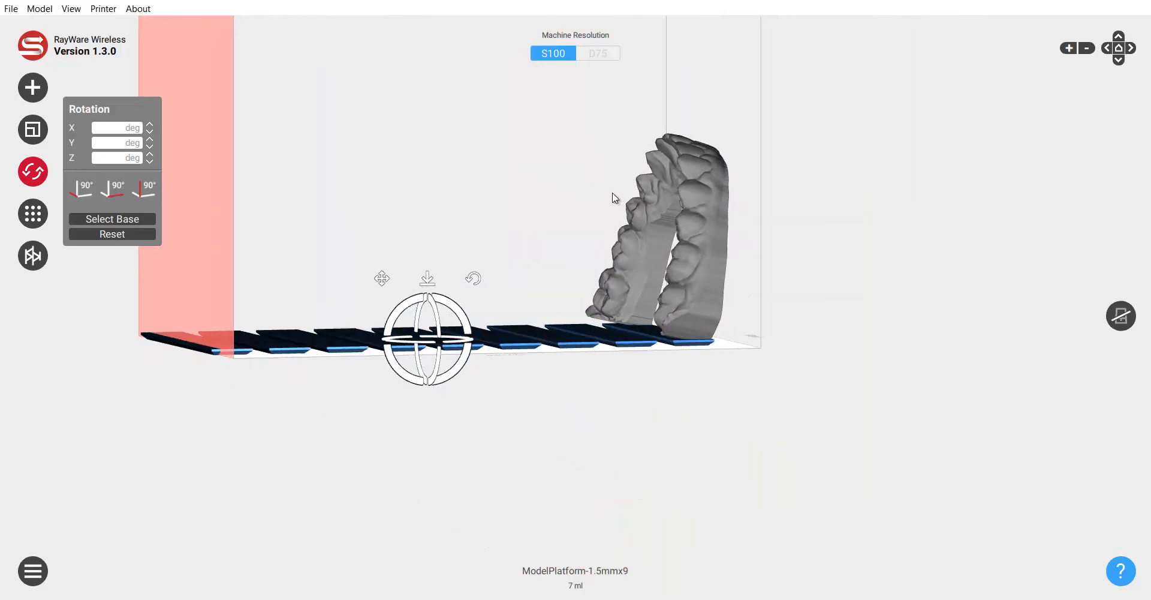
drag(613, 198, 876, 304)
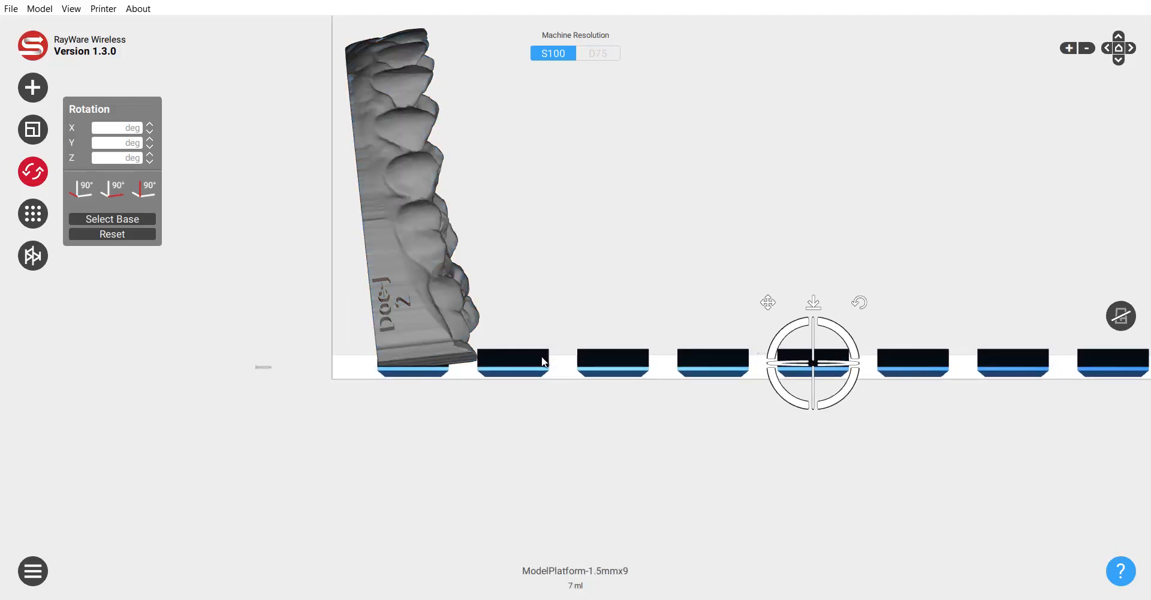
drag(543, 360, 563, 295)
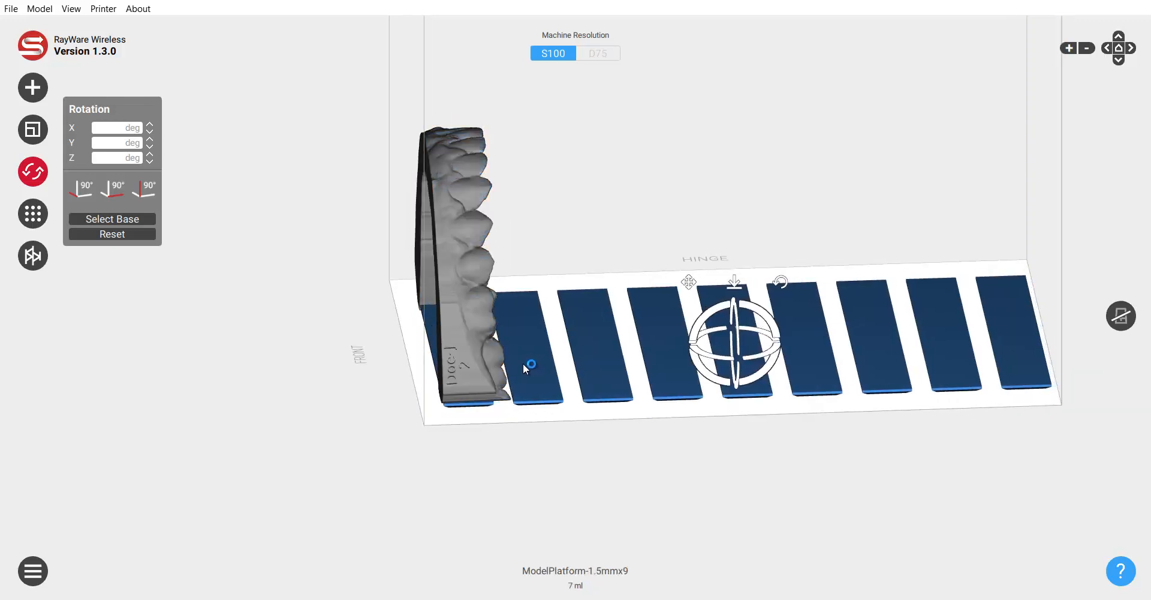
drag(525, 367, 467, 386)
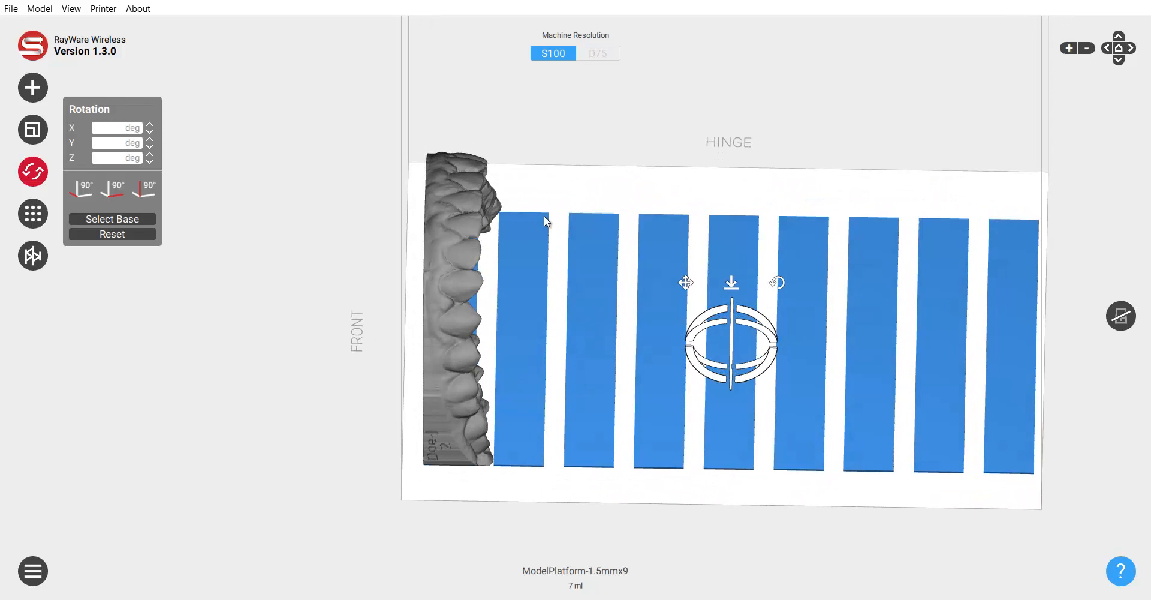
Step: View the plate from above and show the platform's size: 122 × 60 × 1.5 mm, scale 1
drag(546, 220, 614, 318)
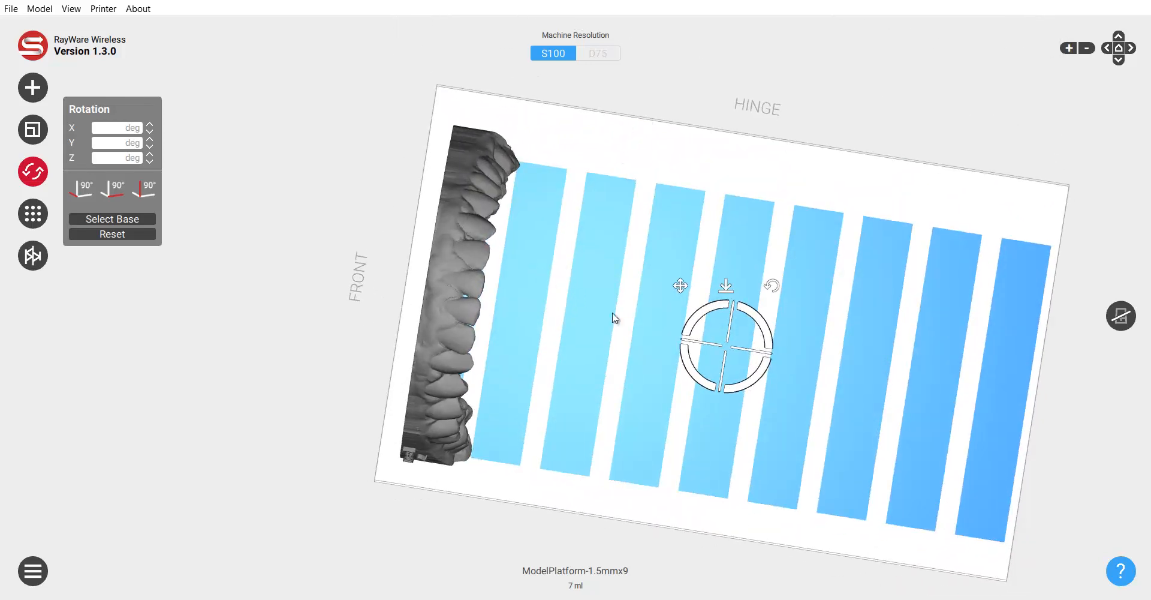
mouse_move(504, 286)
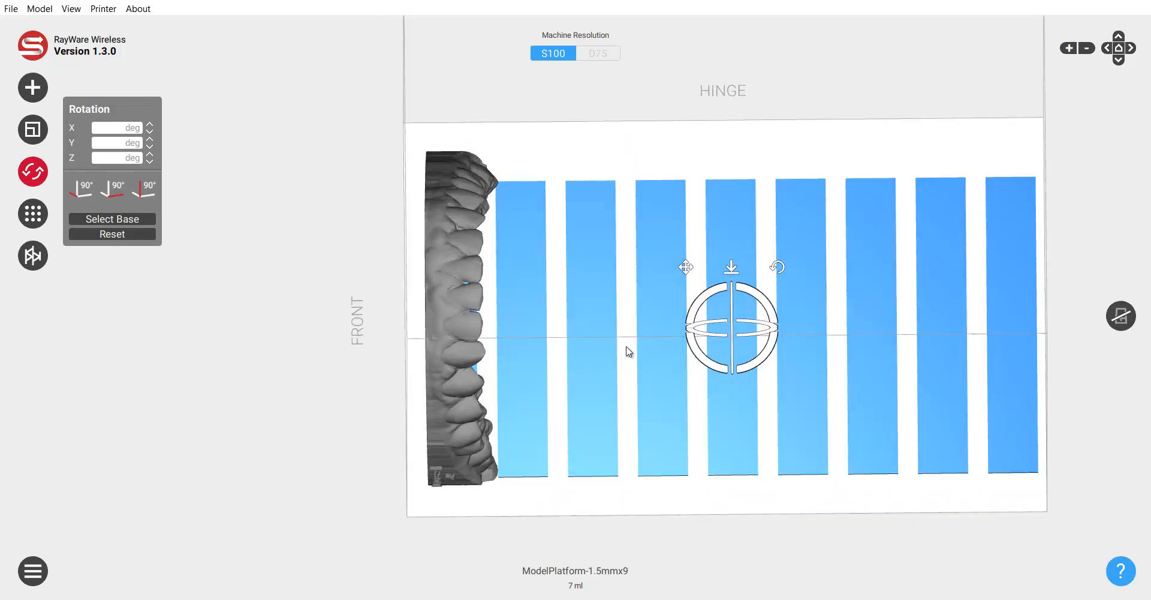
mouse_move(601, 311)
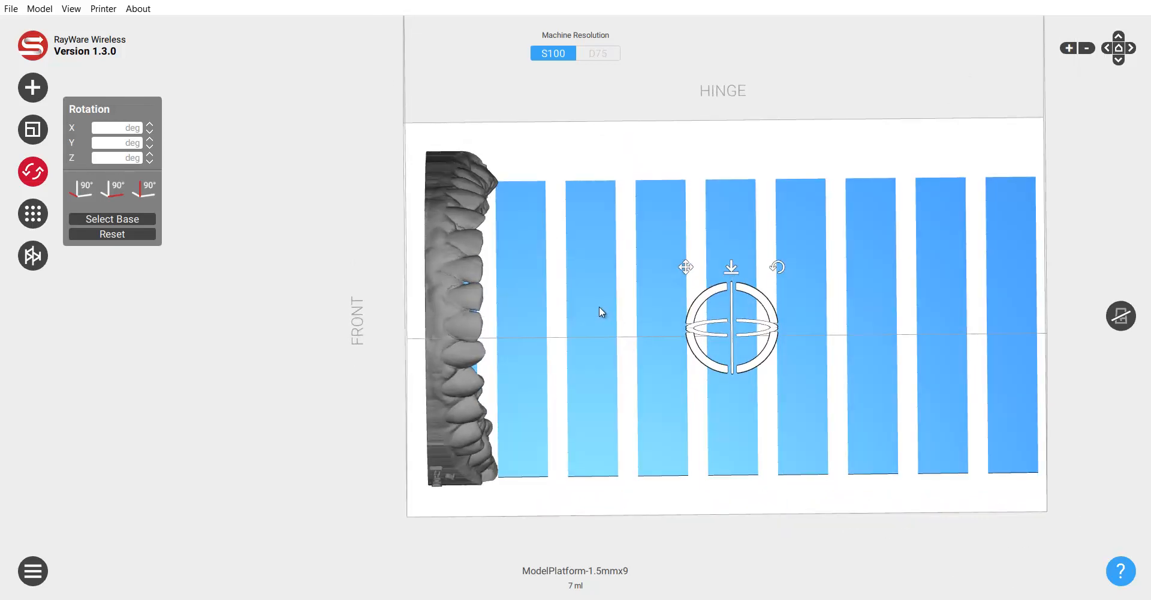
mouse_move(576, 247)
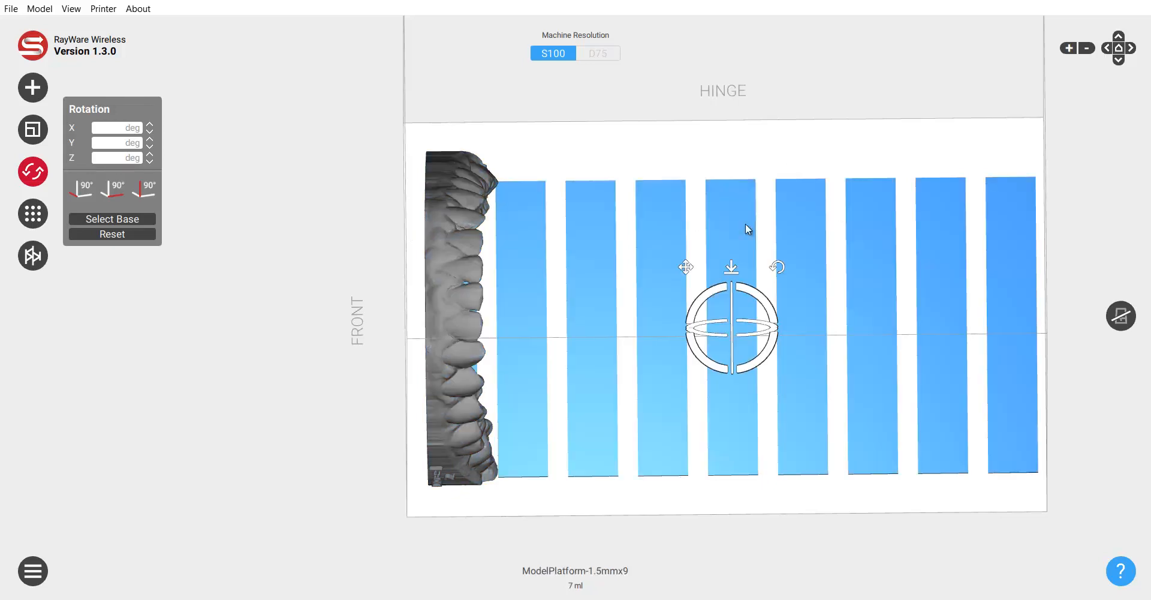
mouse_move(352, 316)
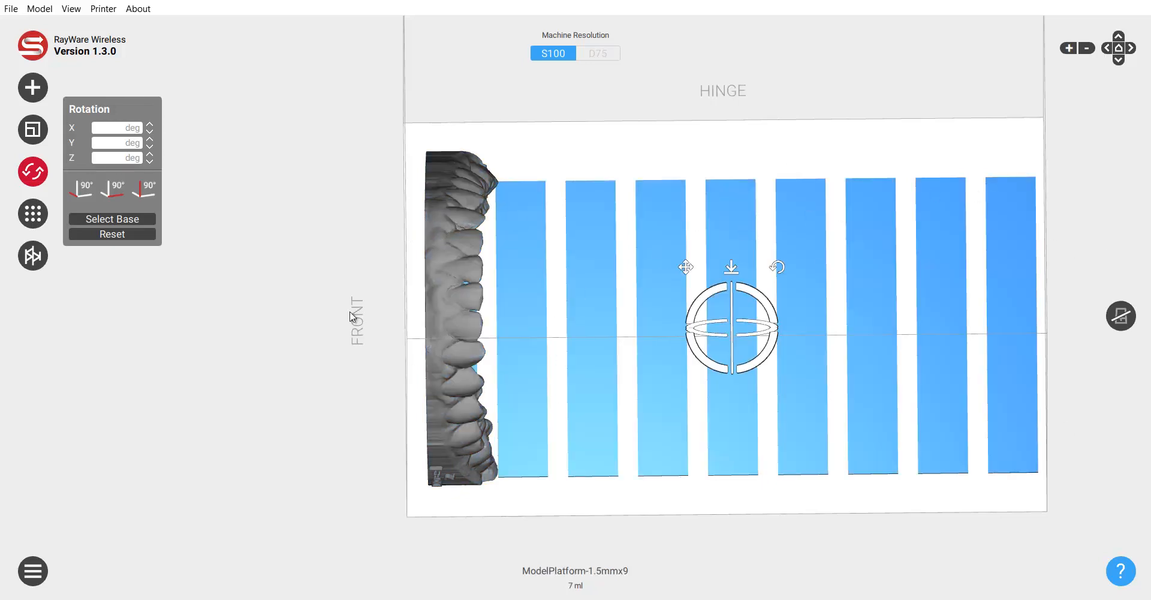
click(32, 129)
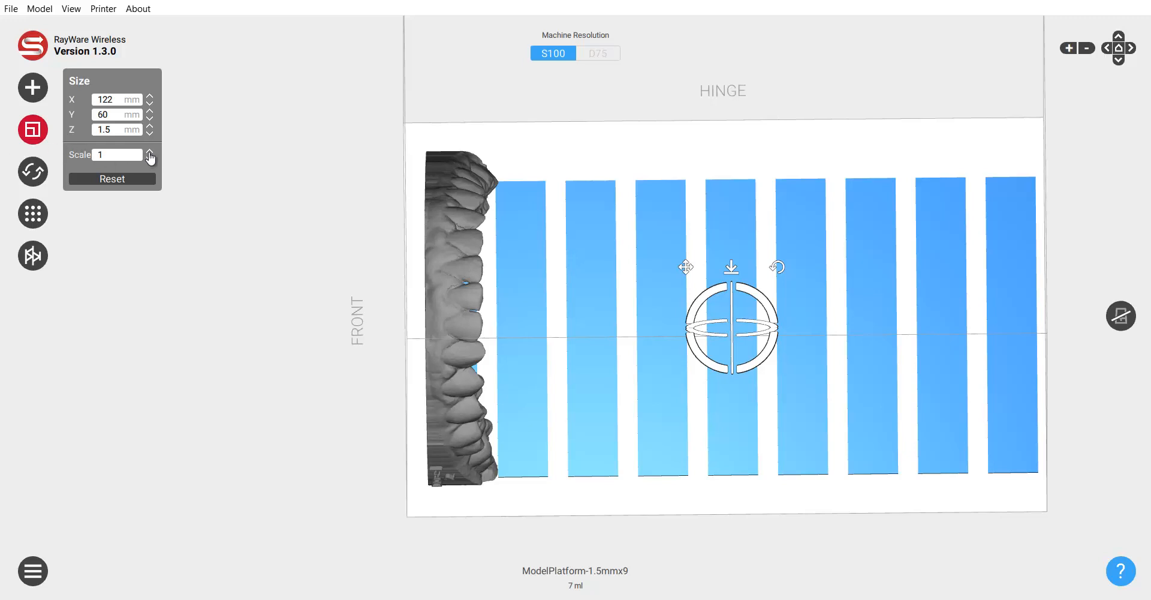
Step: Scale the nine-bar platform up to 1.399, about 170.7 × 83.9 × 2.1 mm
click(150, 151)
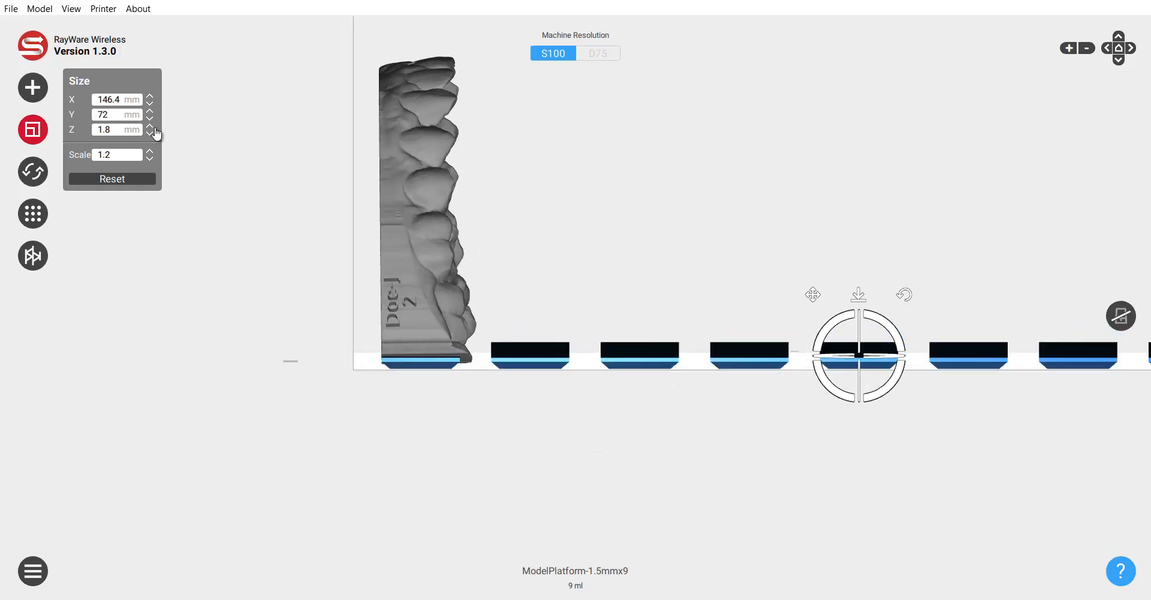
click(150, 151)
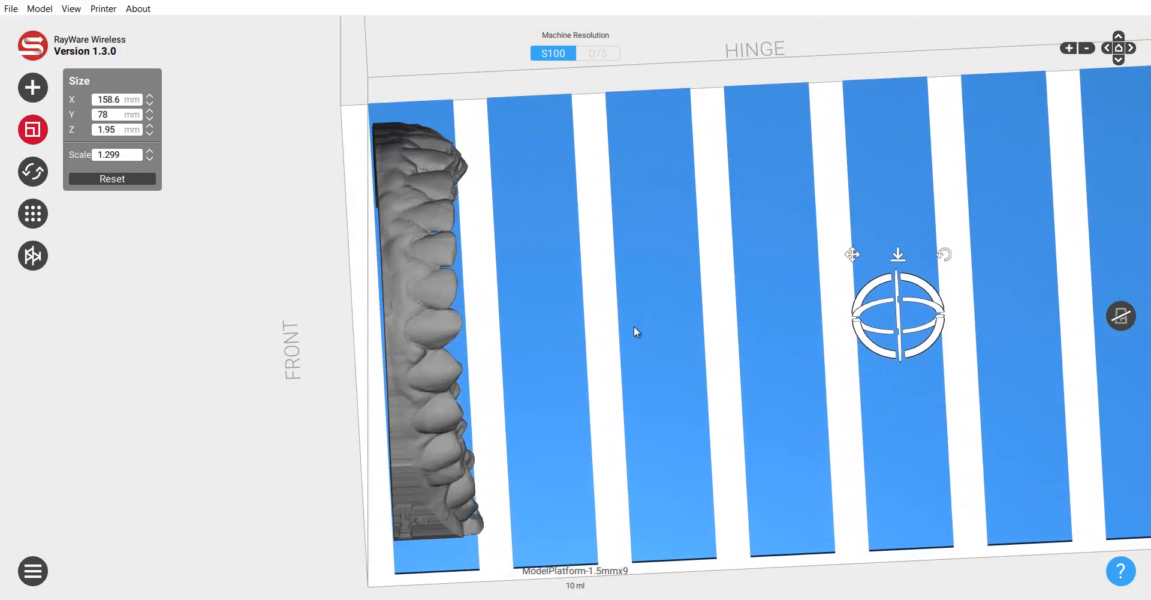
drag(635, 331, 655, 384)
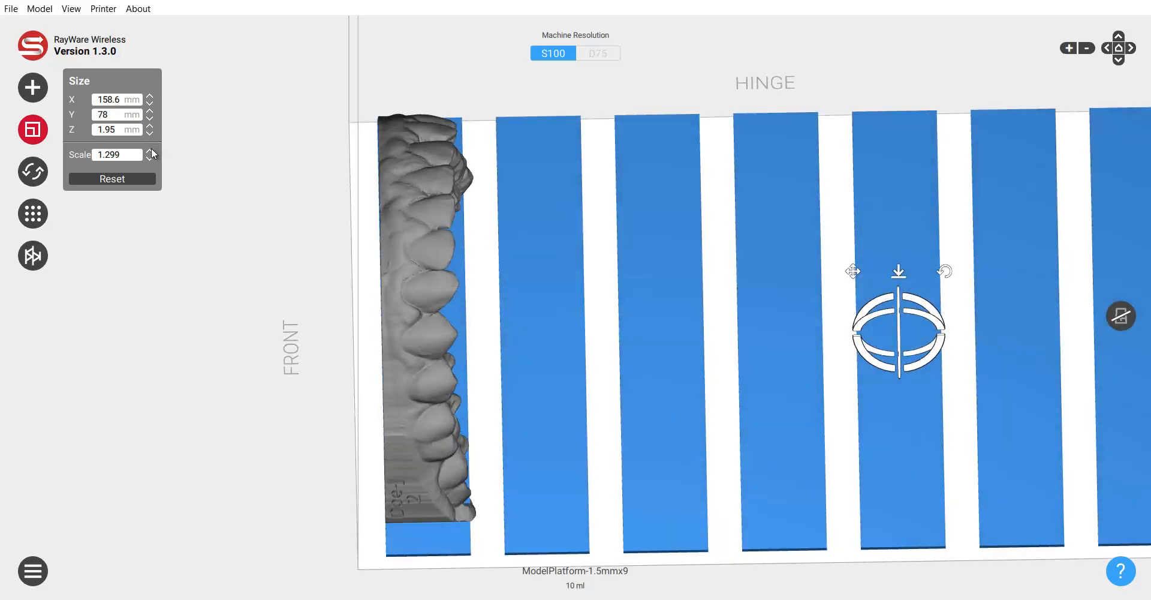
click(150, 151)
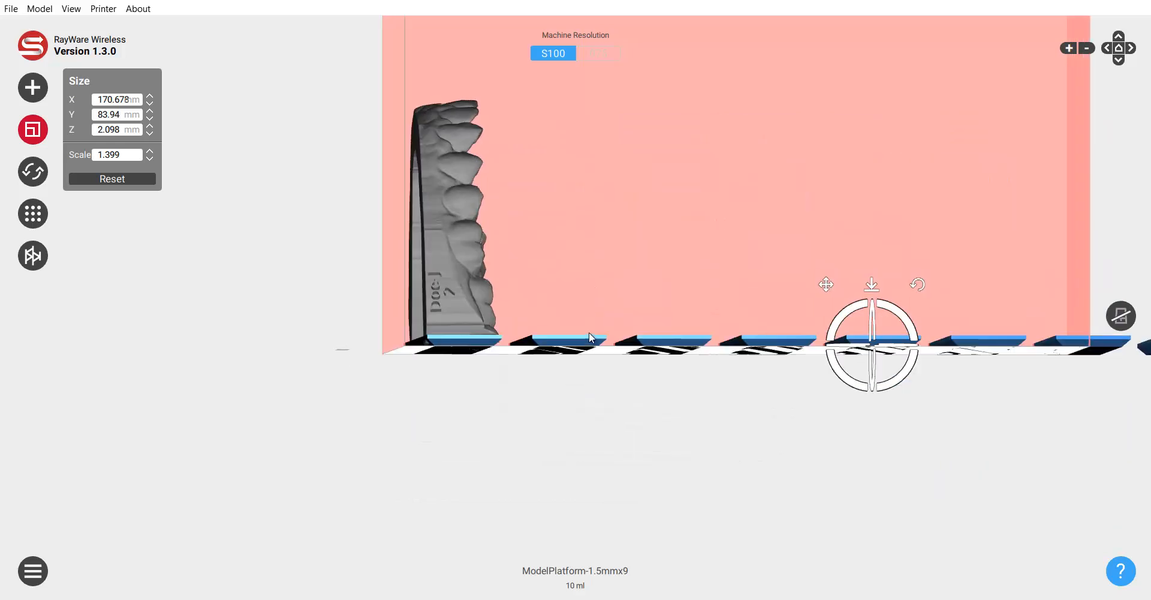
Step: Load the ModelPlatform-1.5mm file from Print Setups beside the upright mandible
drag(587, 338, 631, 367)
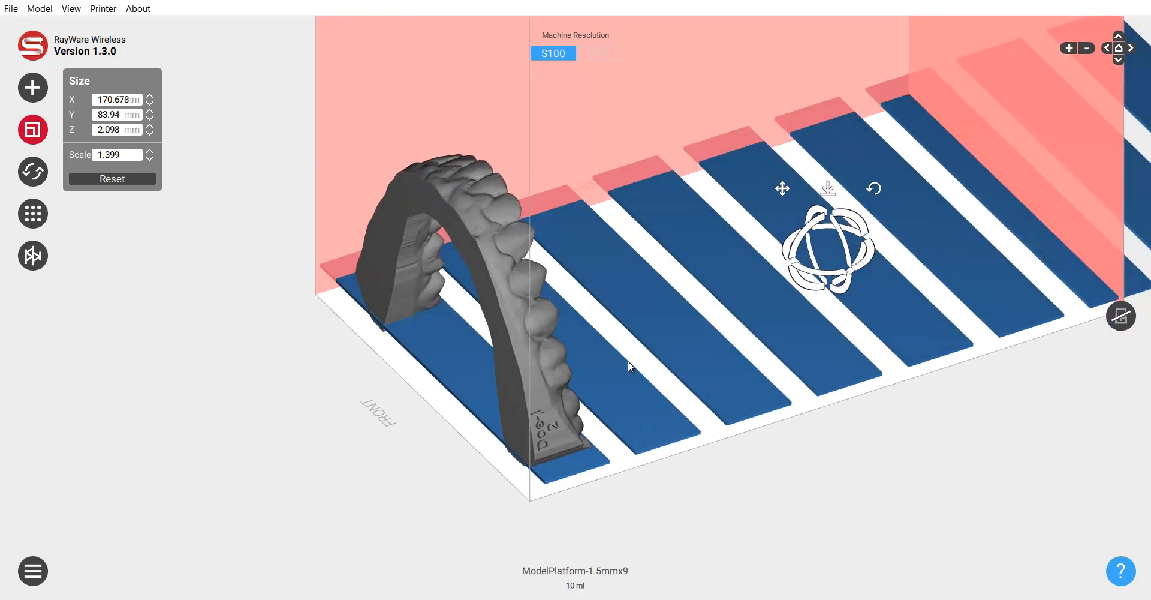
drag(628, 367, 396, 359)
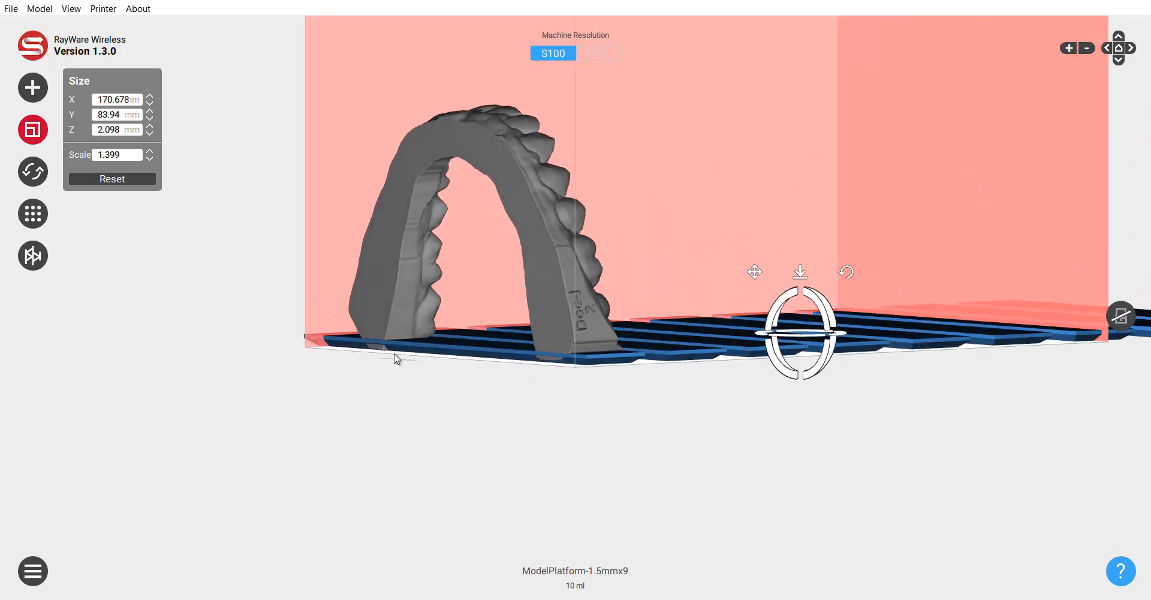
drag(396, 358, 430, 413)
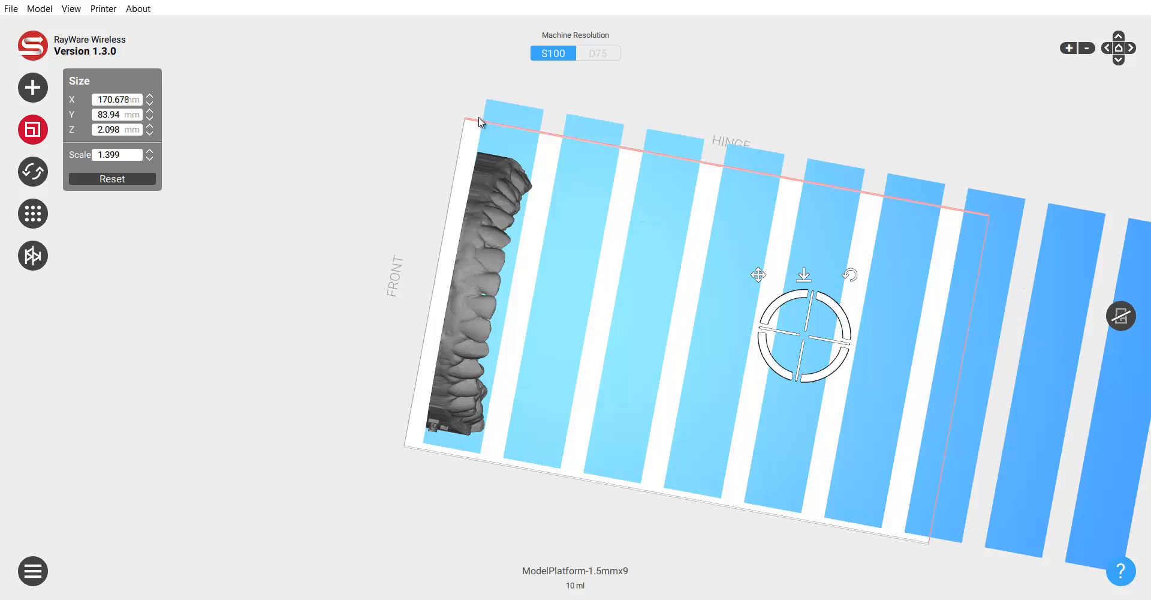
mouse_move(1030, 334)
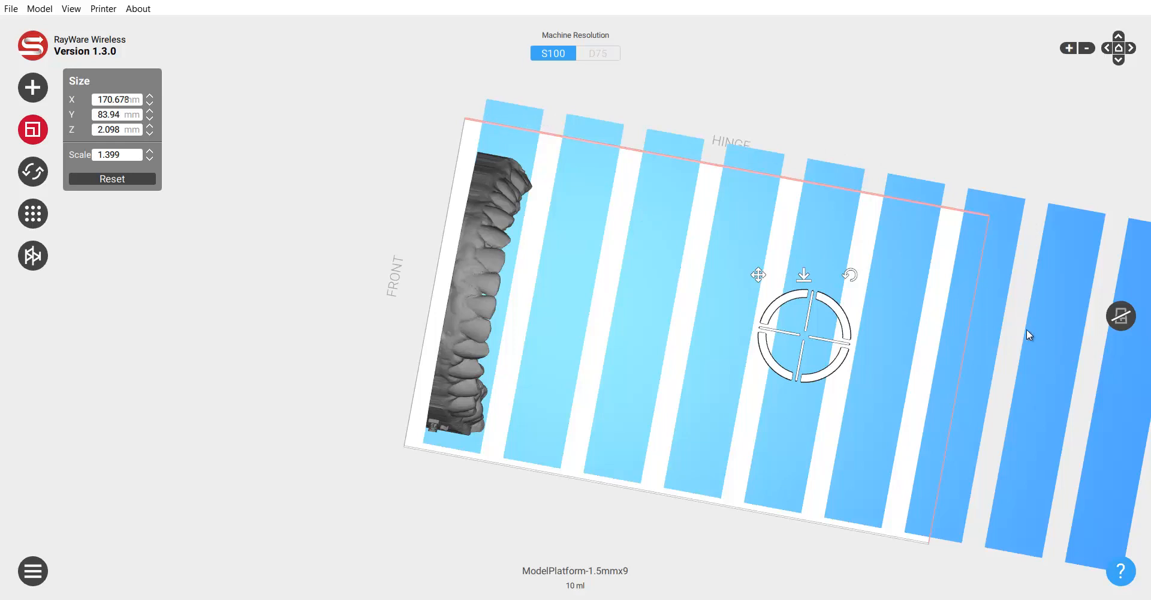
mouse_move(981, 264)
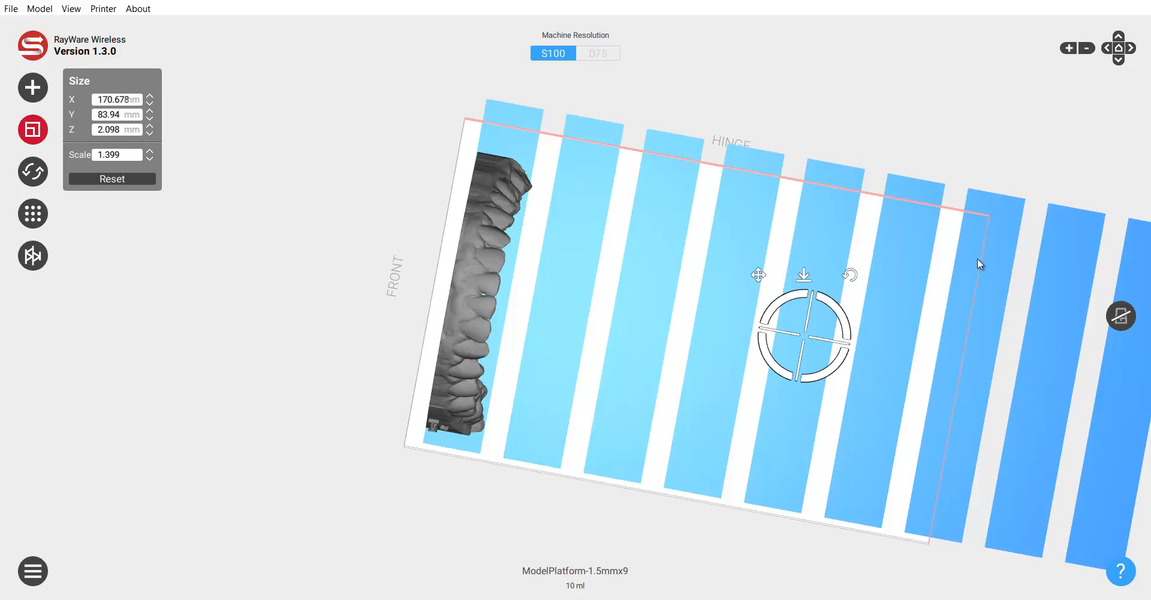
mouse_move(461, 180)
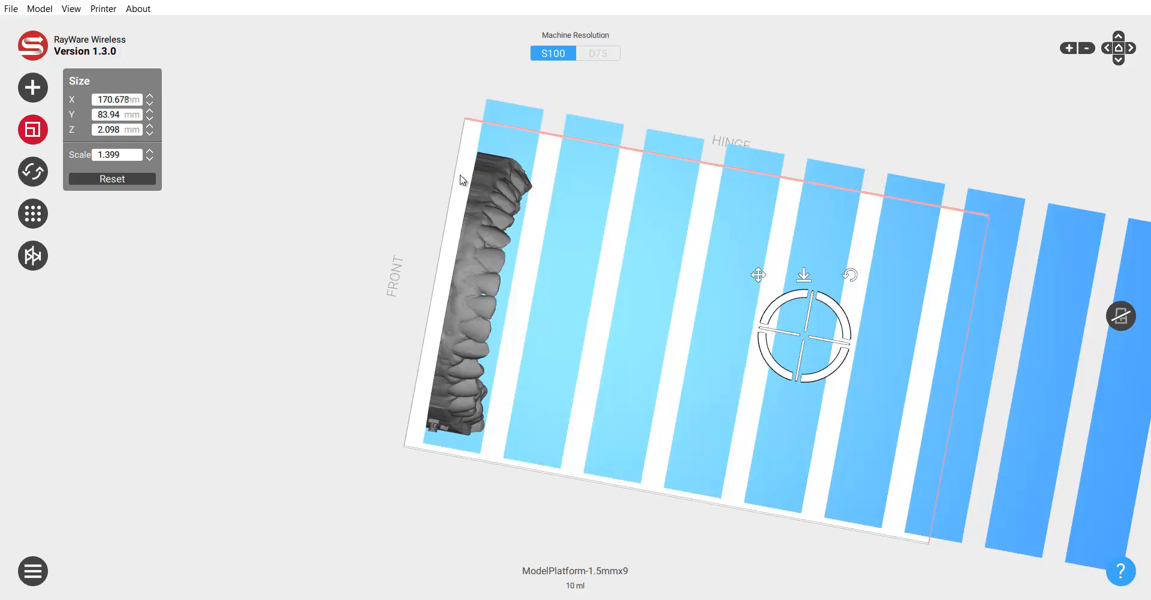
mouse_move(751, 246)
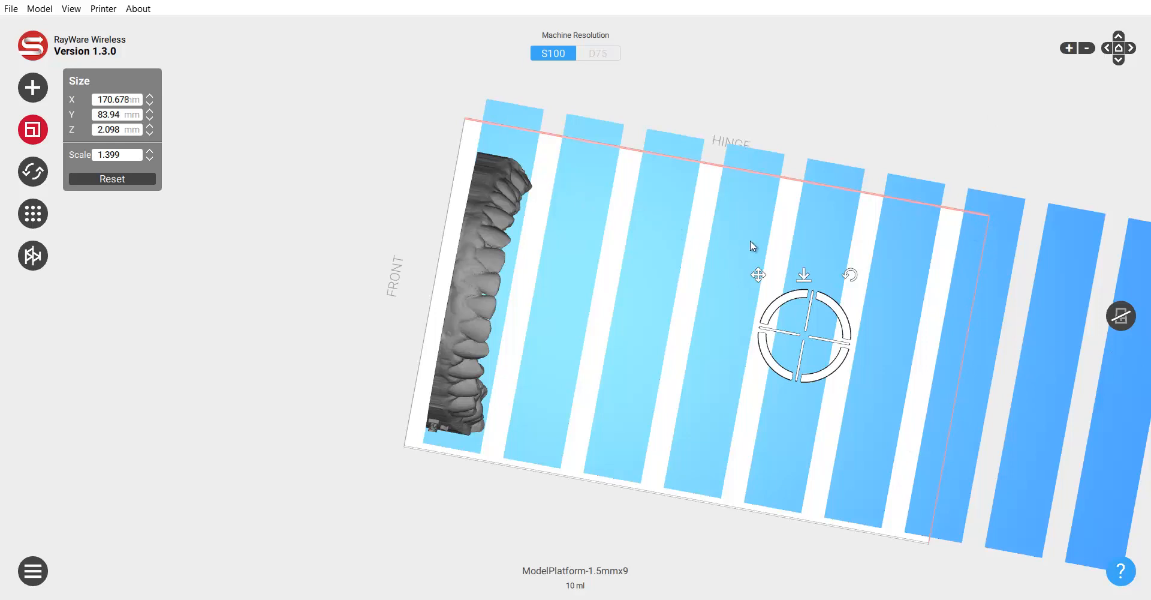
mouse_move(729, 77)
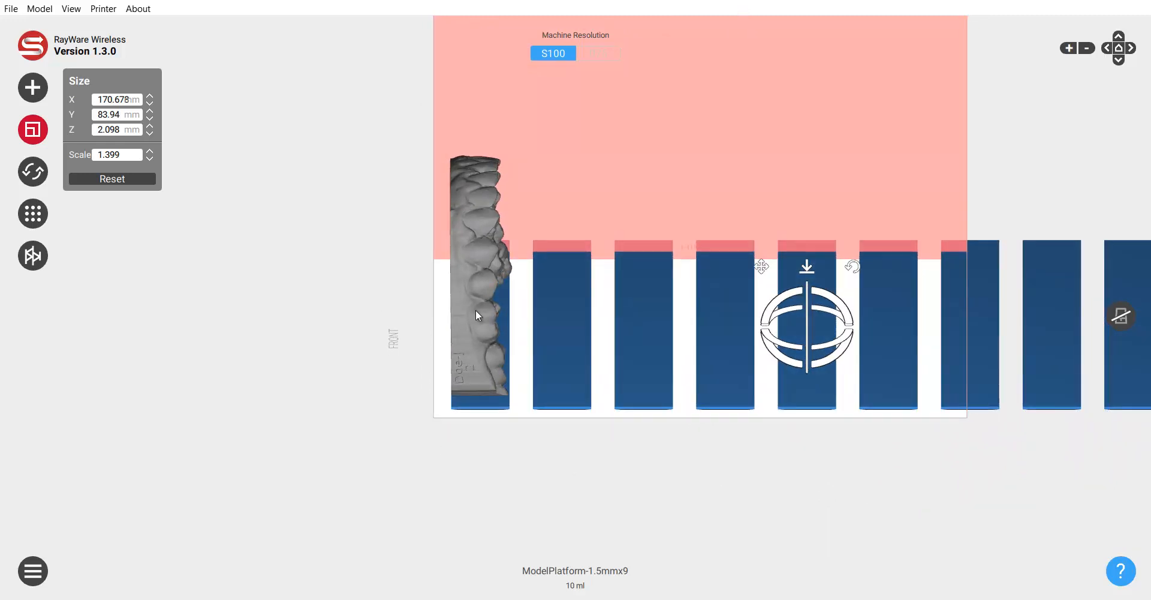
mouse_move(518, 274)
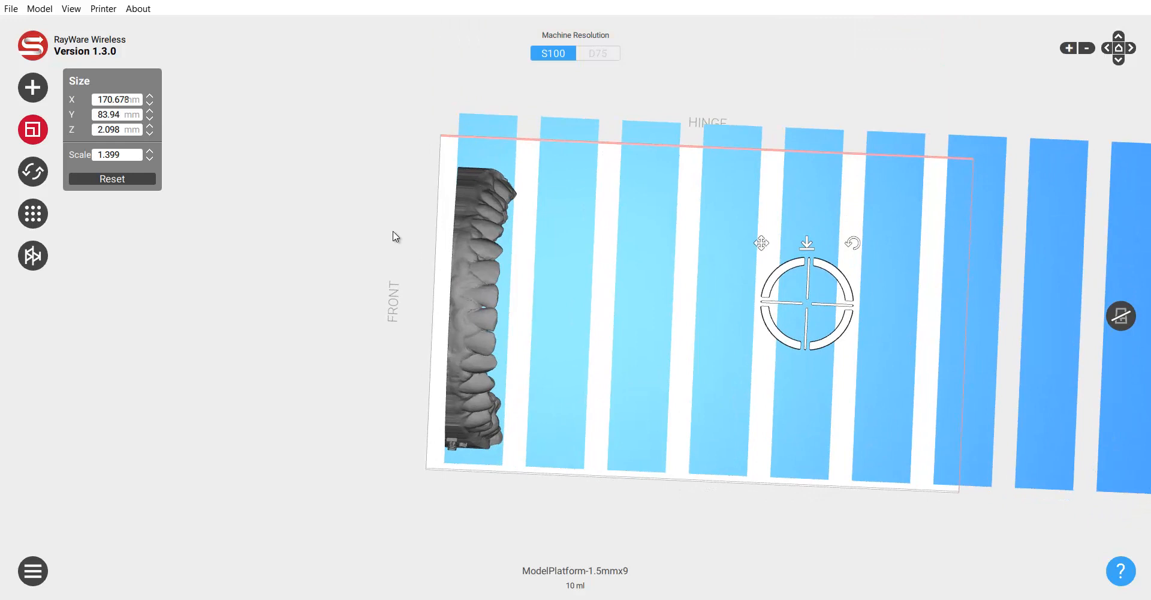
mouse_move(634, 309)
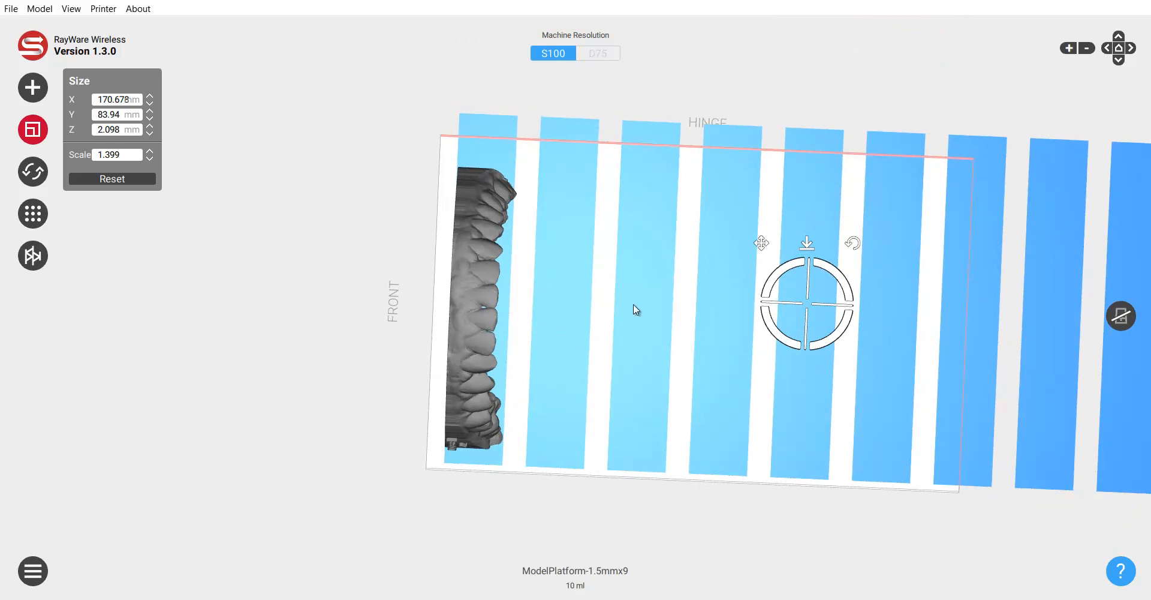
mouse_move(596, 485)
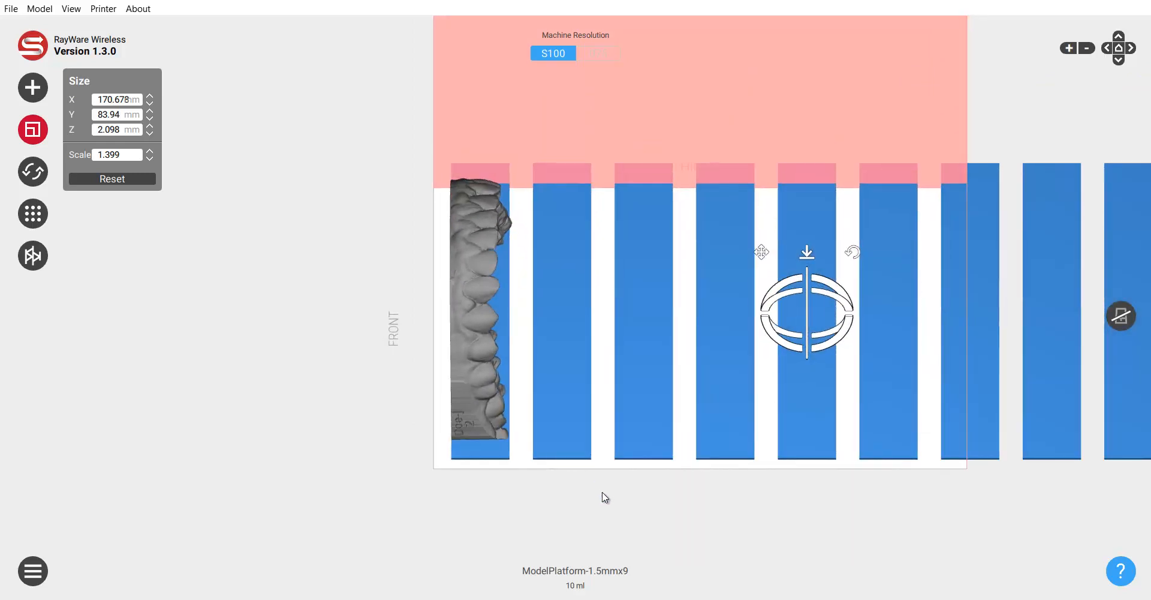
drag(605, 497, 290, 233)
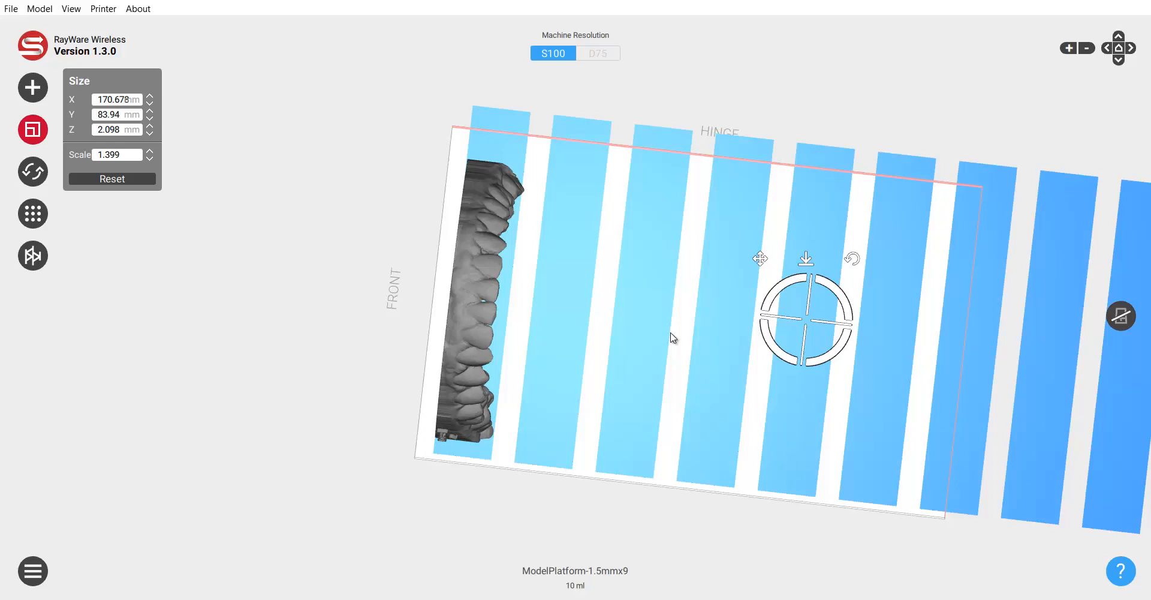
mouse_move(329, 262)
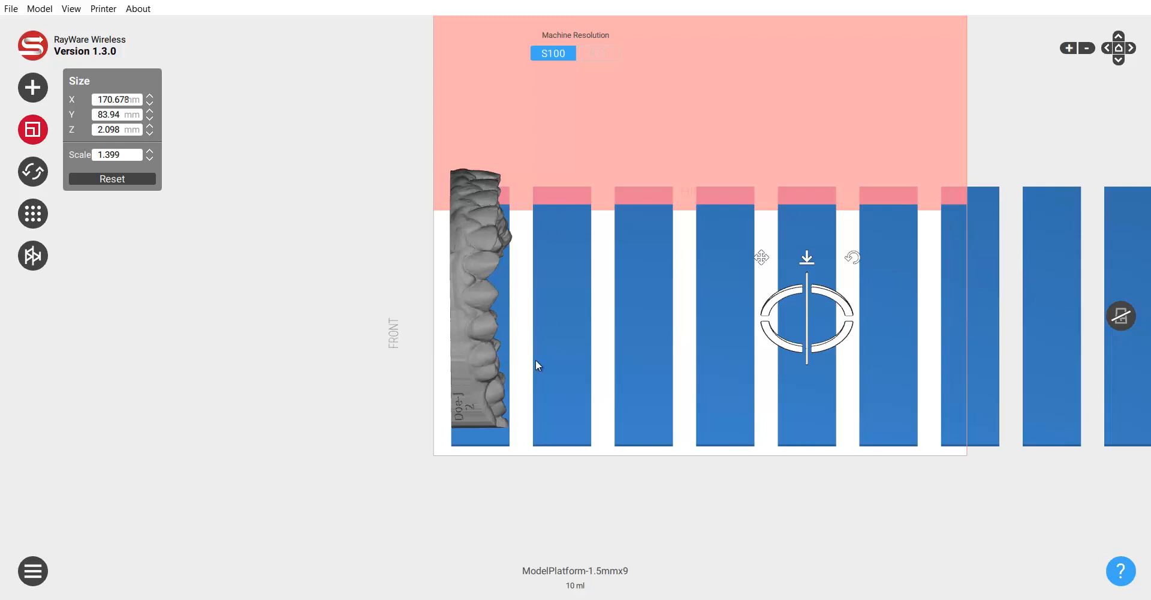
mouse_move(475, 279)
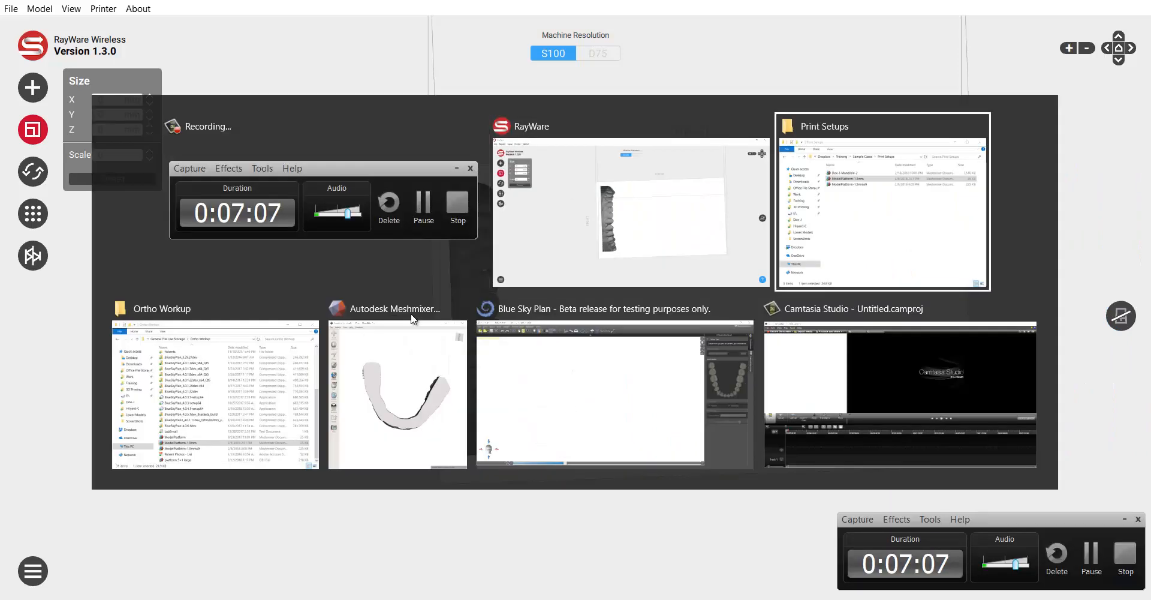
click(880, 206)
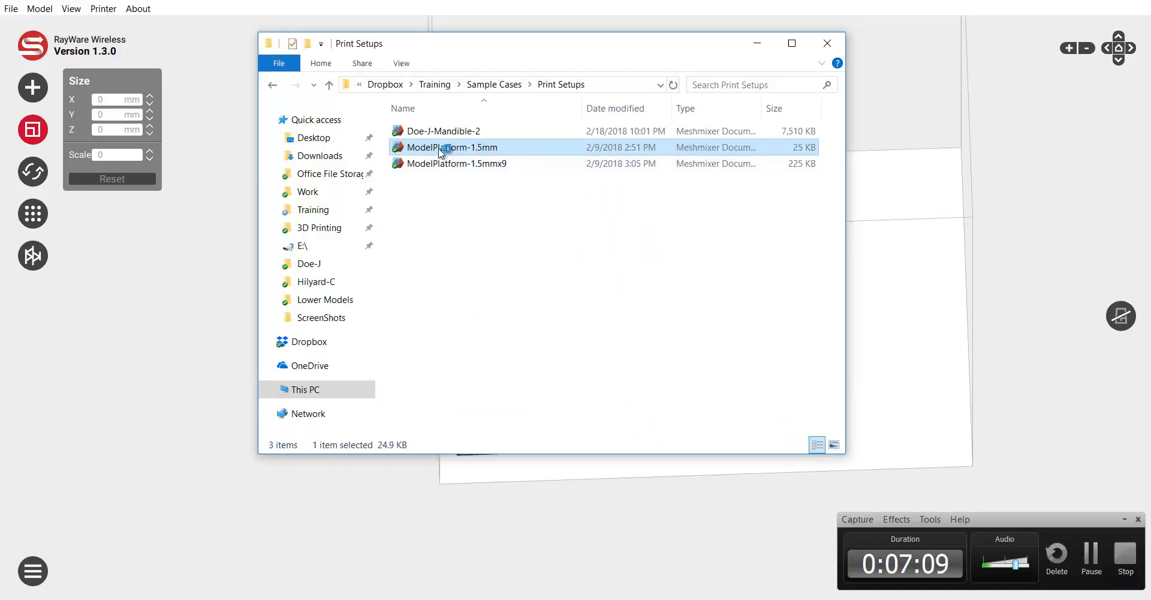
double_click(451, 147)
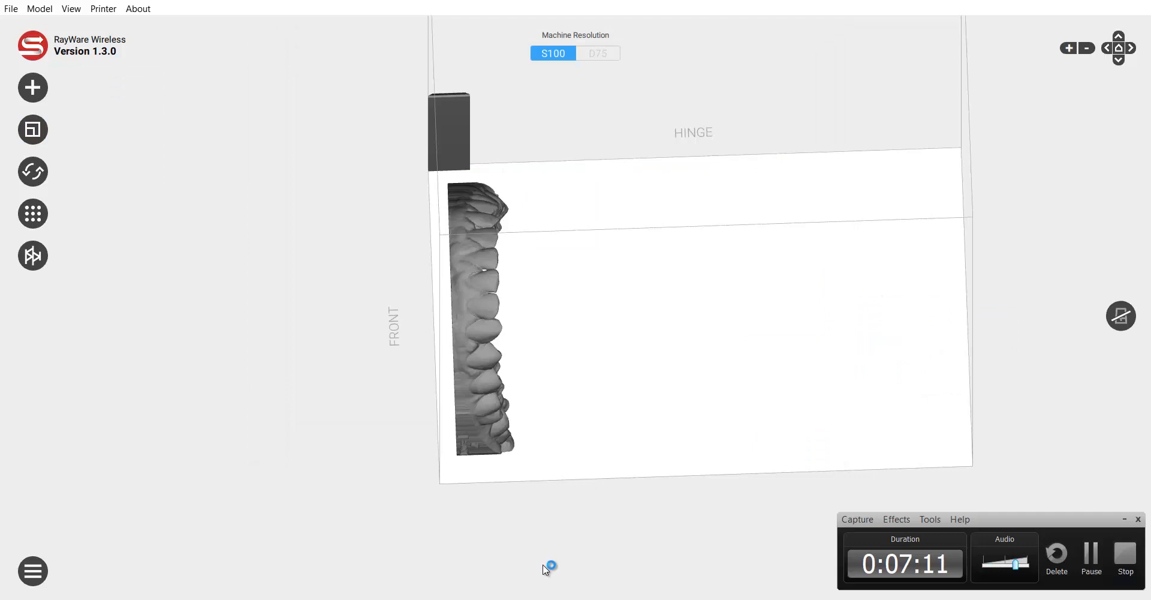
Step: Select the 1.5 mm platform, check its 10 × 60 mm size, and place it beneath the mandible
click(477, 315)
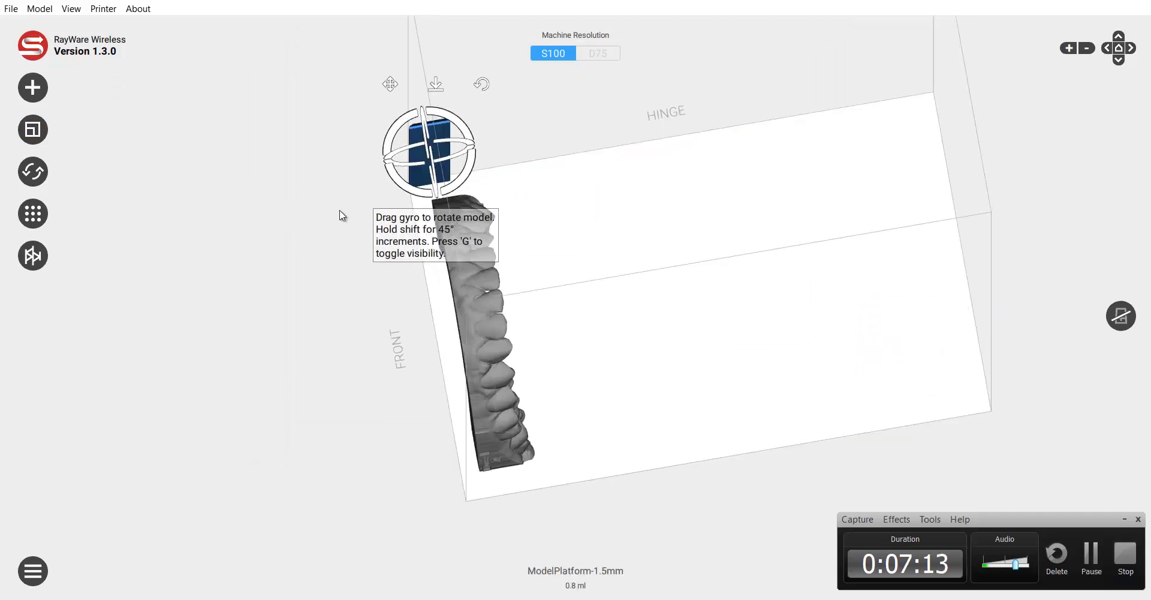
drag(429, 150, 514, 337)
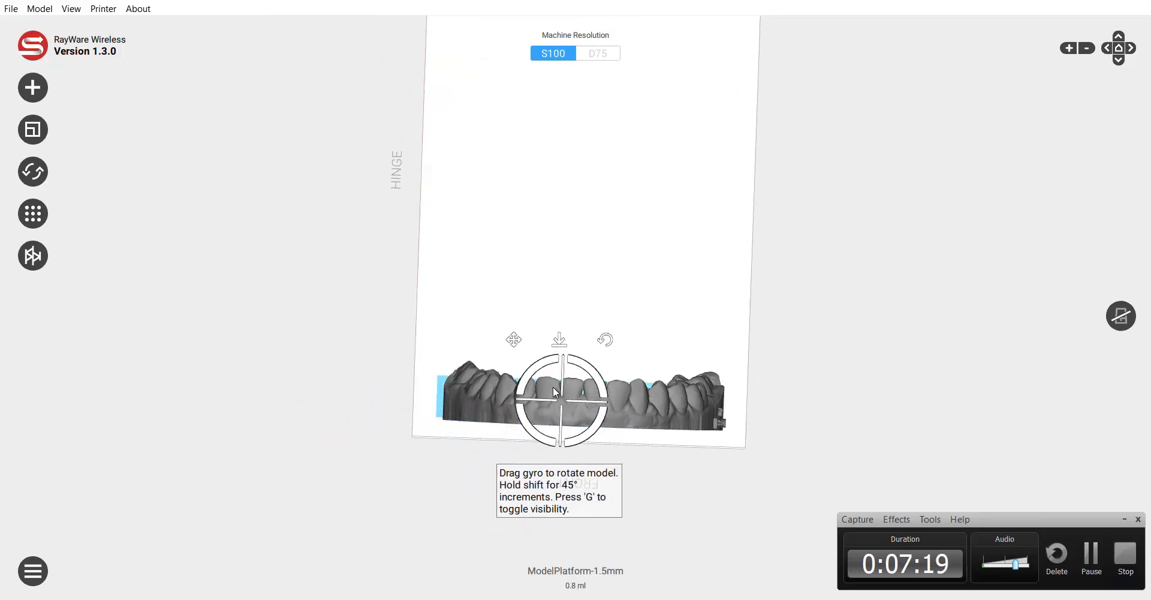
click(32, 129)
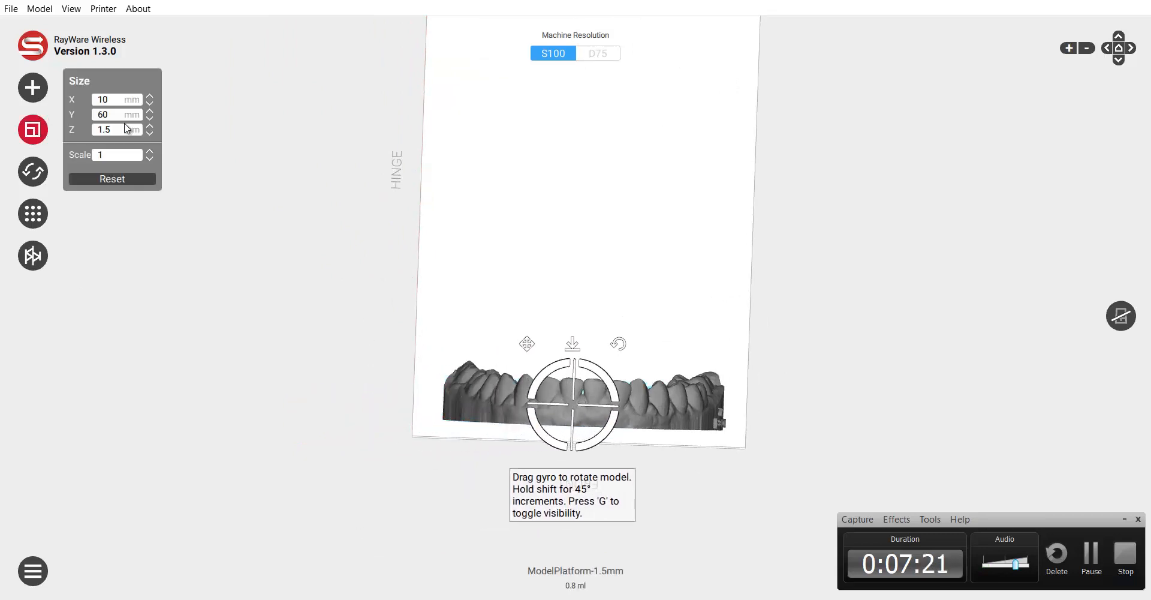
click(150, 151)
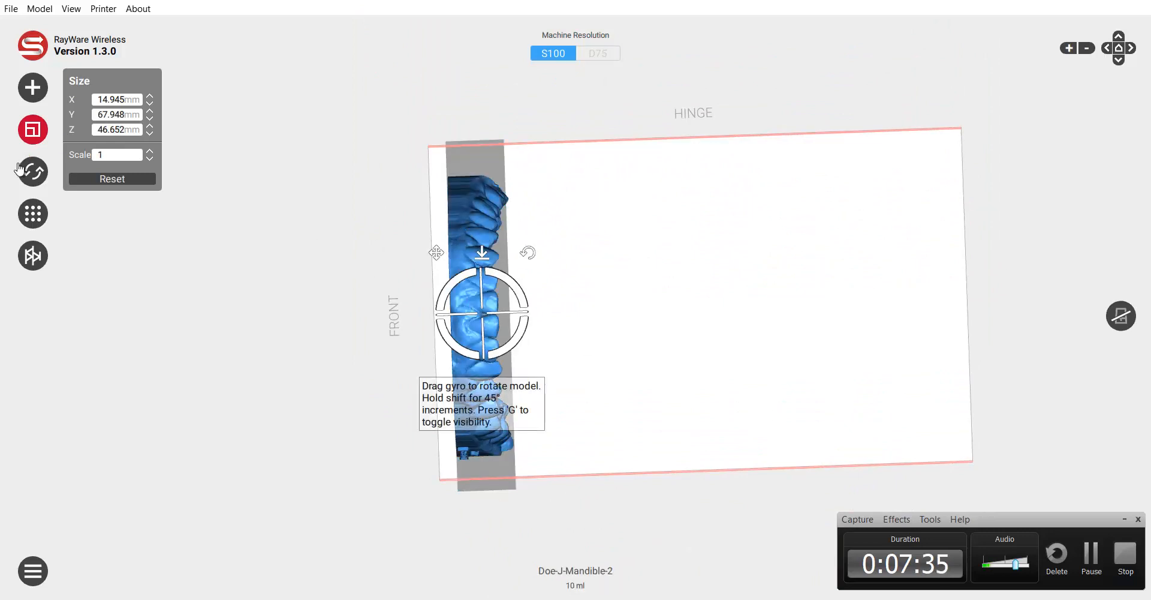
Step: Duplicate the mandible model and drag the copies side by side into a row of seven
click(33, 255)
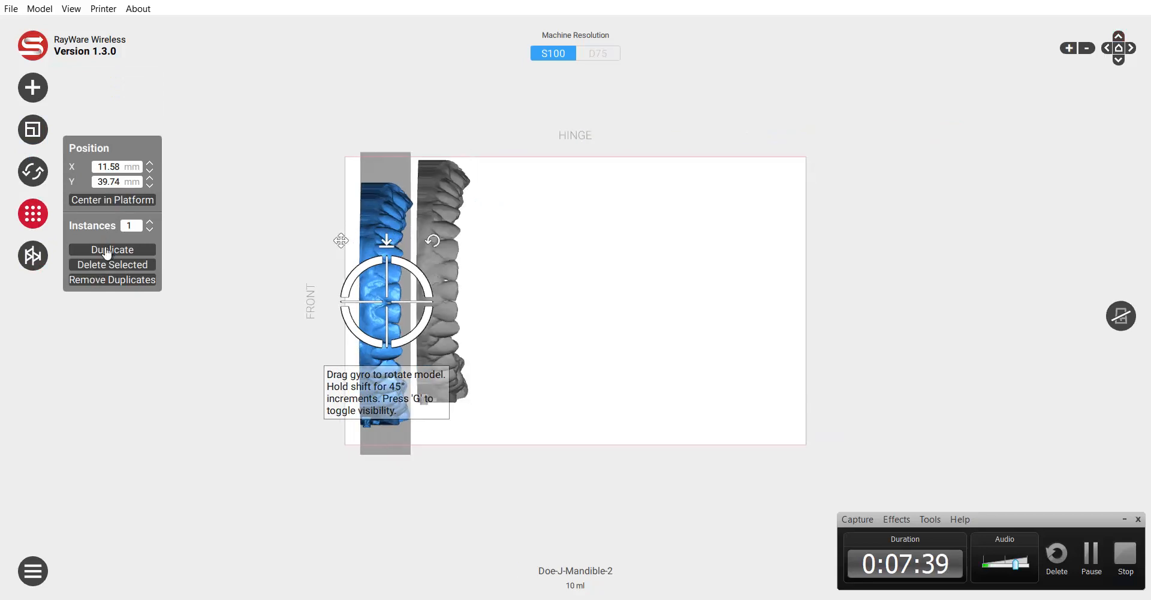
click(112, 249)
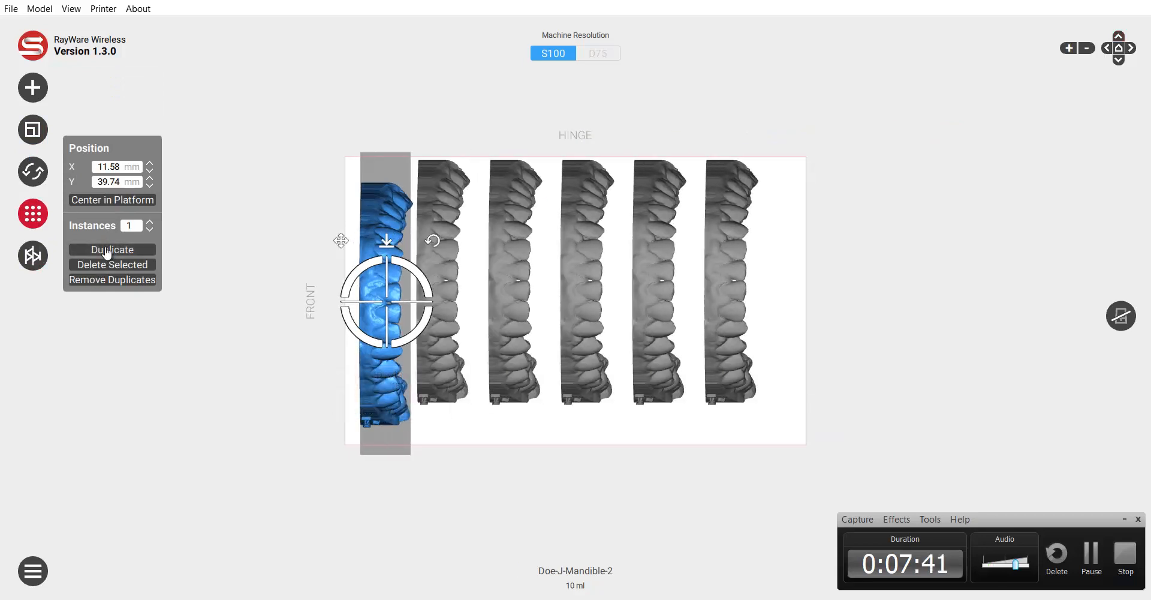
drag(385, 301, 440, 305)
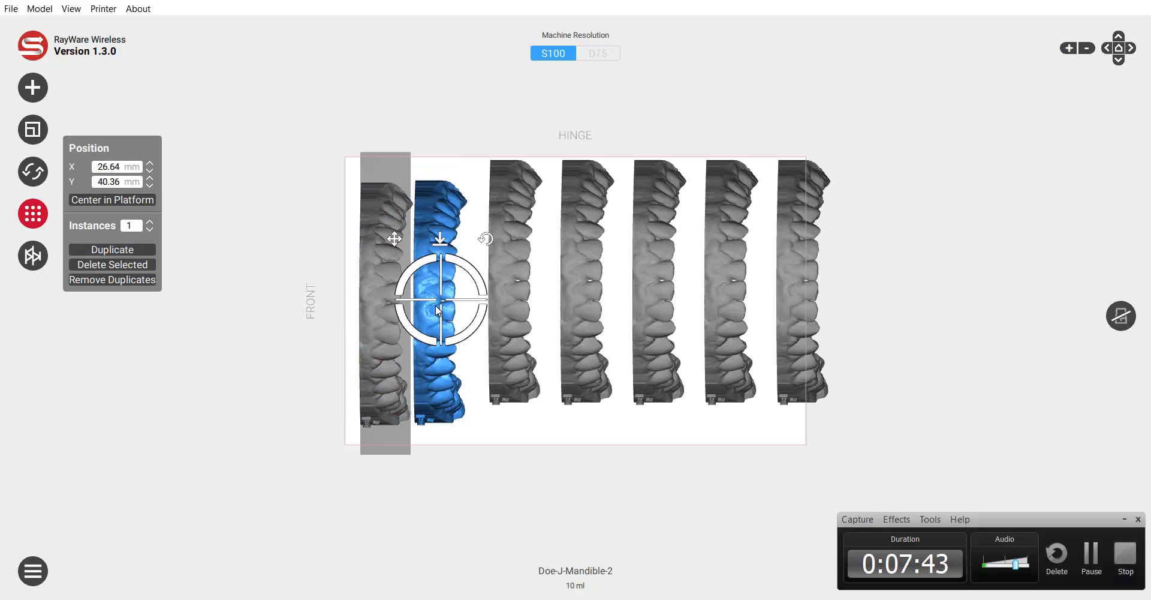
drag(437, 309, 492, 316)
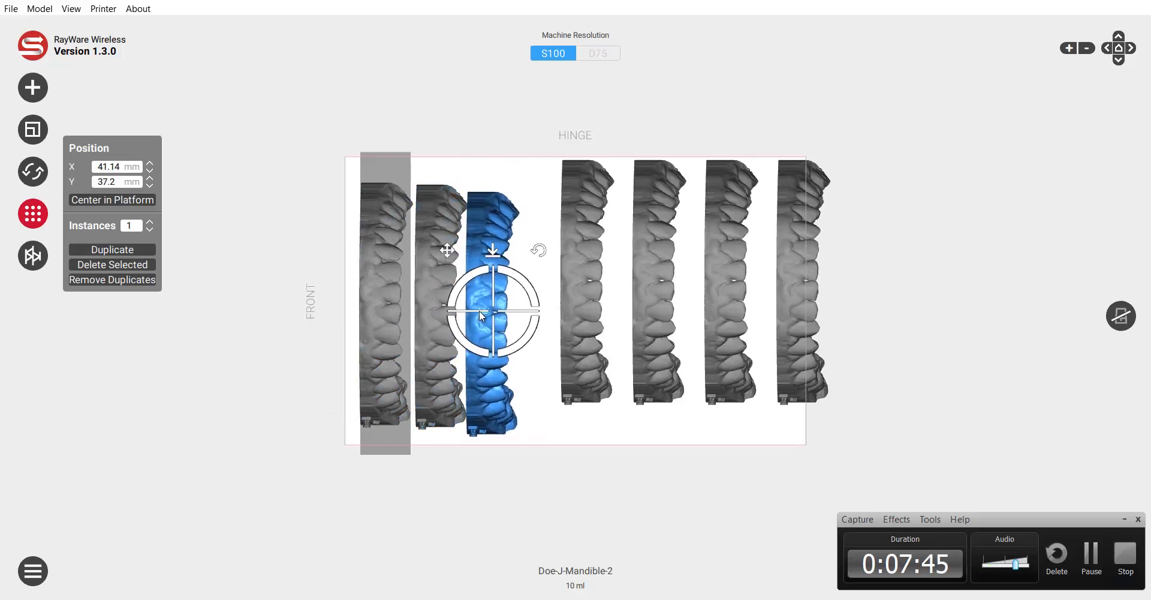
drag(481, 316, 551, 328)
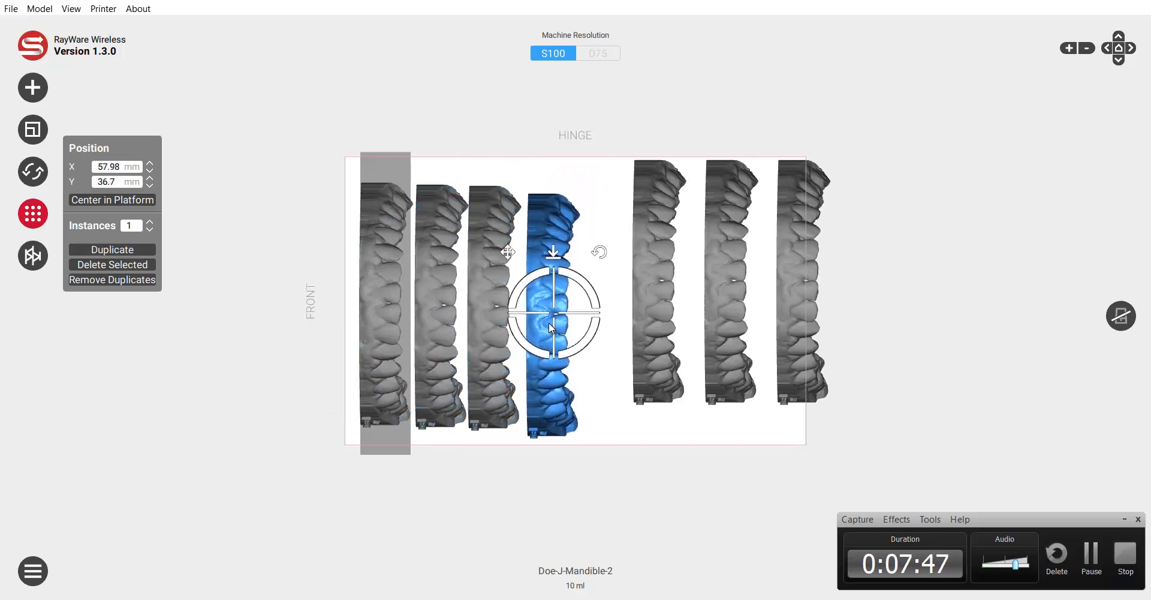
drag(550, 326, 550, 308)
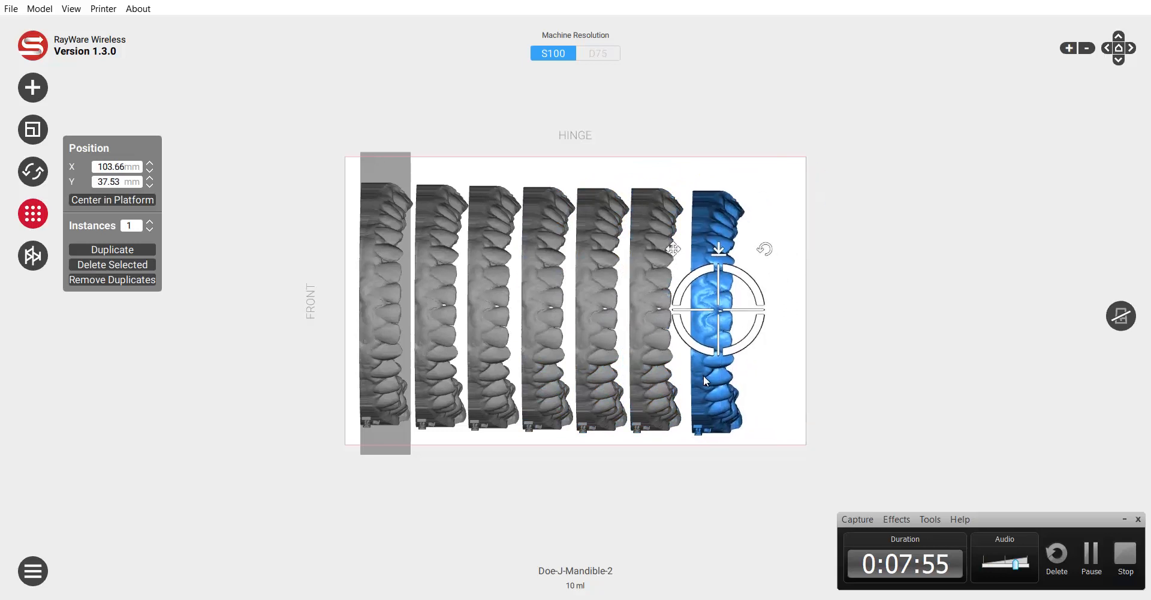
drag(718, 301, 383, 301)
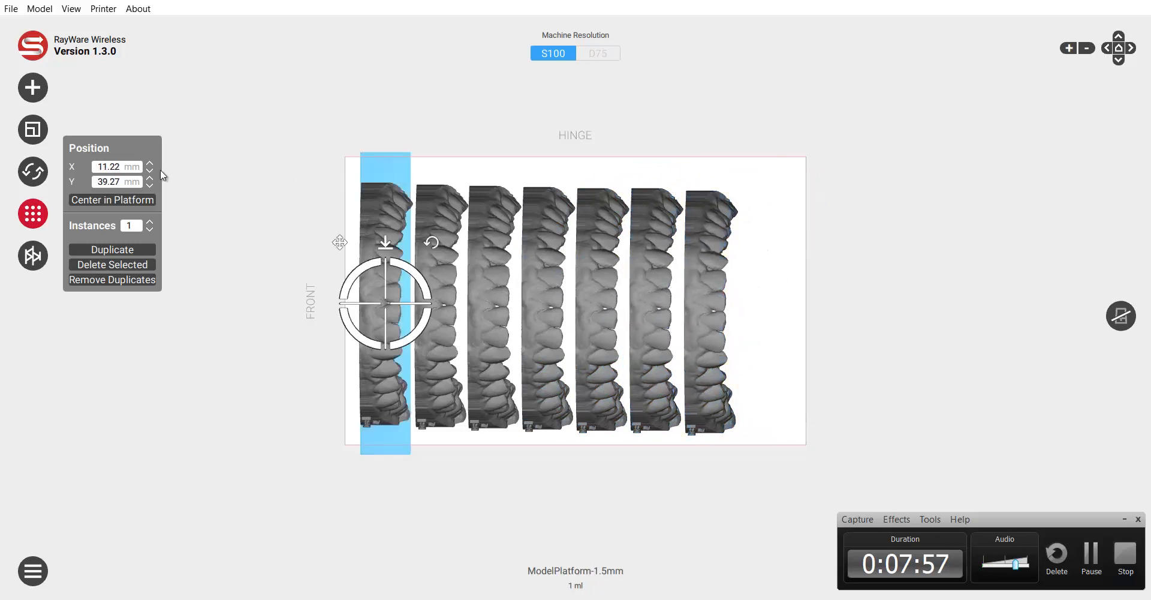
Step: Duplicate the 1.5 mm platform and drag a copy beneath each of the seven mandibles
click(112, 249)
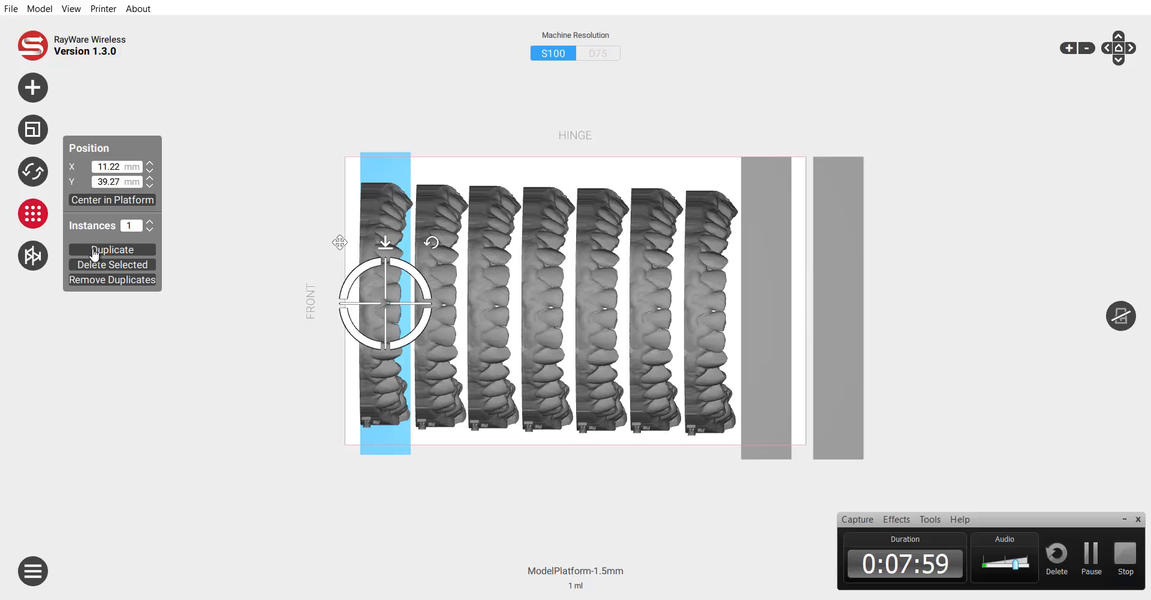
drag(385, 304, 766, 304)
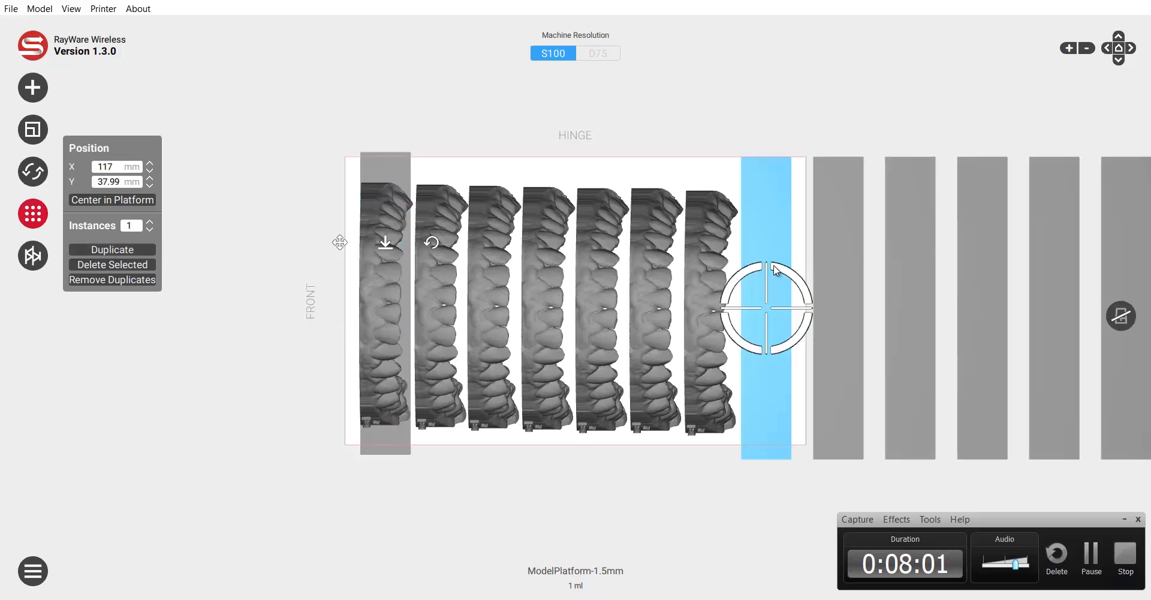
drag(756, 306, 441, 301)
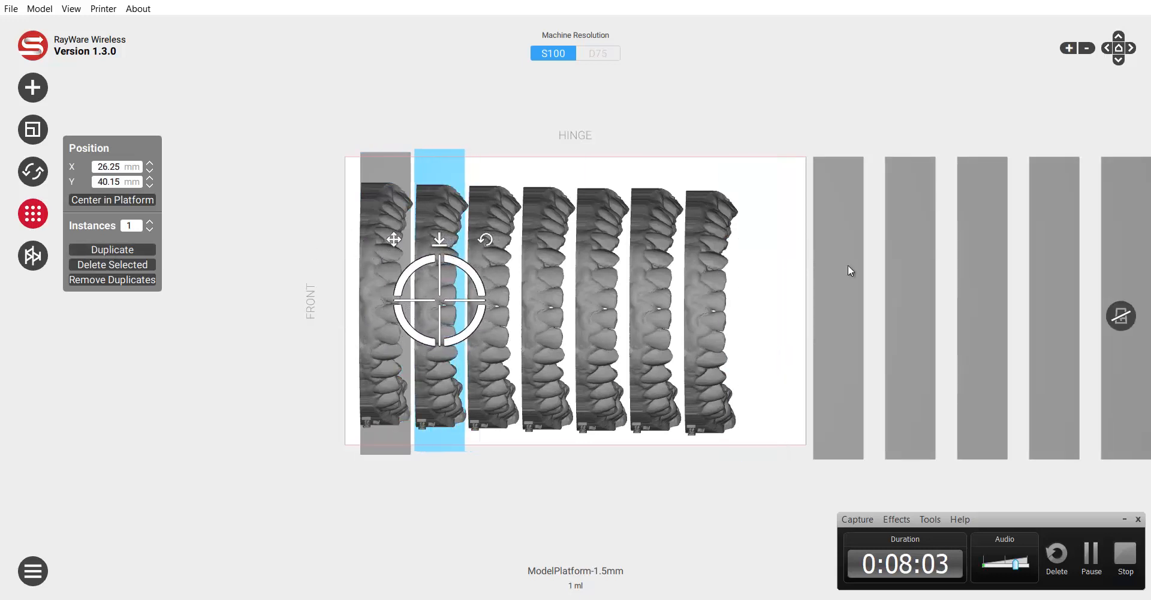
drag(439, 301, 498, 301)
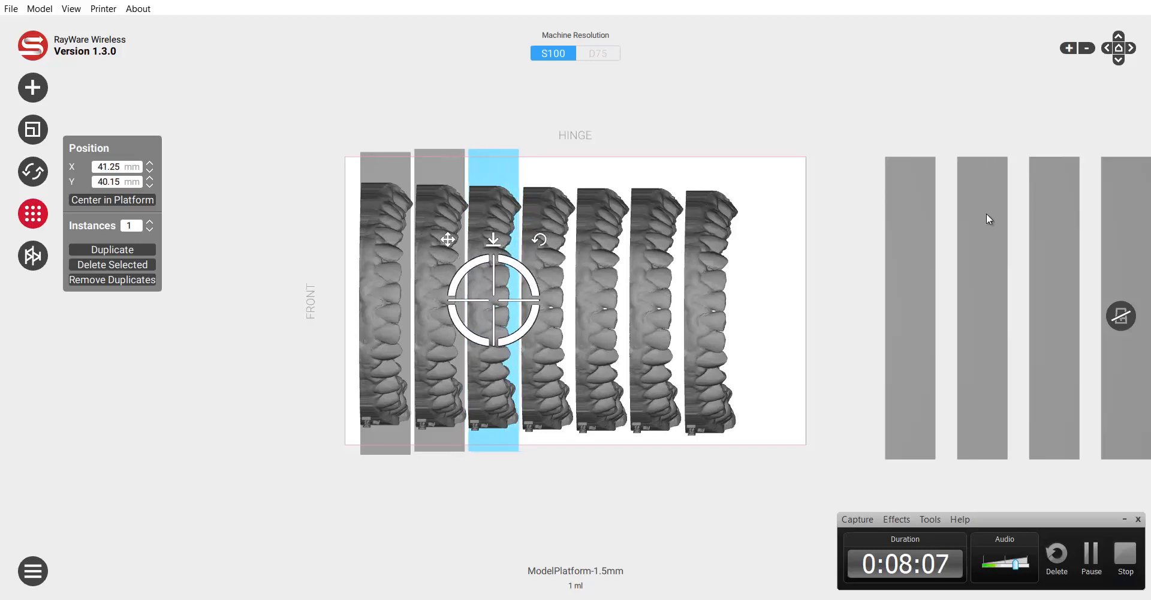
drag(493, 298, 552, 298)
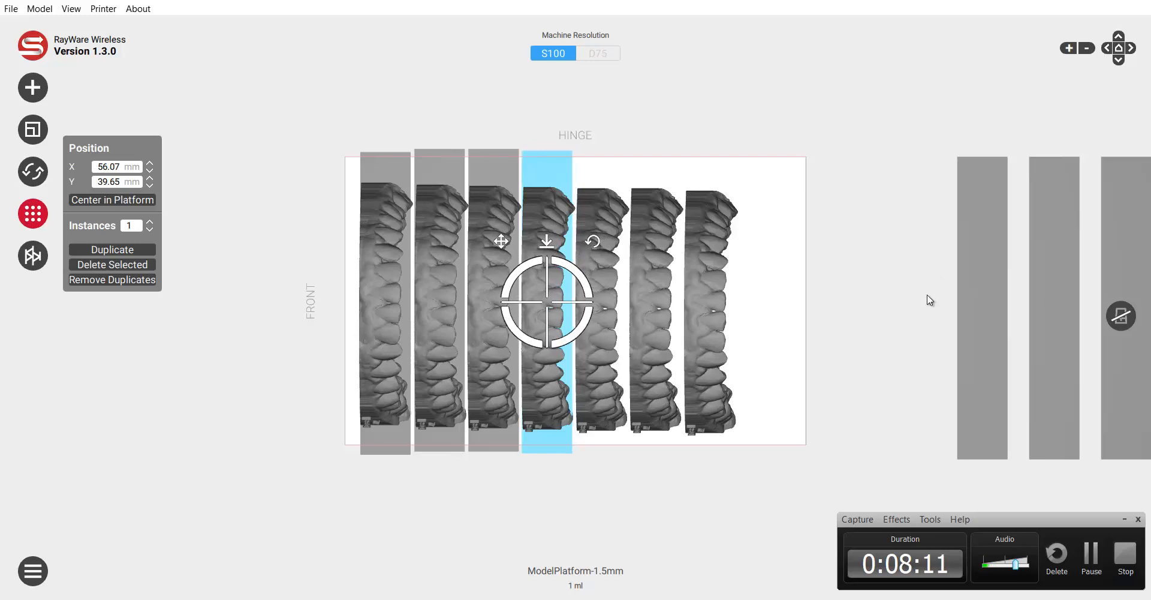
drag(546, 301, 599, 301)
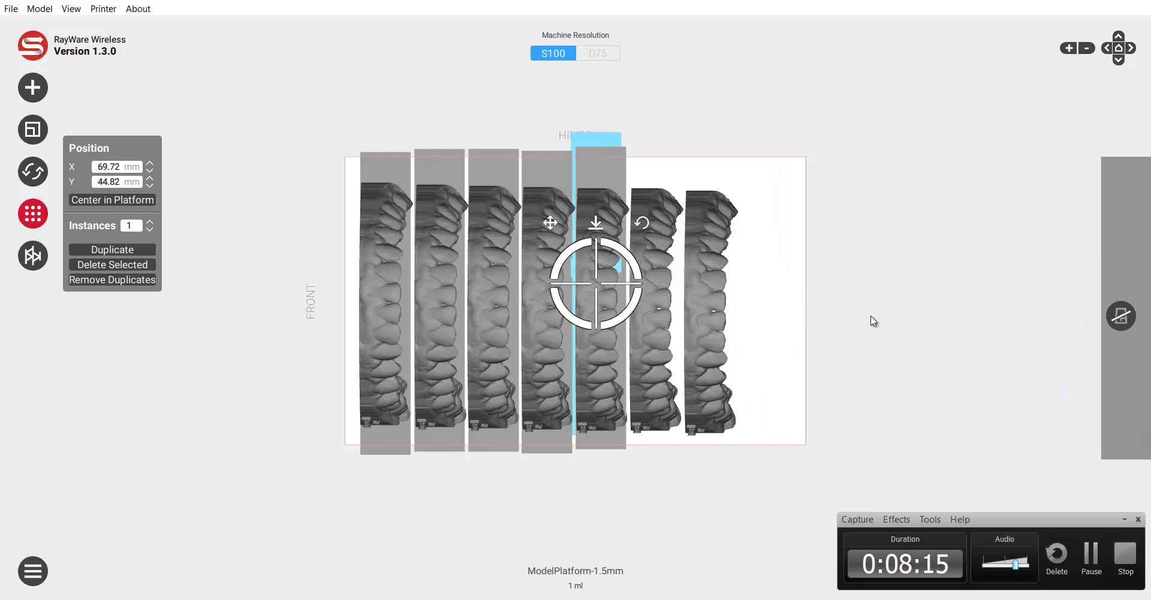
drag(595, 282, 654, 293)
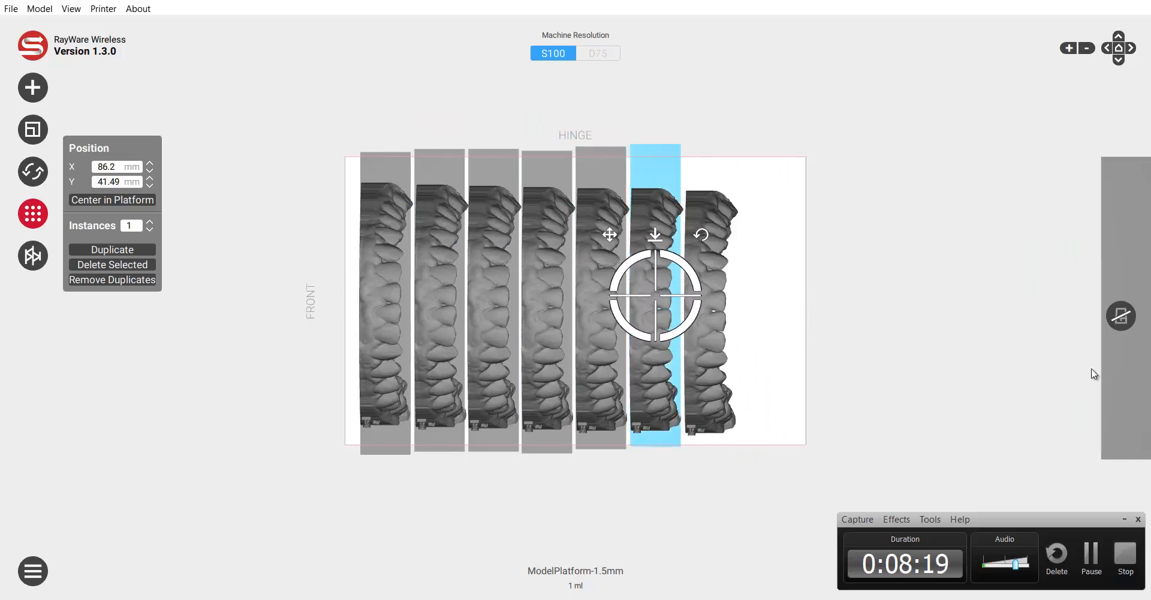
drag(654, 294, 703, 301)
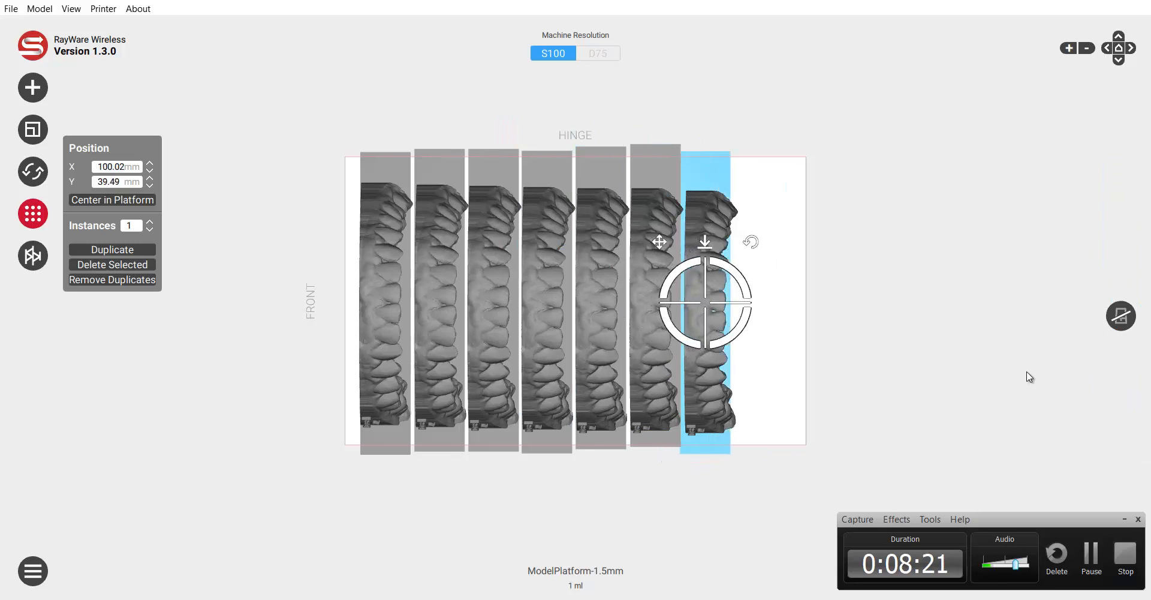
drag(704, 301, 710, 301)
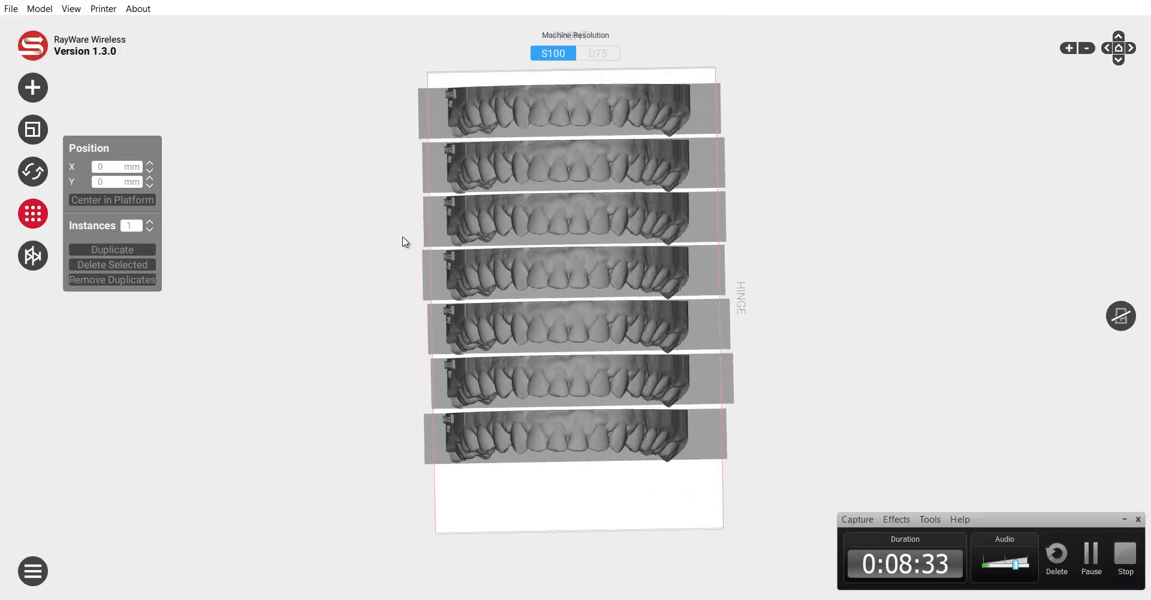
mouse_move(308, 353)
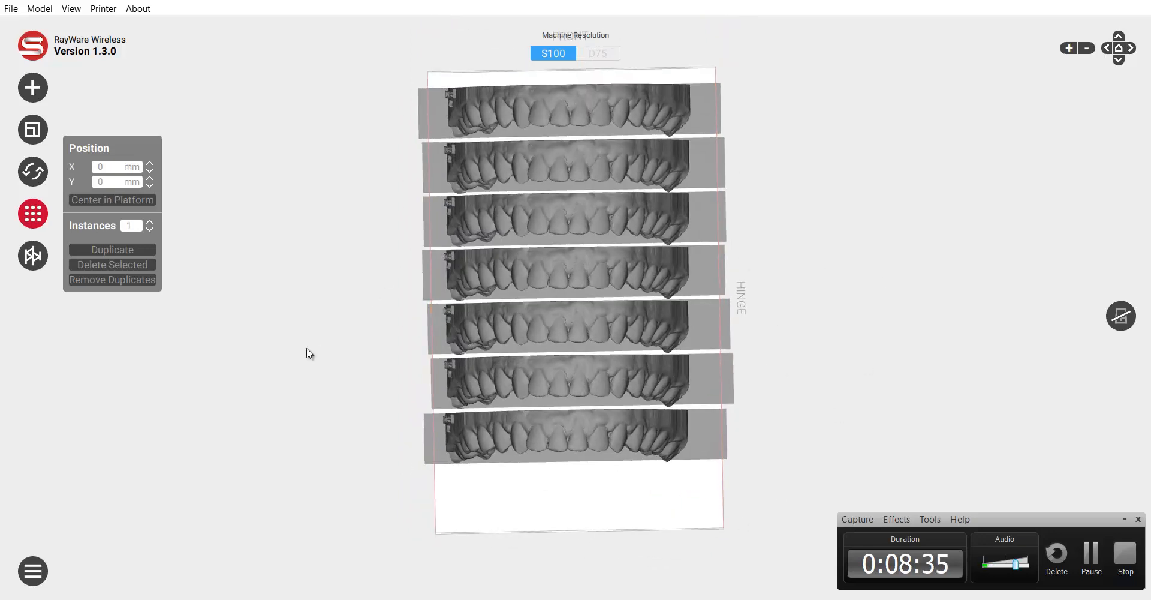
drag(573, 294, 419, 233)
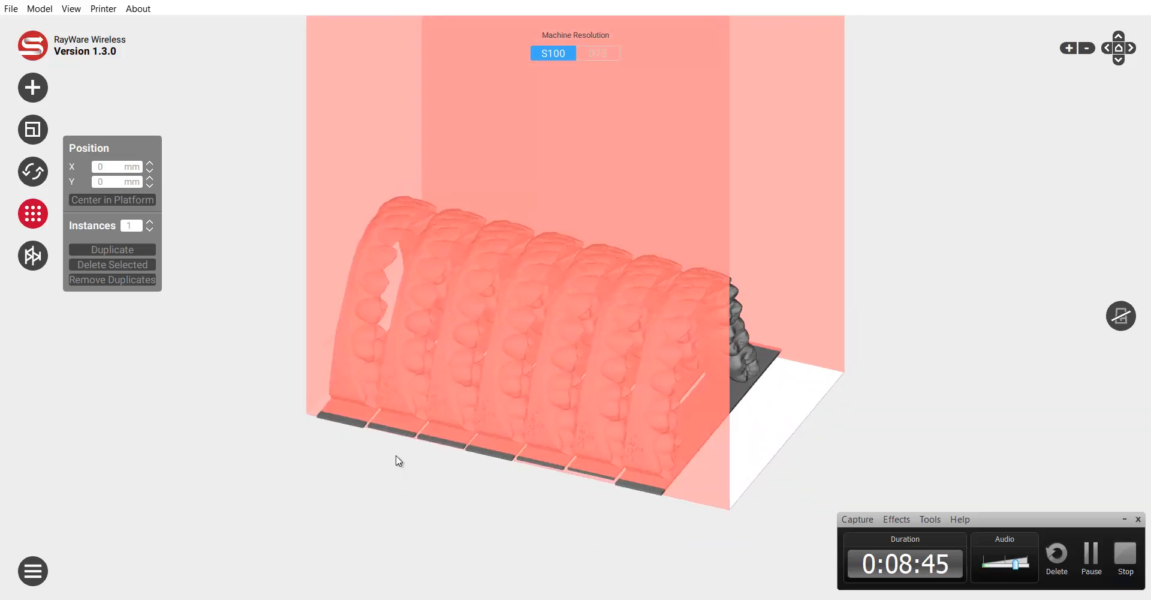
drag(398, 460, 409, 487)
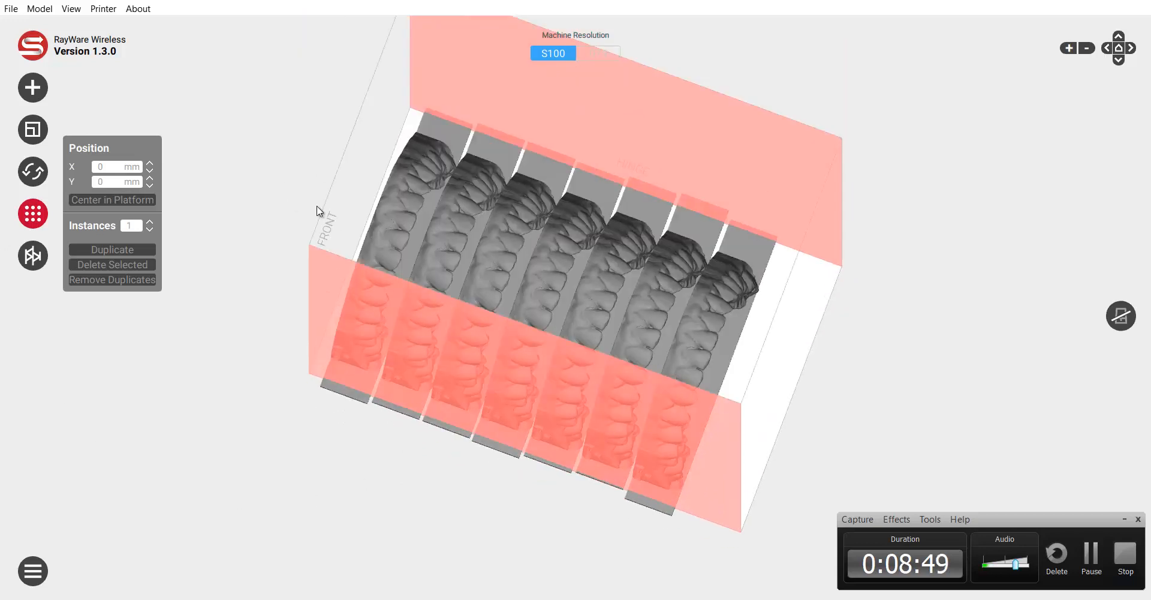
mouse_move(270, 230)
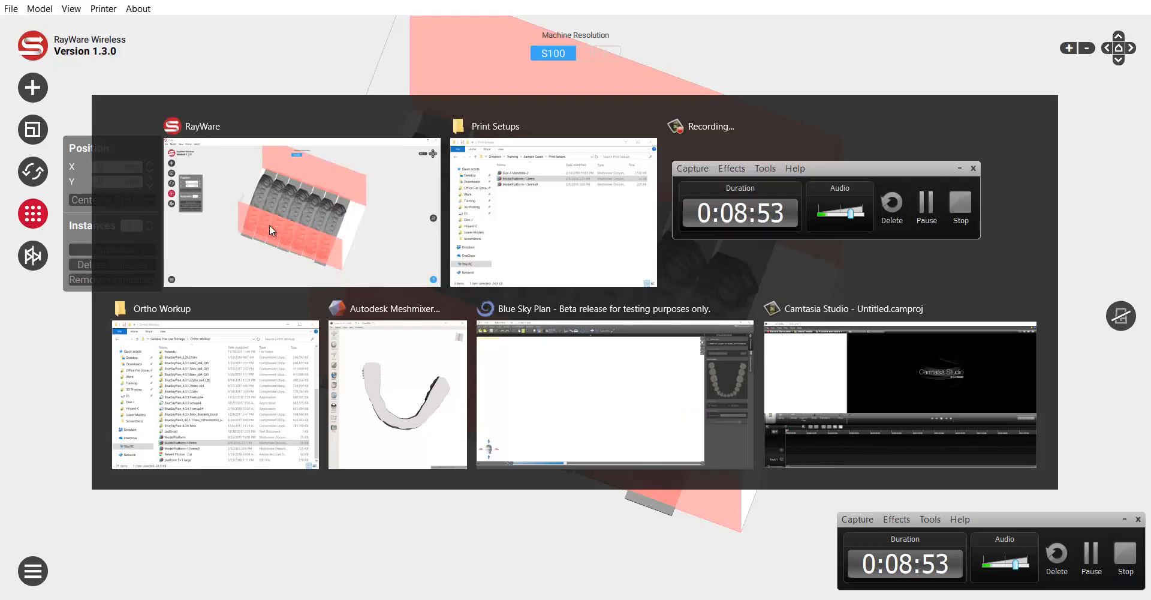
Step: Switch to the Print Setups Explorer window and open ModelPlatform-1.5mm in Meshmixer
click(553, 213)
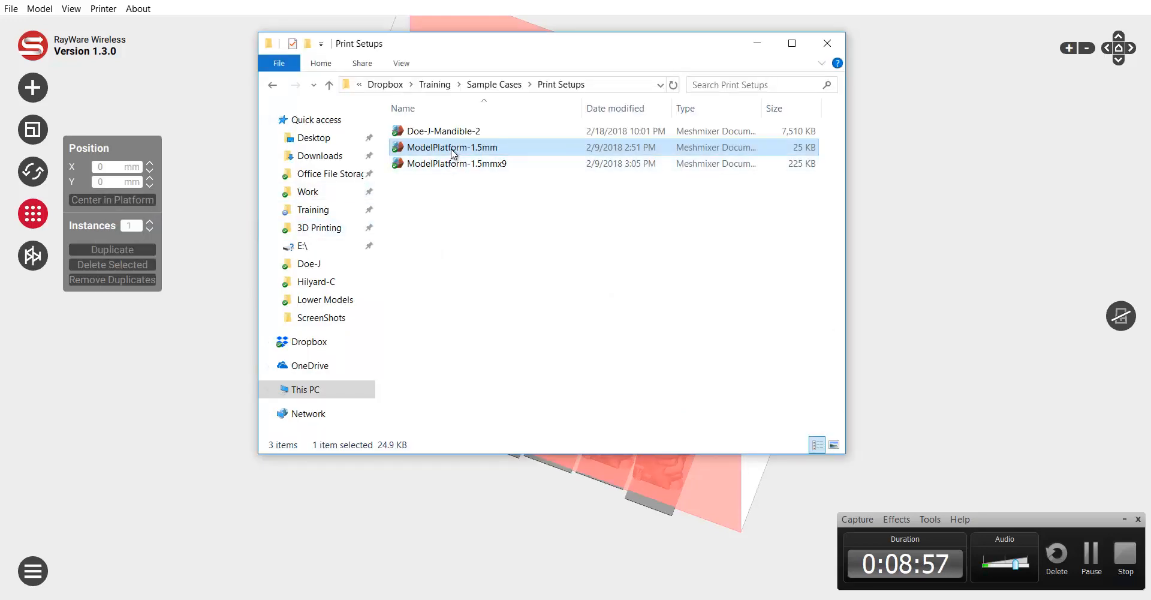
mouse_move(473, 328)
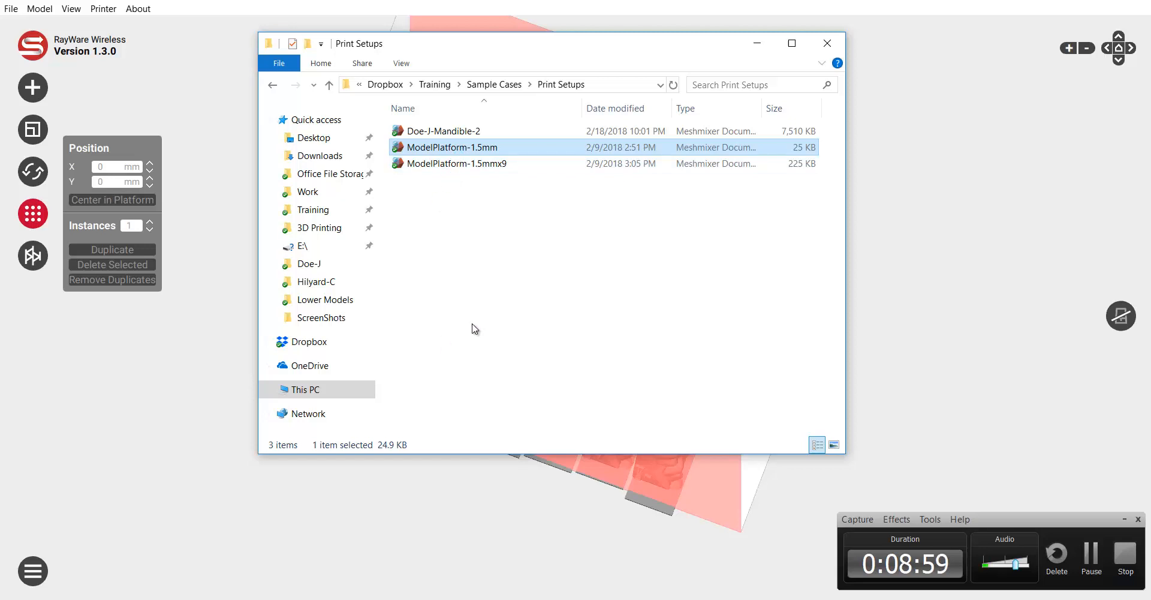
double_click(451, 146)
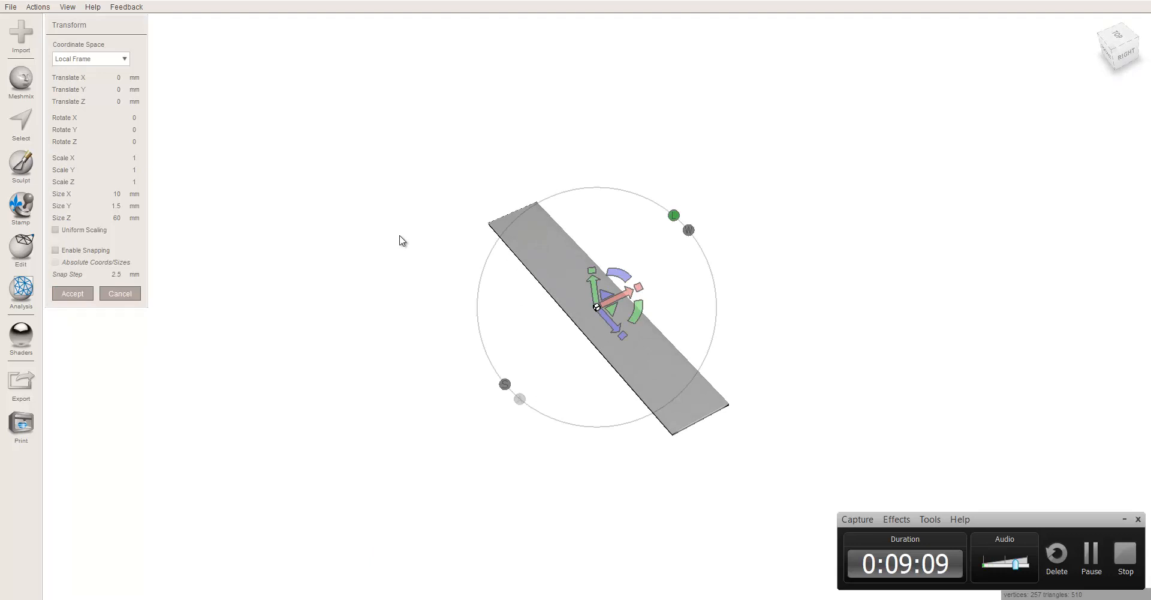
Step: Uniformly scale the platform strip down to a 12.7 by 13.6 mm square tile and accept
click(20, 249)
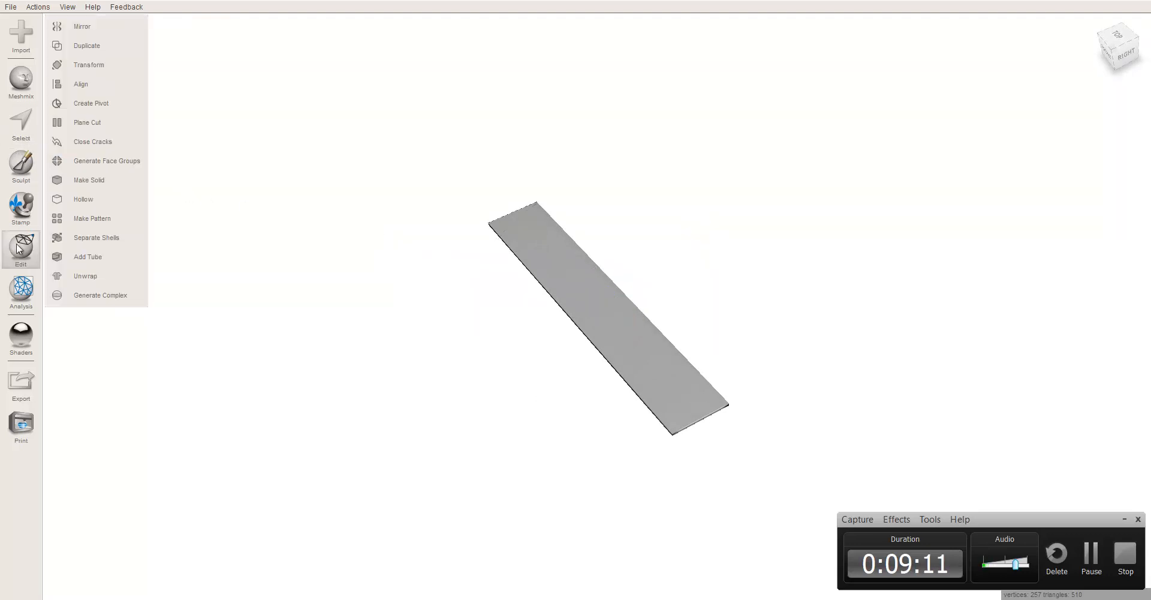
click(88, 65)
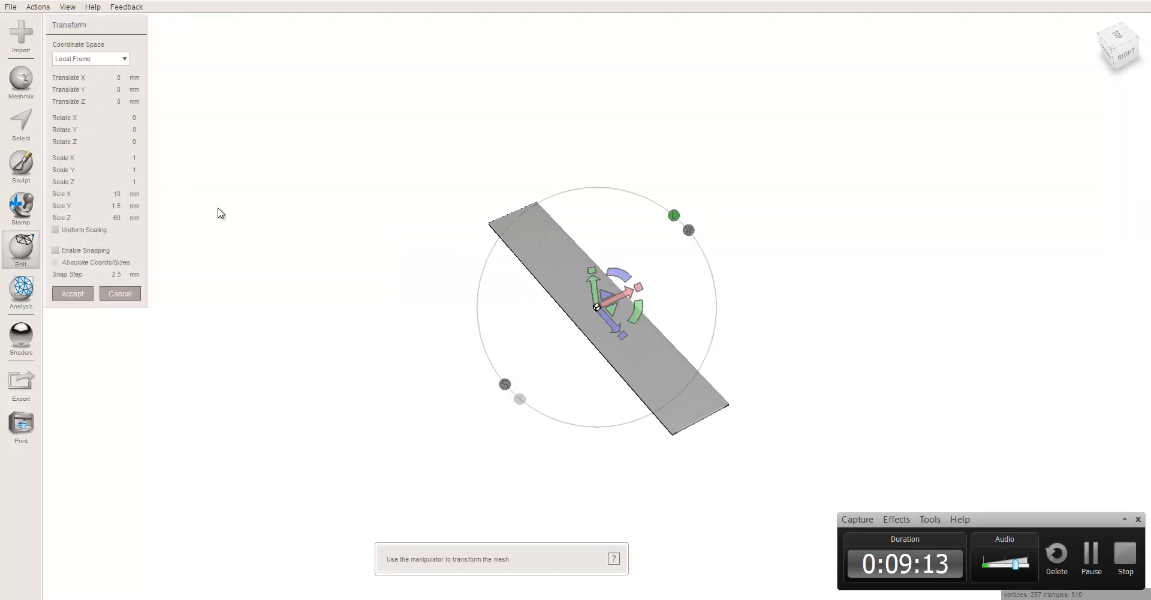
click(55, 230)
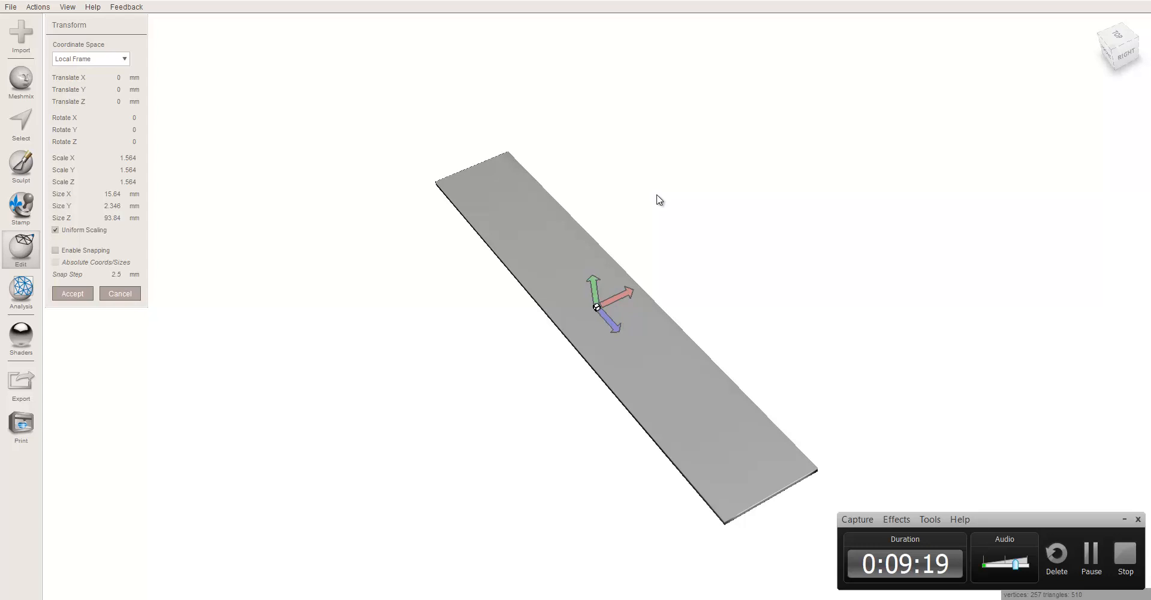
drag(625, 294, 624, 311)
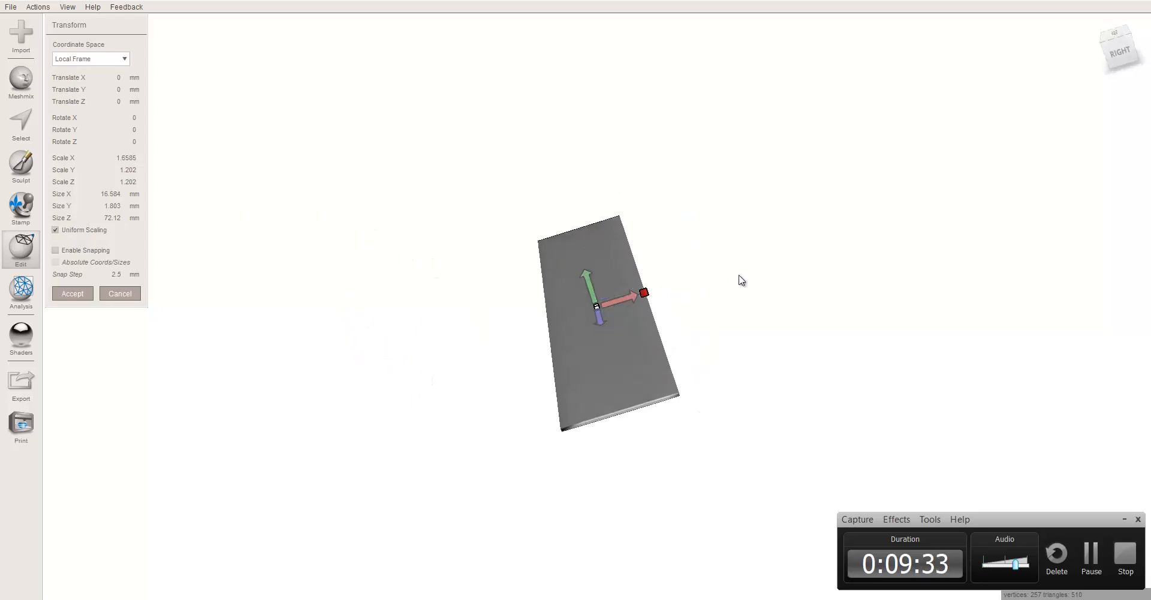
drag(643, 292, 633, 307)
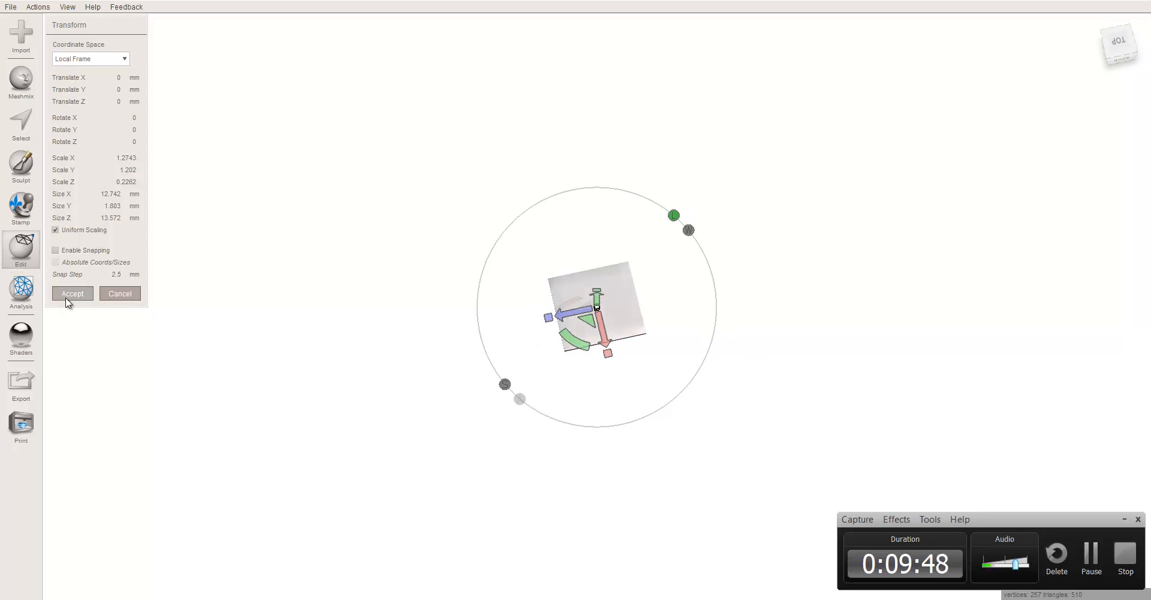
click(72, 293)
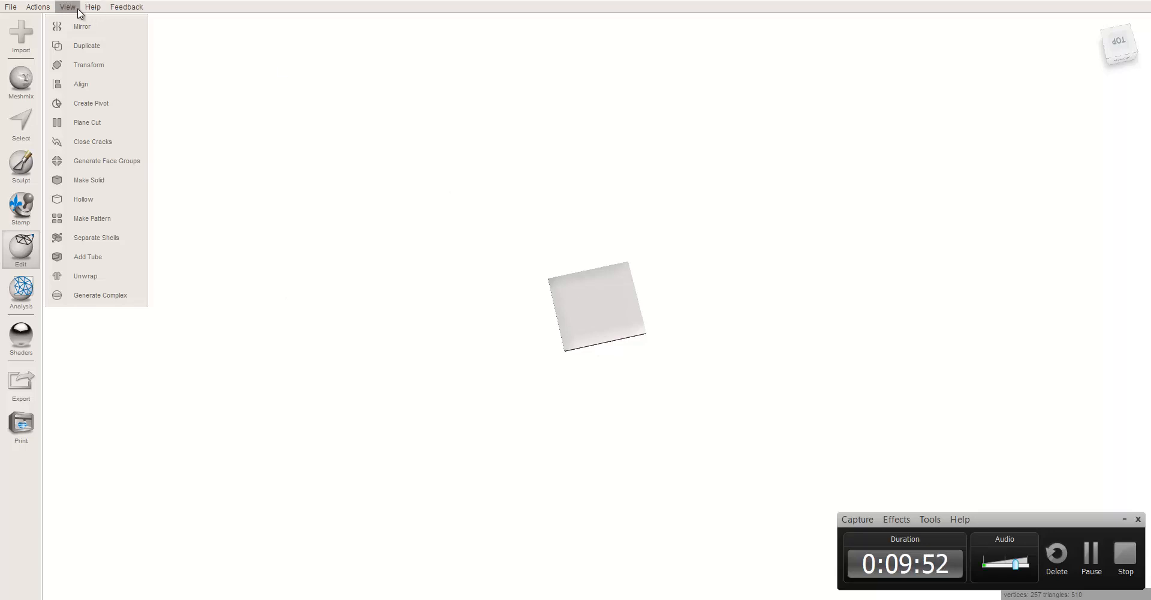
Step: Show the Objects Browser and duplicate the square platform tile
click(66, 7)
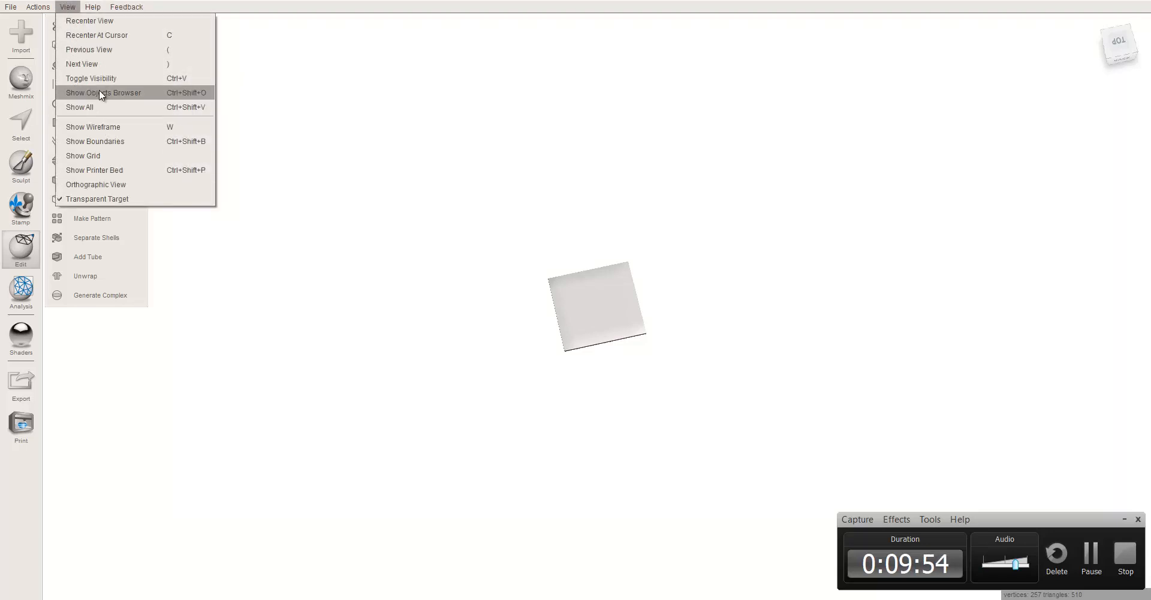
click(102, 92)
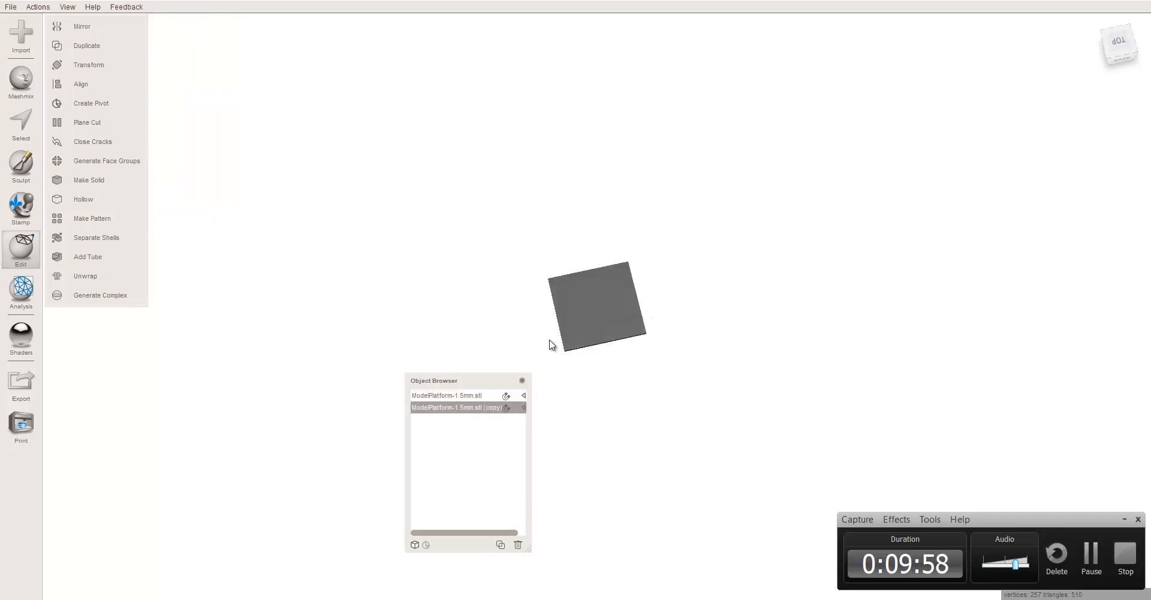
click(500, 544)
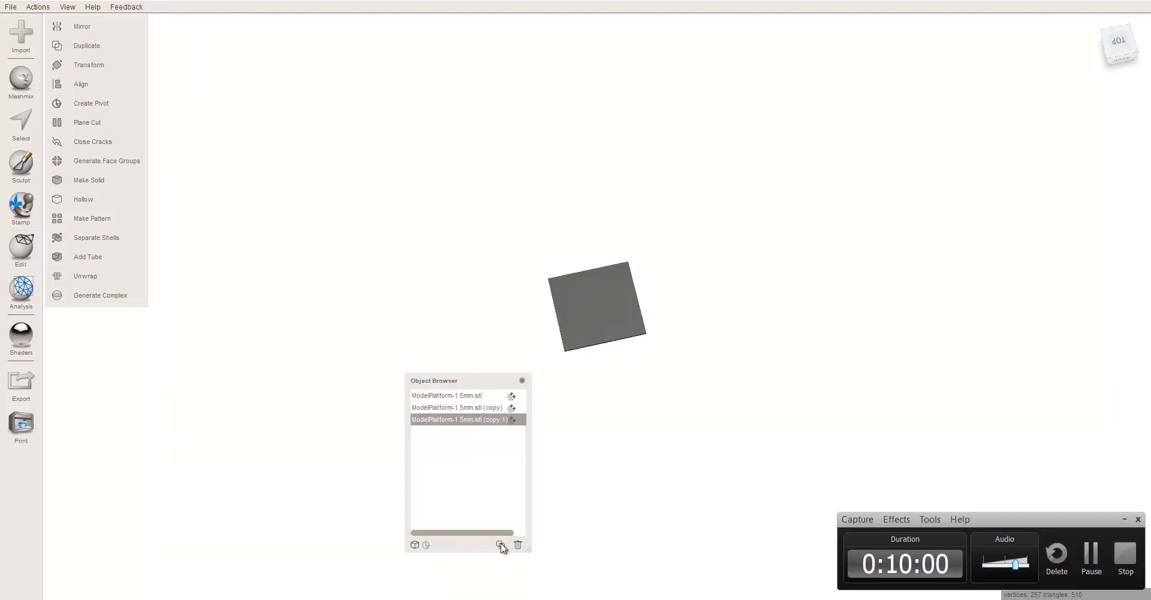
click(500, 545)
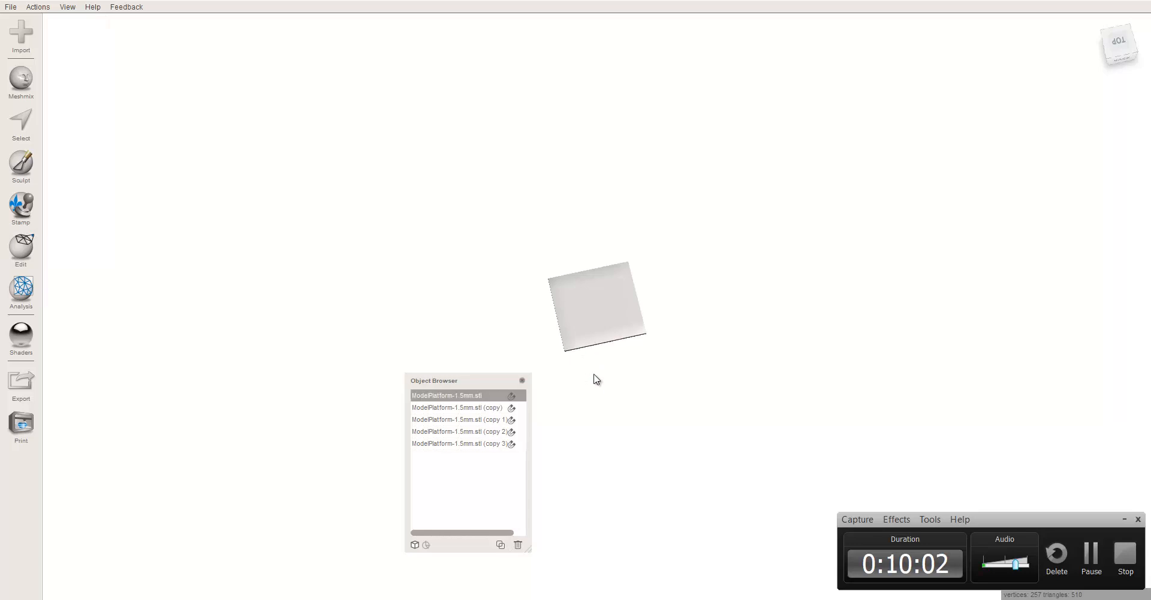
mouse_move(596, 338)
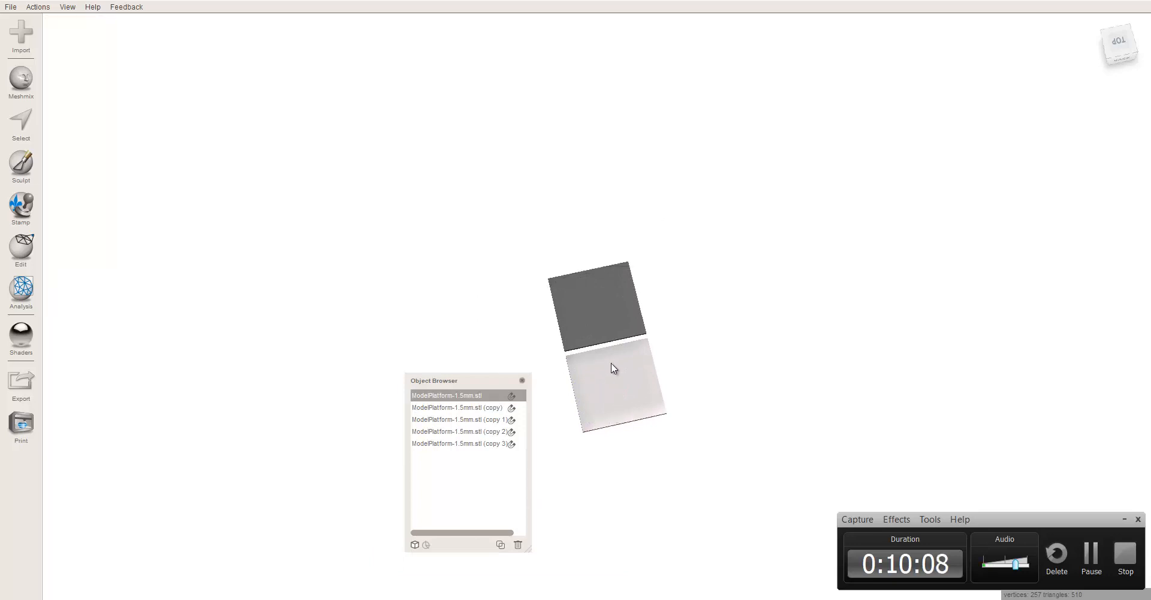
Step: Move the tile copies into a straight row and select all five tiles
click(457, 406)
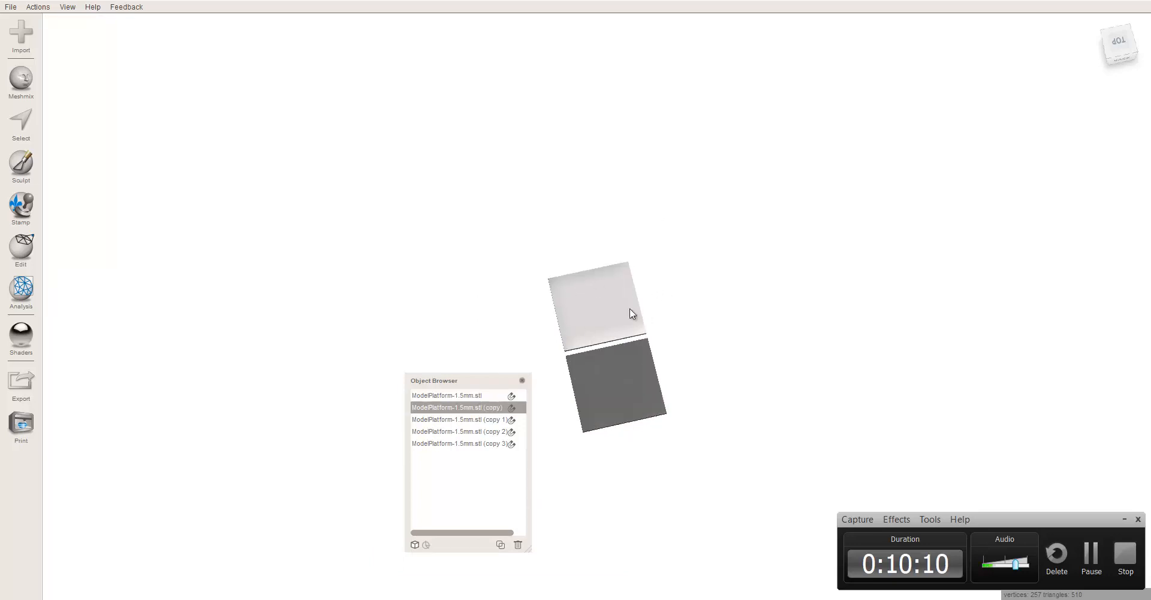
mouse_move(598, 311)
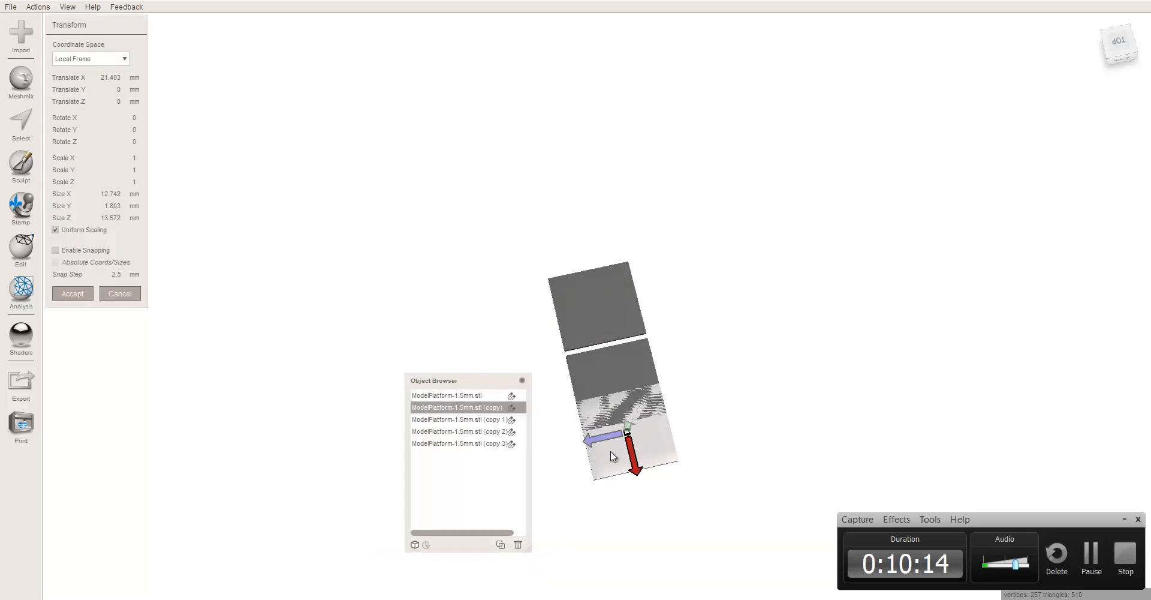
drag(609, 440, 595, 475)
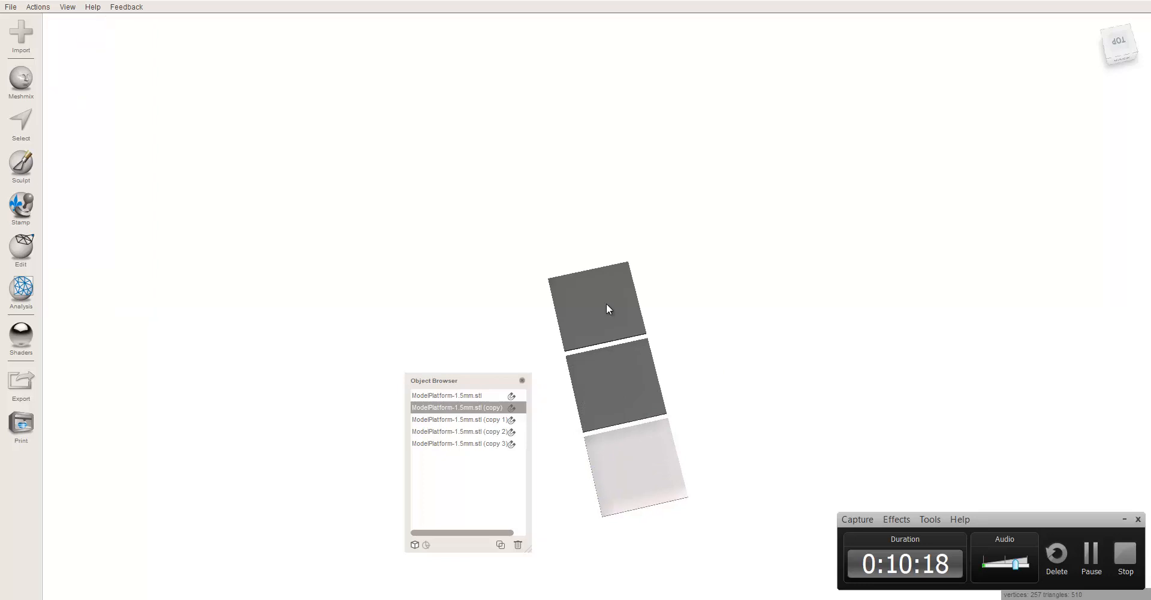
click(458, 419)
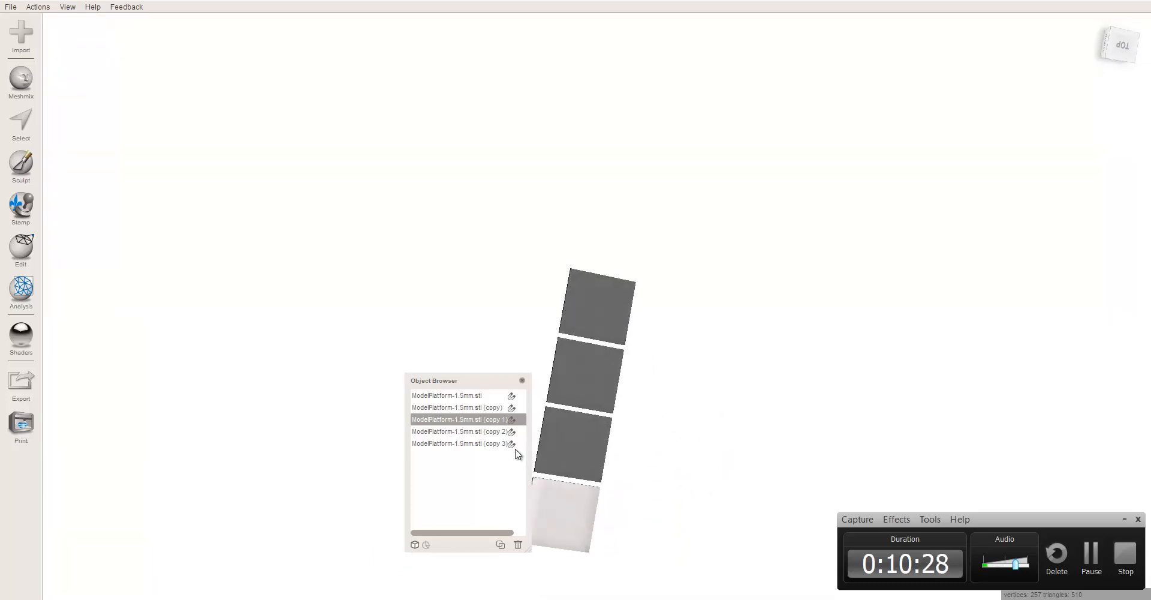
click(459, 430)
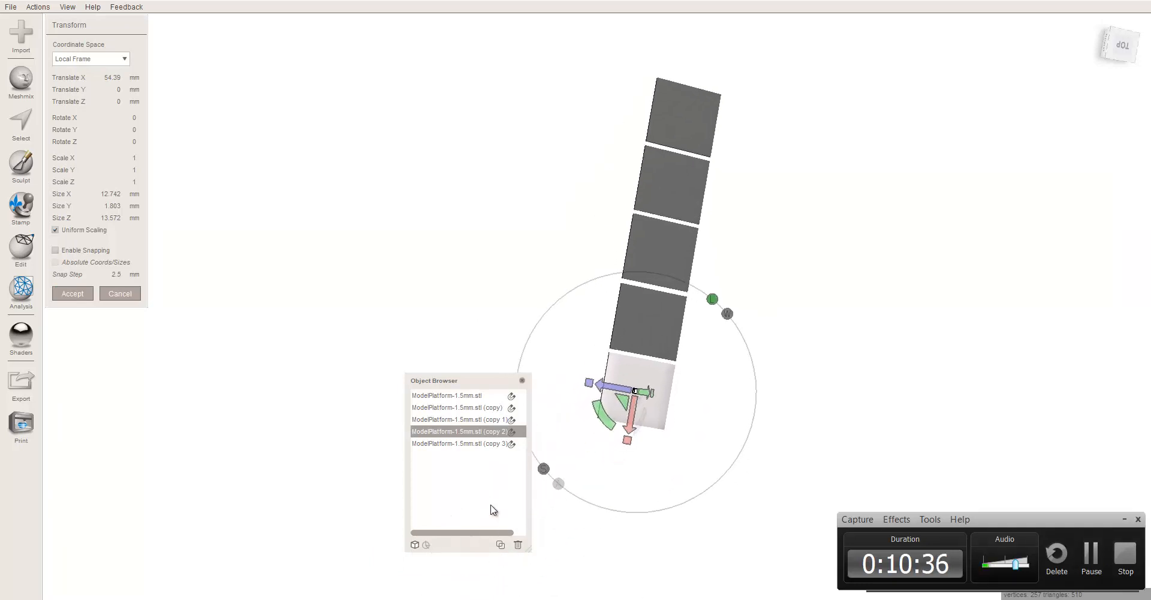
click(72, 293)
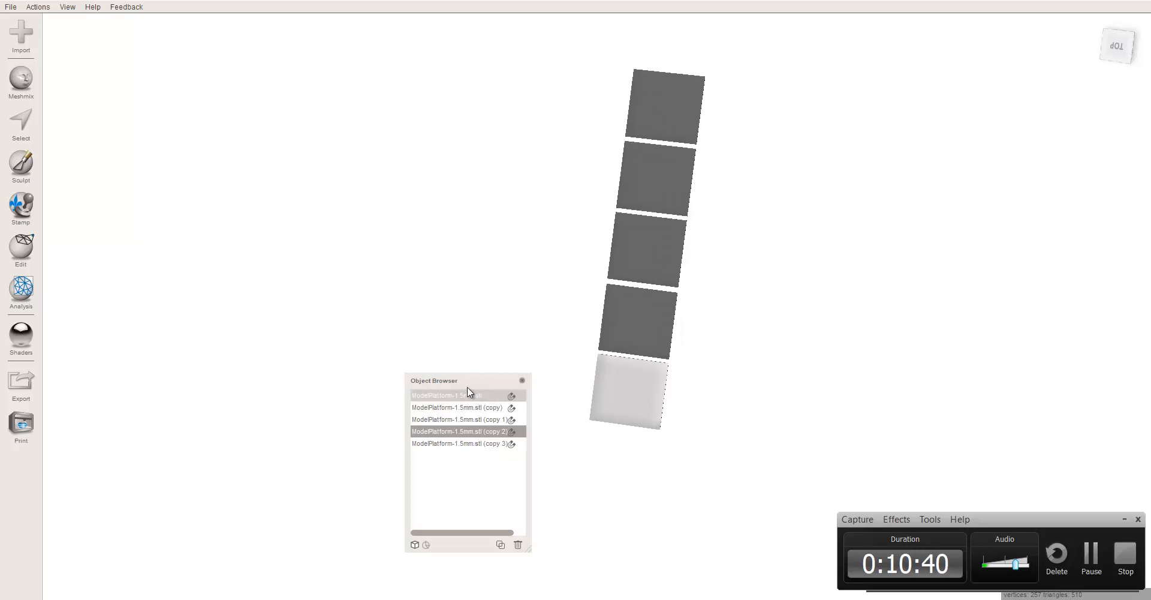
click(449, 395)
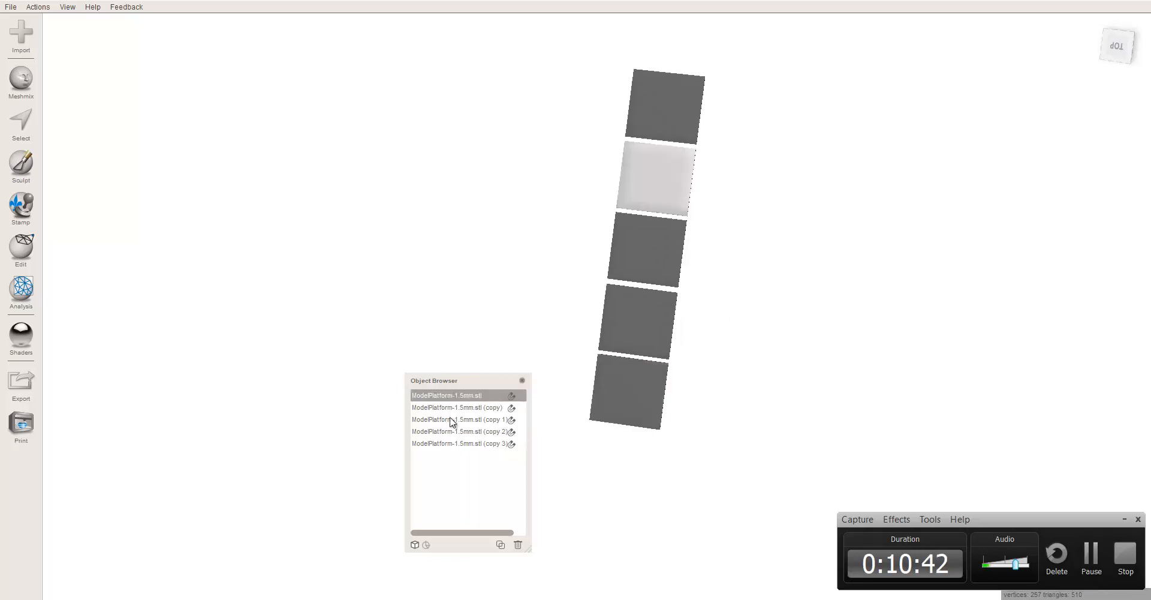
click(460, 443)
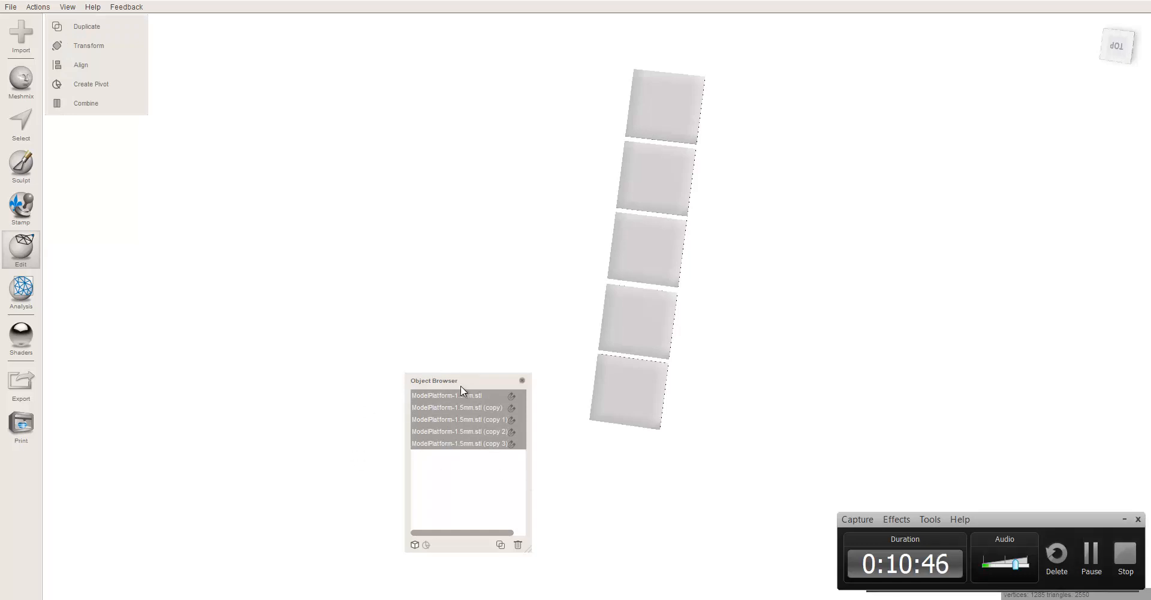
Step: Combine the five selected tiles into one platform object, then Alt+Tab away from Meshmixer
click(88, 45)
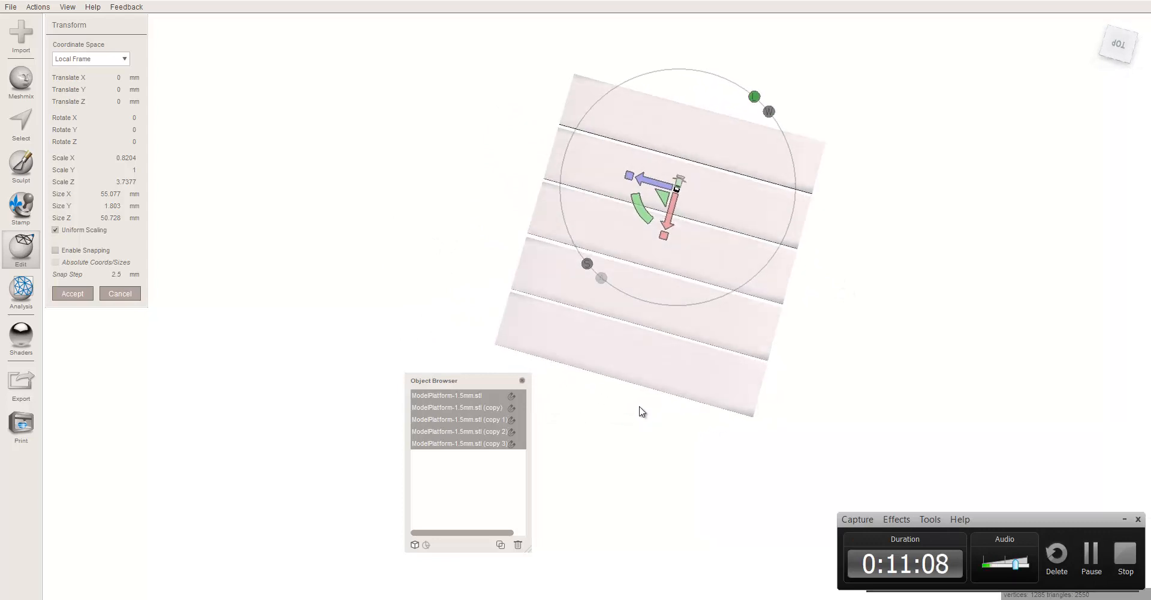
key(alt+tab)
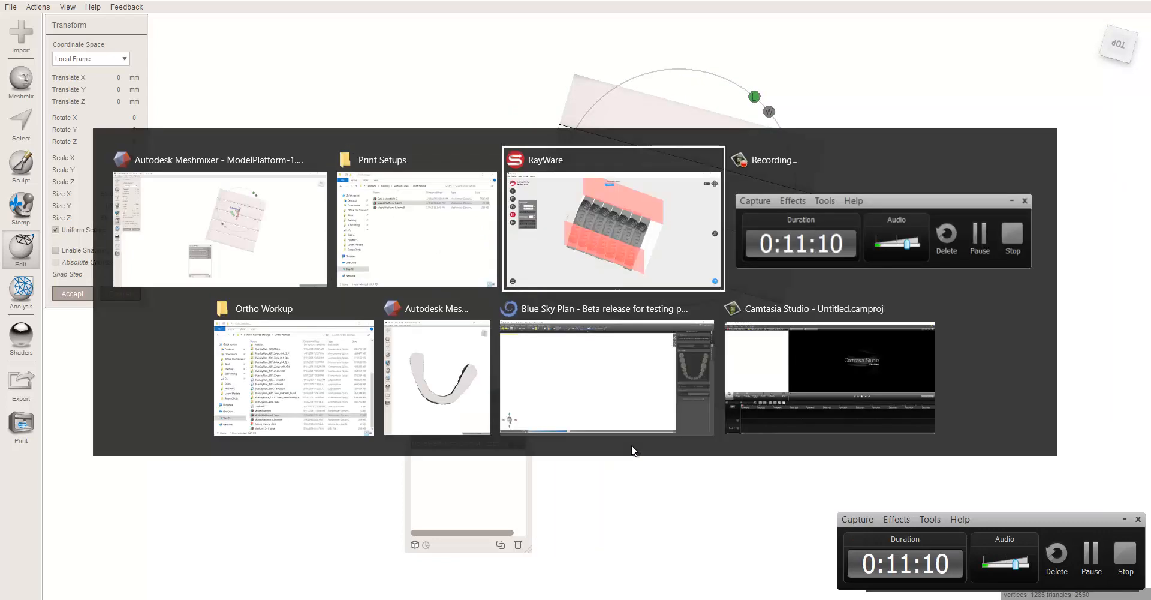
Step: Return to RayWare, open the Size tool, and orbit over the seven platformed mandibles
click(612, 227)
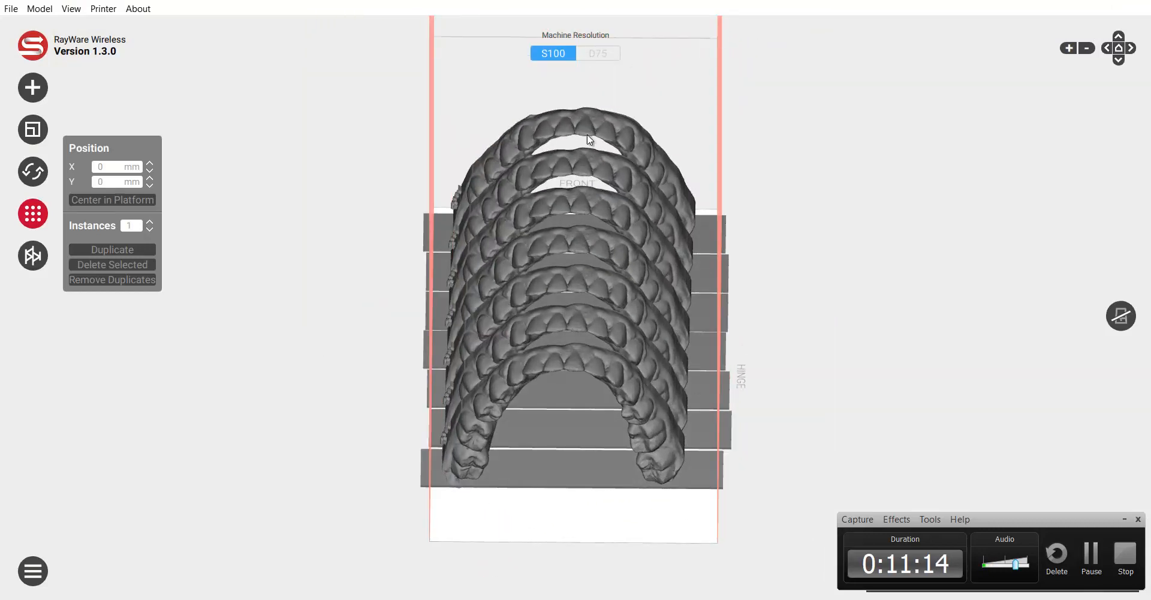
drag(588, 140, 698, 376)
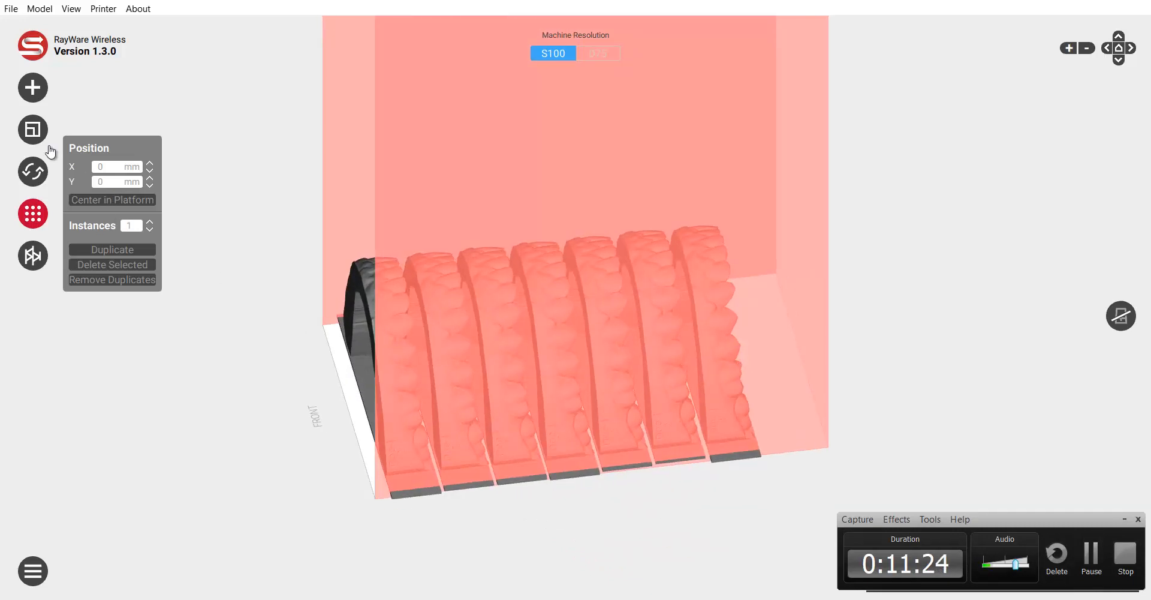
click(32, 129)
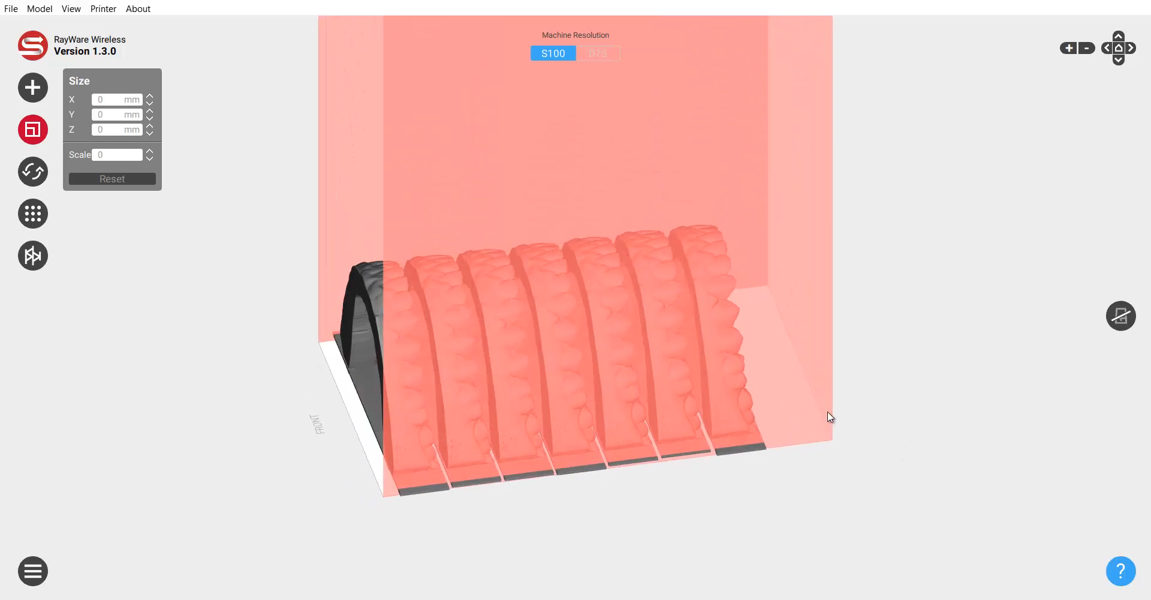
drag(830, 417, 844, 477)
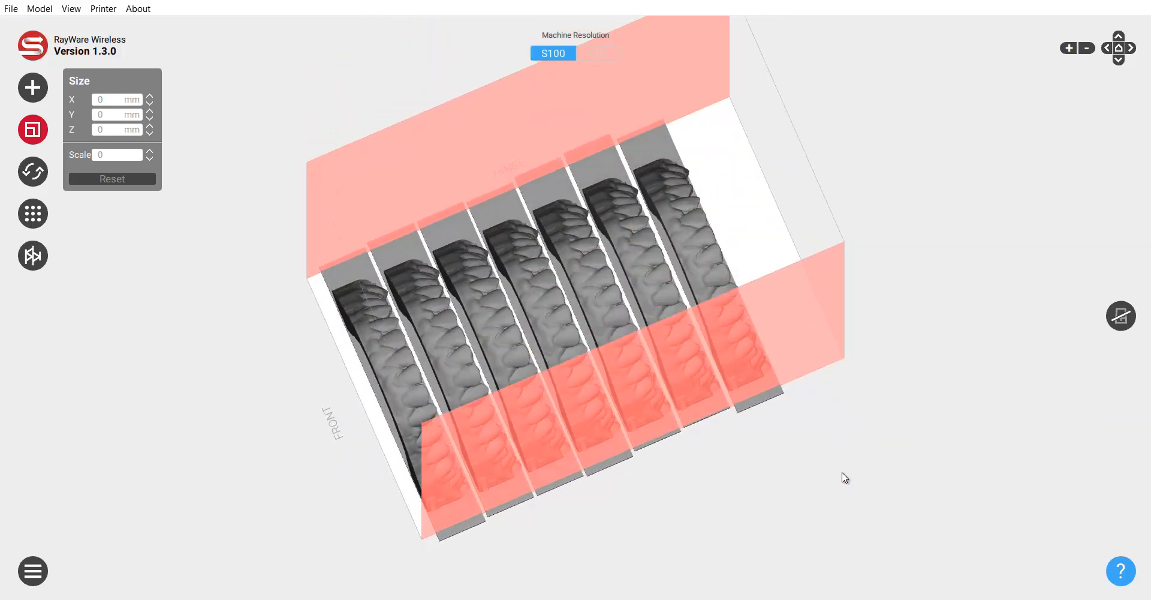
mouse_move(849, 472)
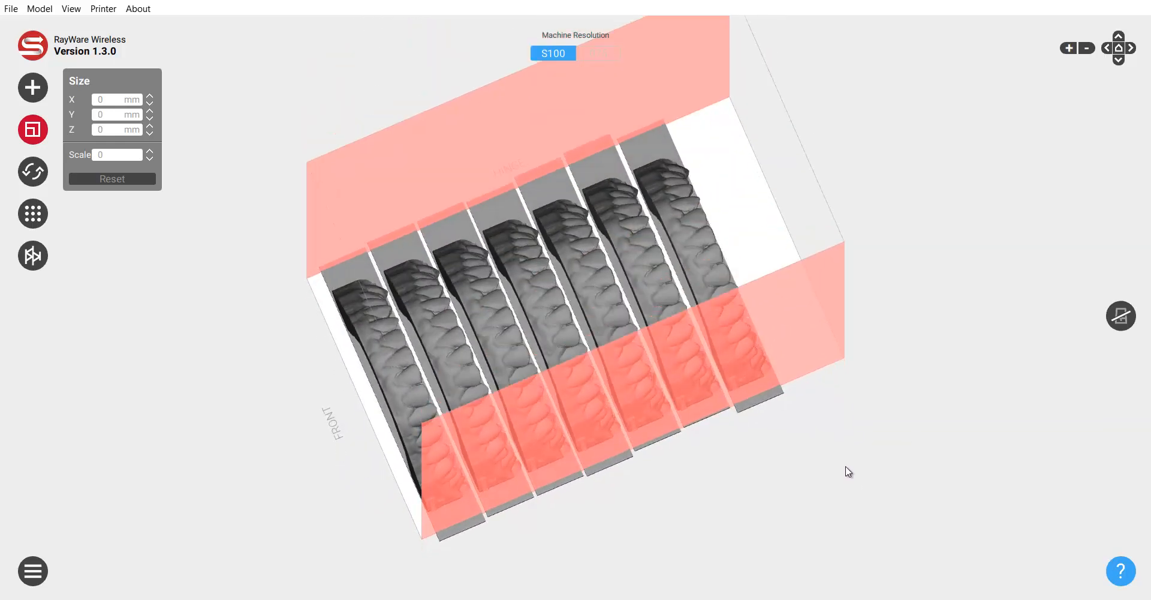